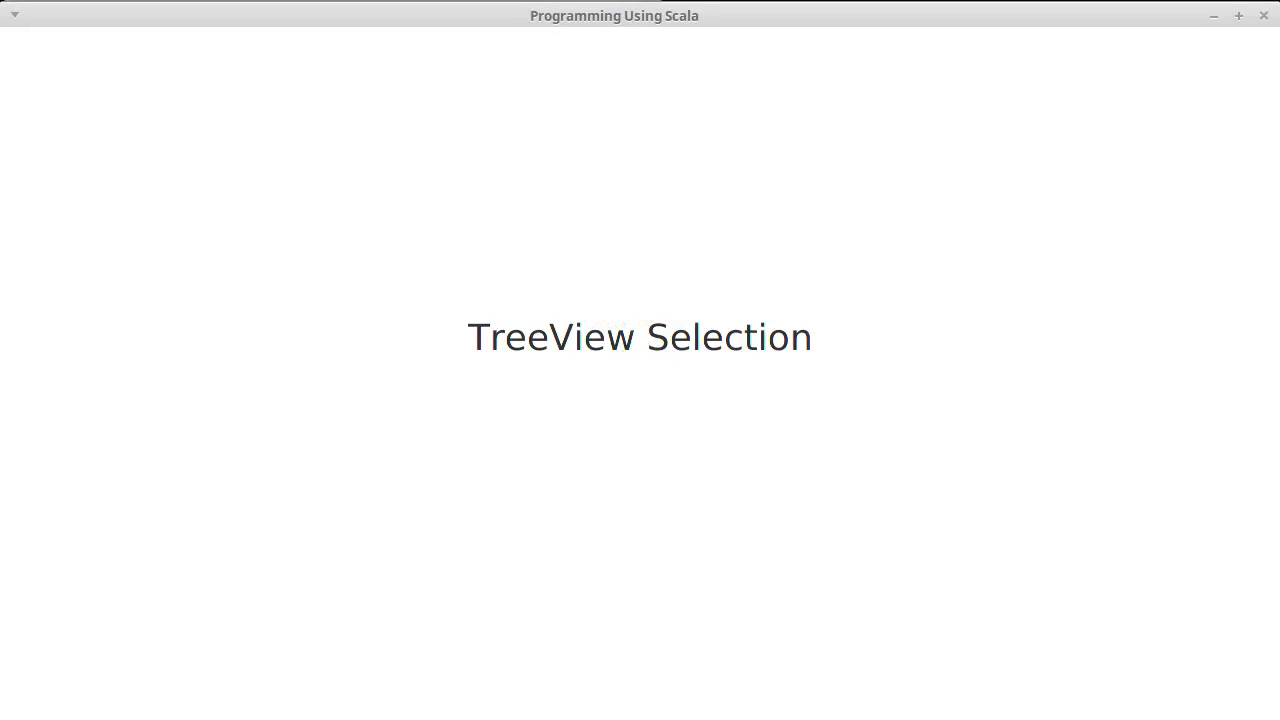
pyautogui.moveTo(1051, 378)
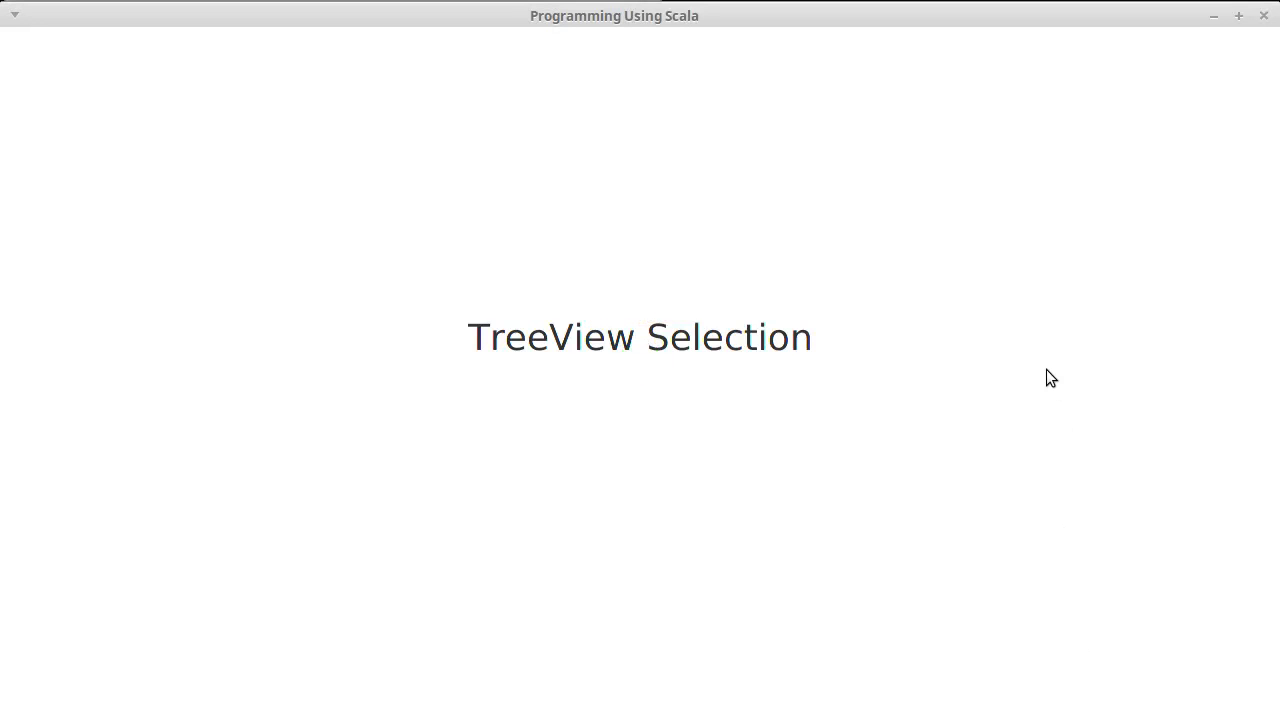
pyautogui.moveTo(1054, 366)
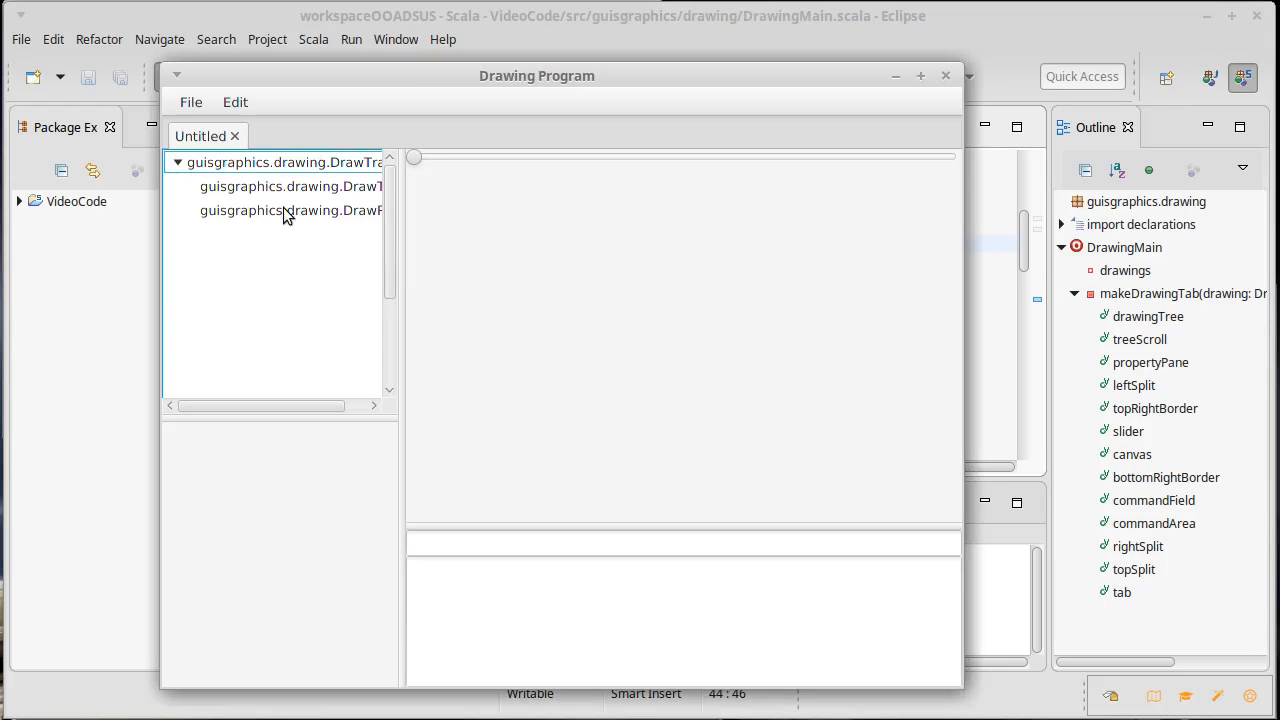
# Widen the Drawing Program's tree pane to show full item names, then close the program
pyautogui.moveTo(405, 300); pyautogui.dragTo(480, 300)
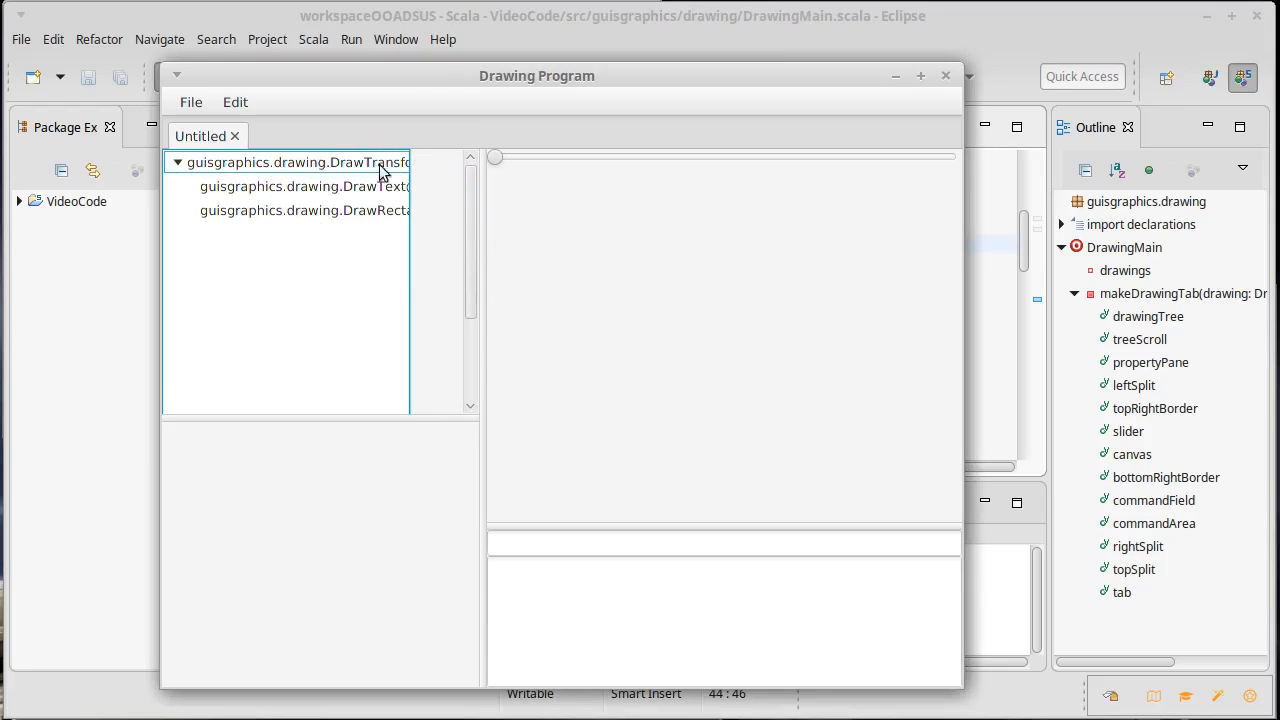
pyautogui.moveTo(389, 234)
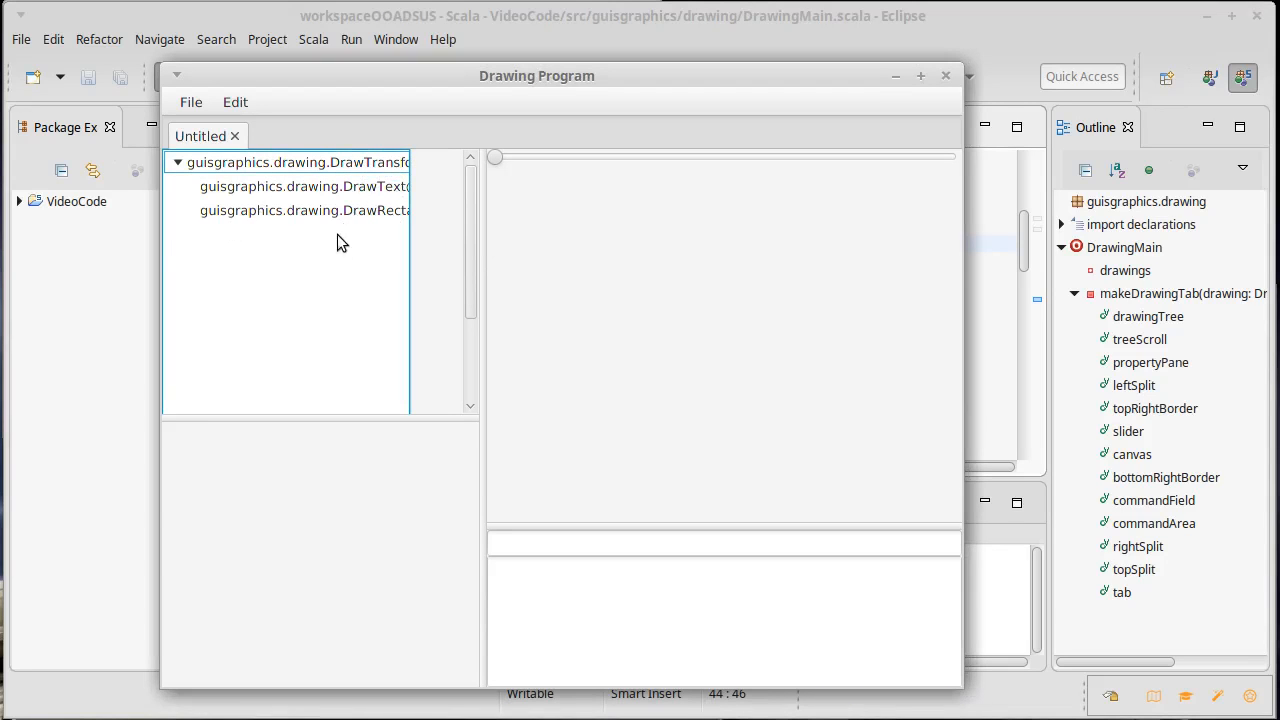
pyautogui.moveTo(946, 77)
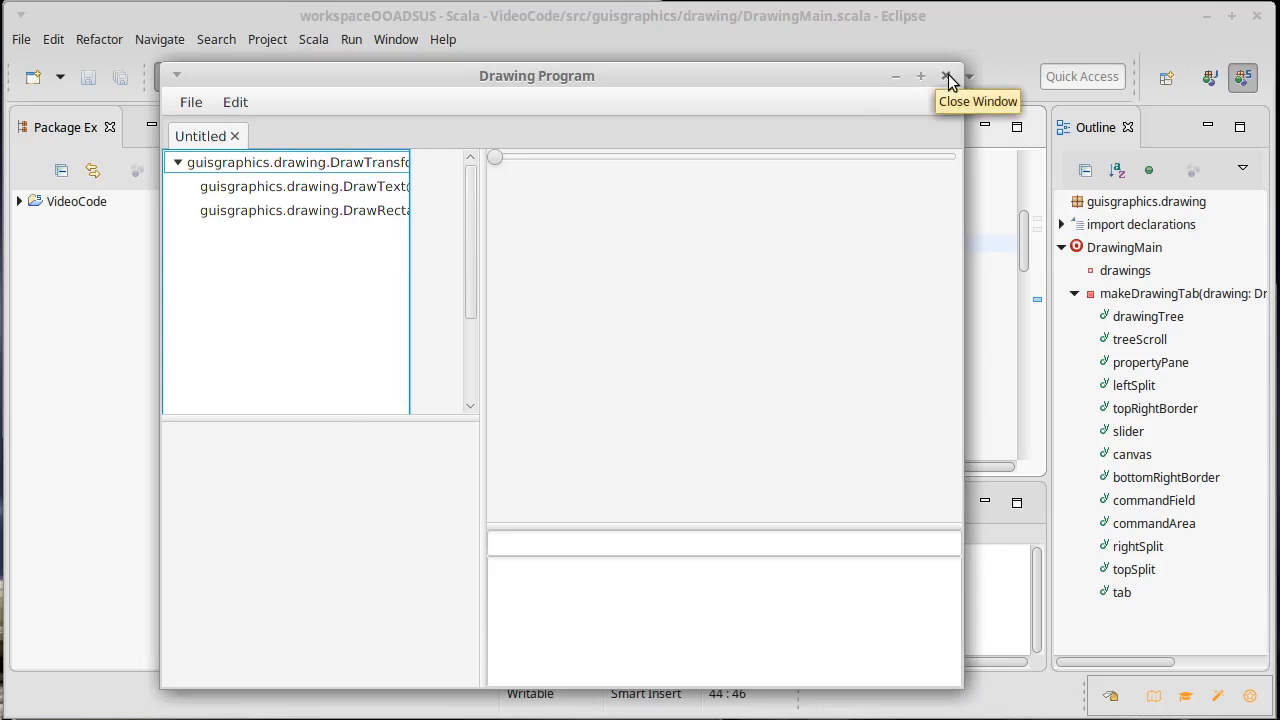
pyautogui.click(947, 76)
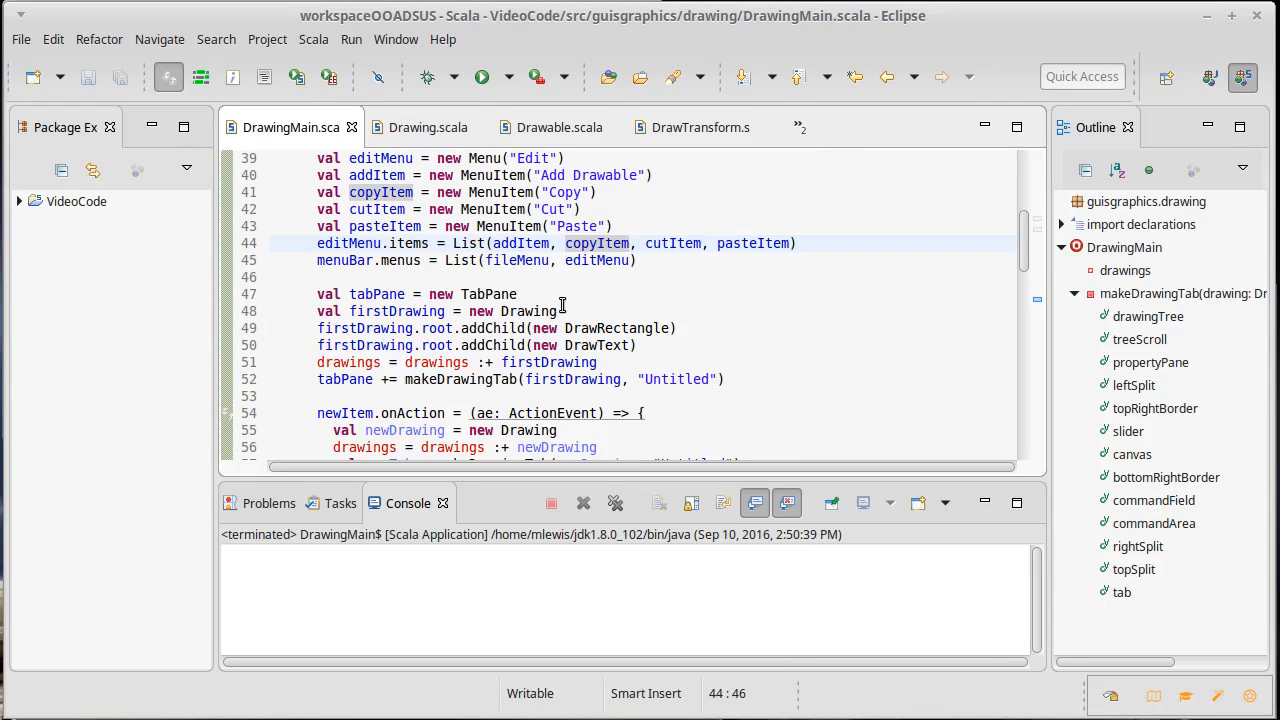
pyautogui.moveTo(595, 278)
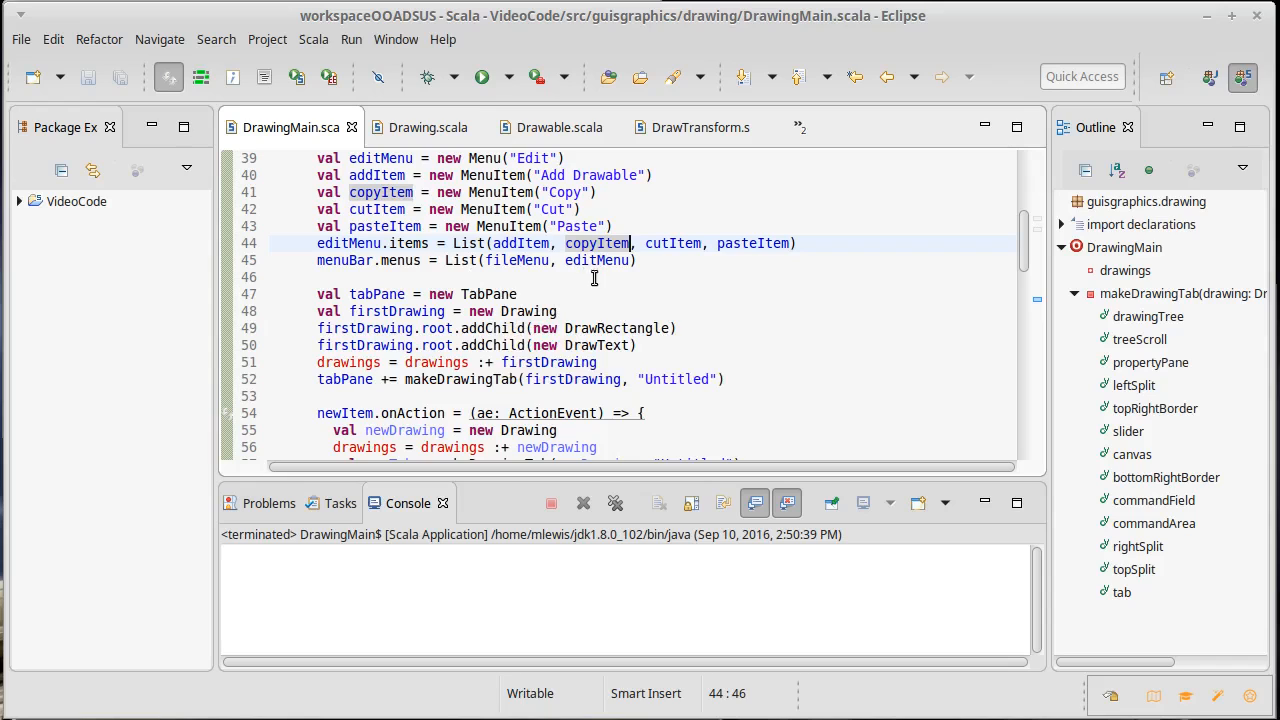
pyautogui.moveTo(802, 127)
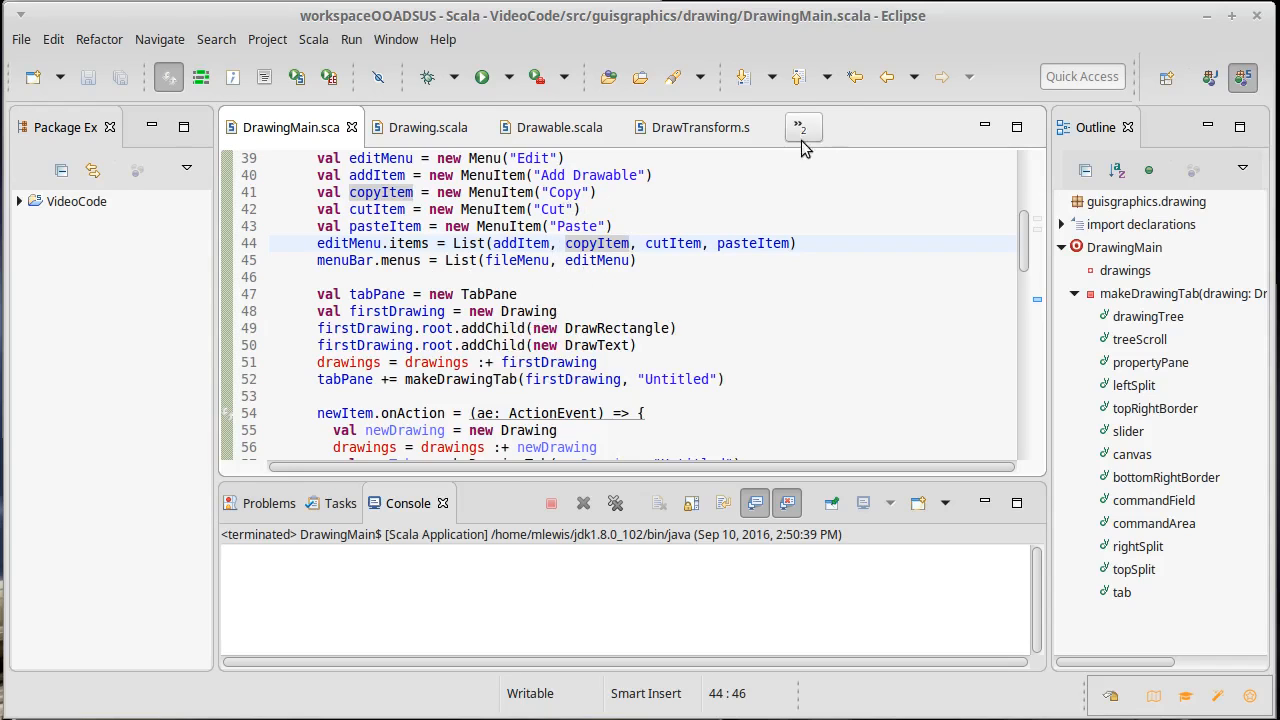
# Add override def toString: String = "Transform" to DrawTransform after the addChild method
pyautogui.click(700, 127)
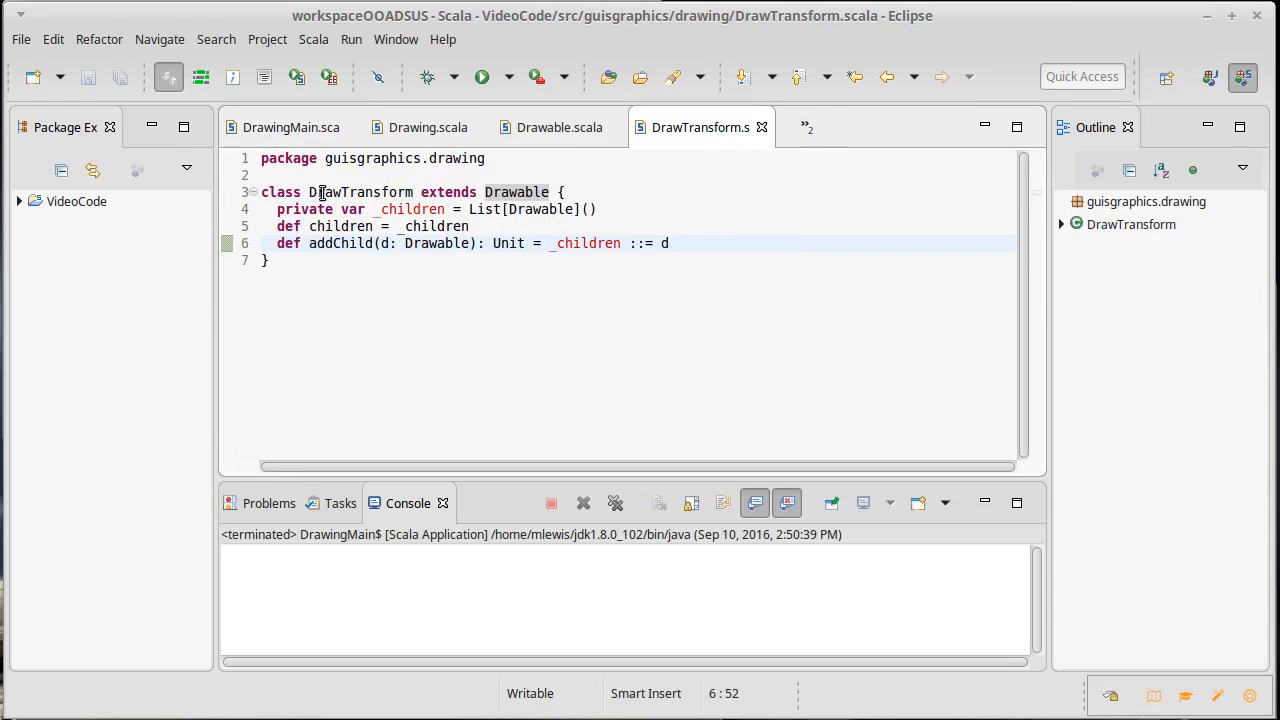
pyautogui.doubleClick(360, 192)
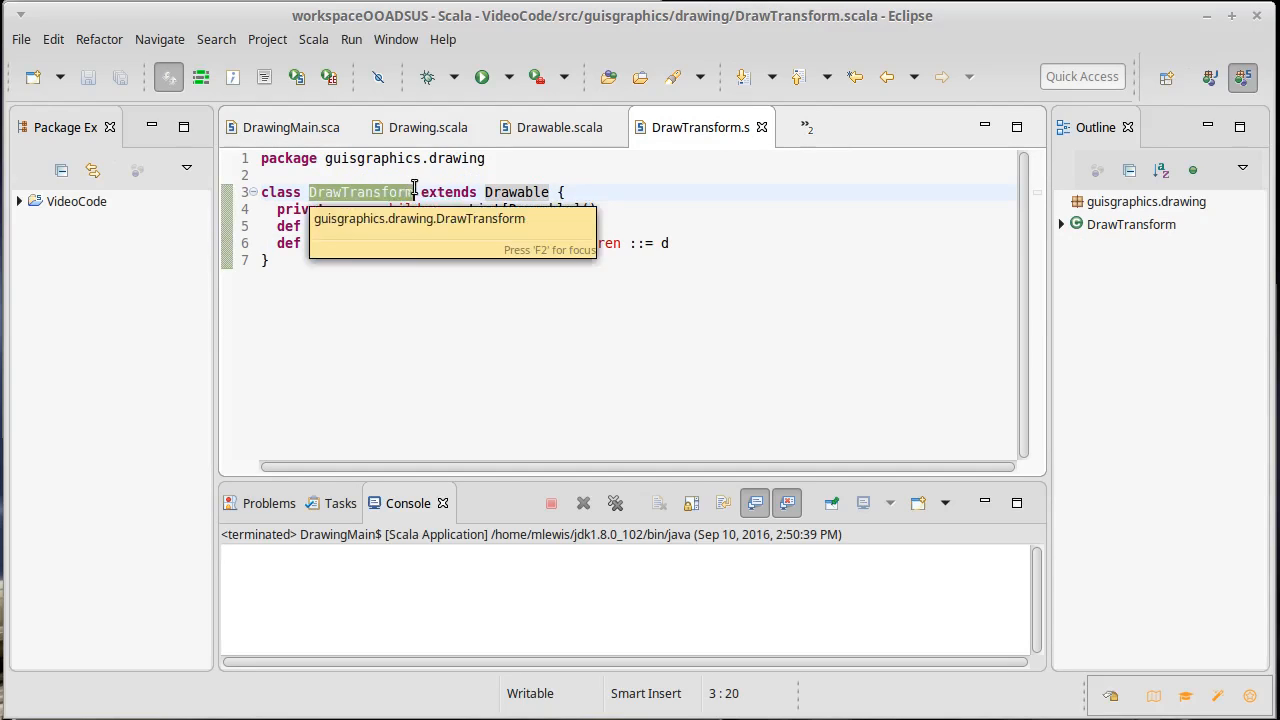
pyautogui.moveTo(474, 287)
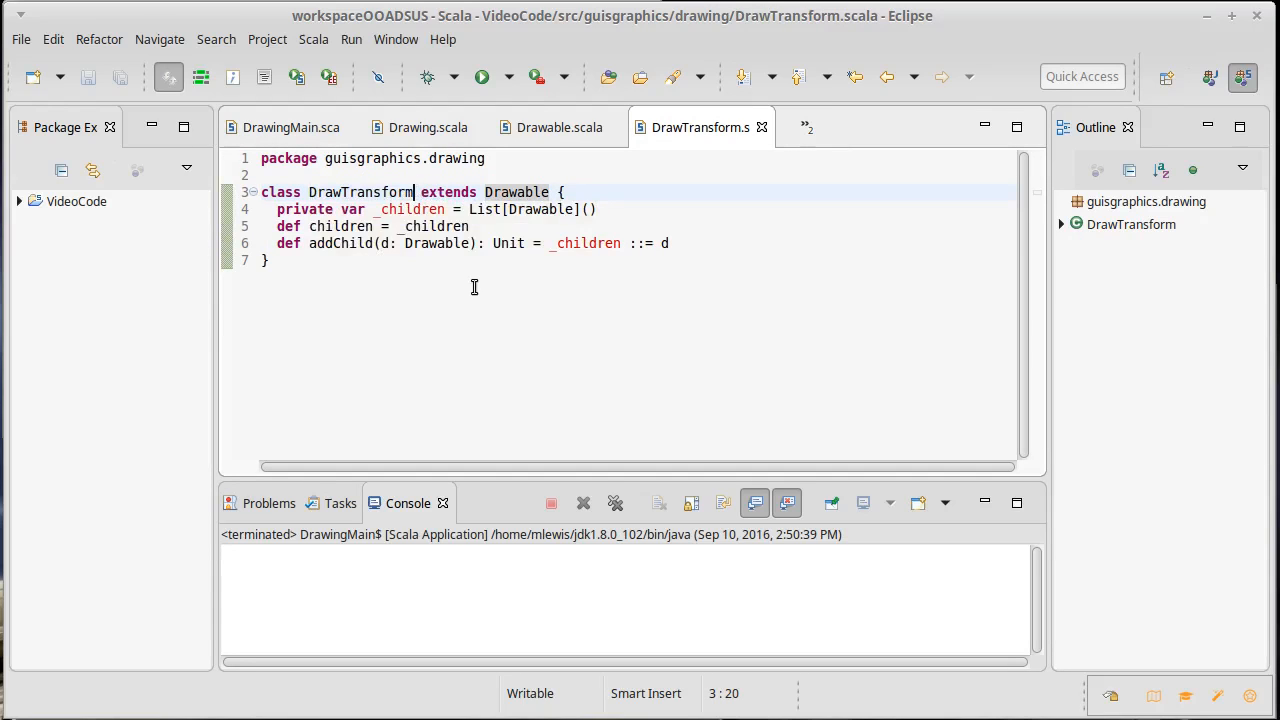
pyautogui.moveTo(690, 247)
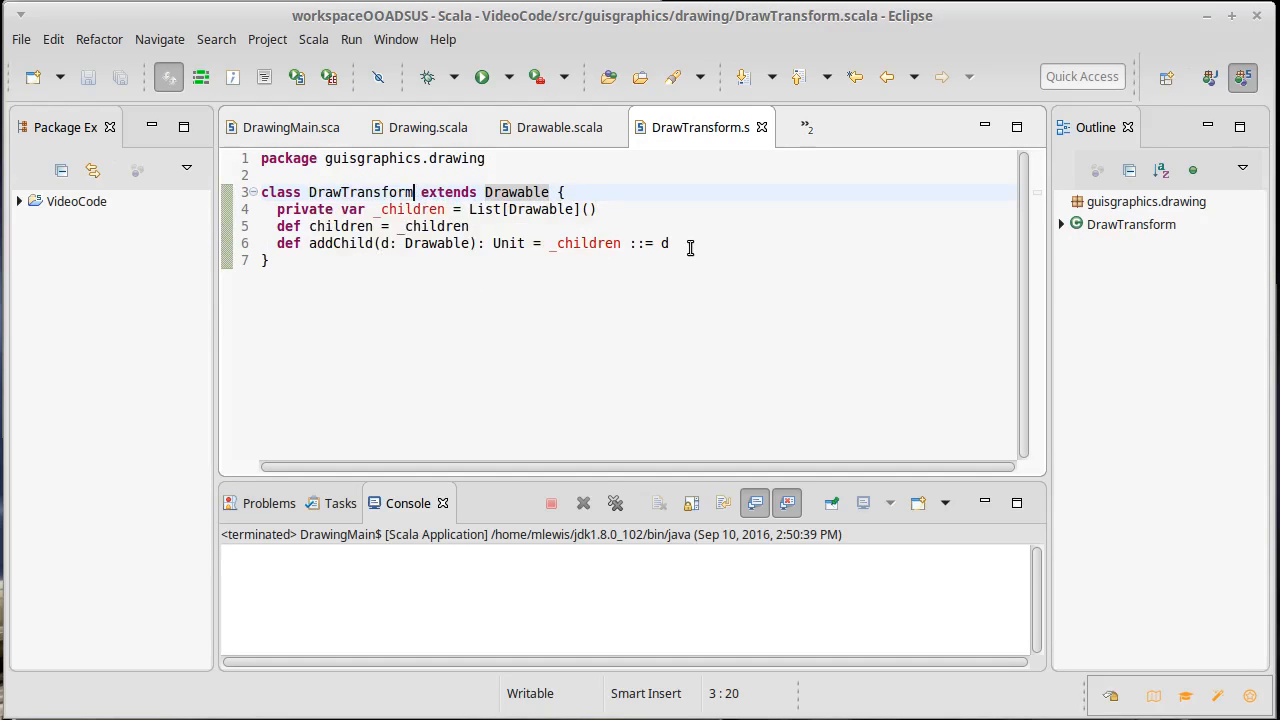
pyautogui.click(669, 243)
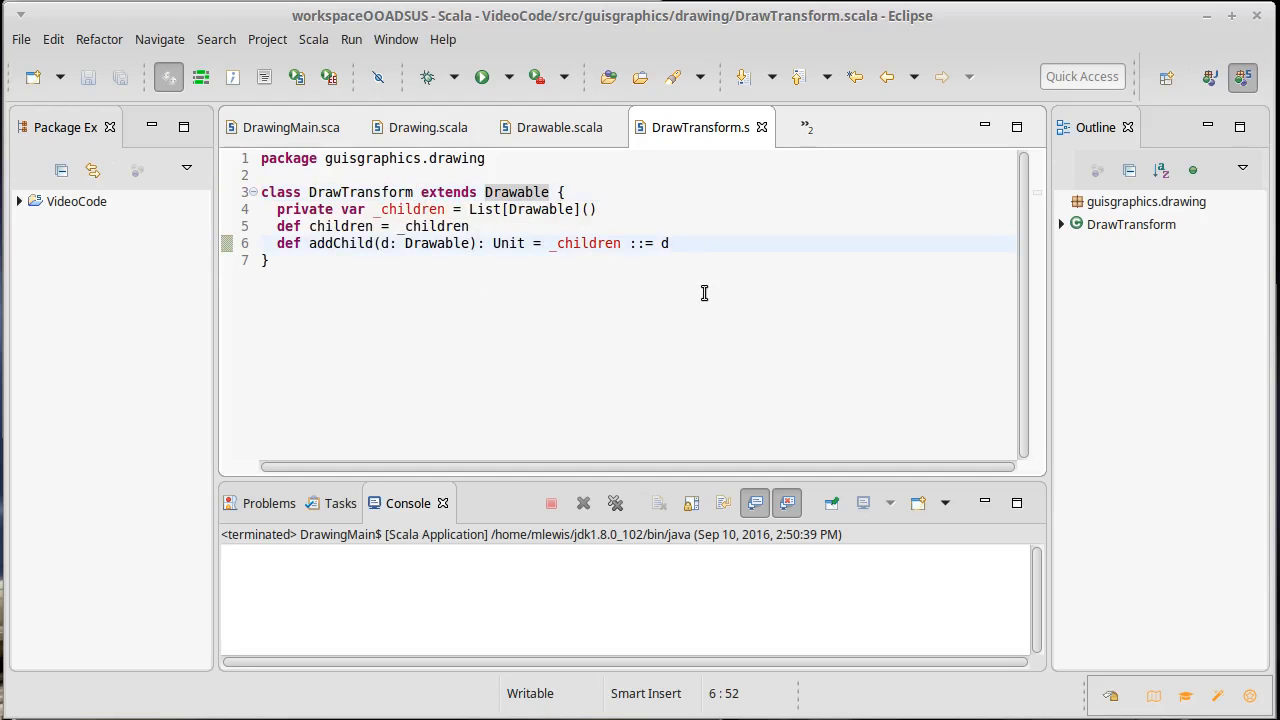
pyautogui.write('p')
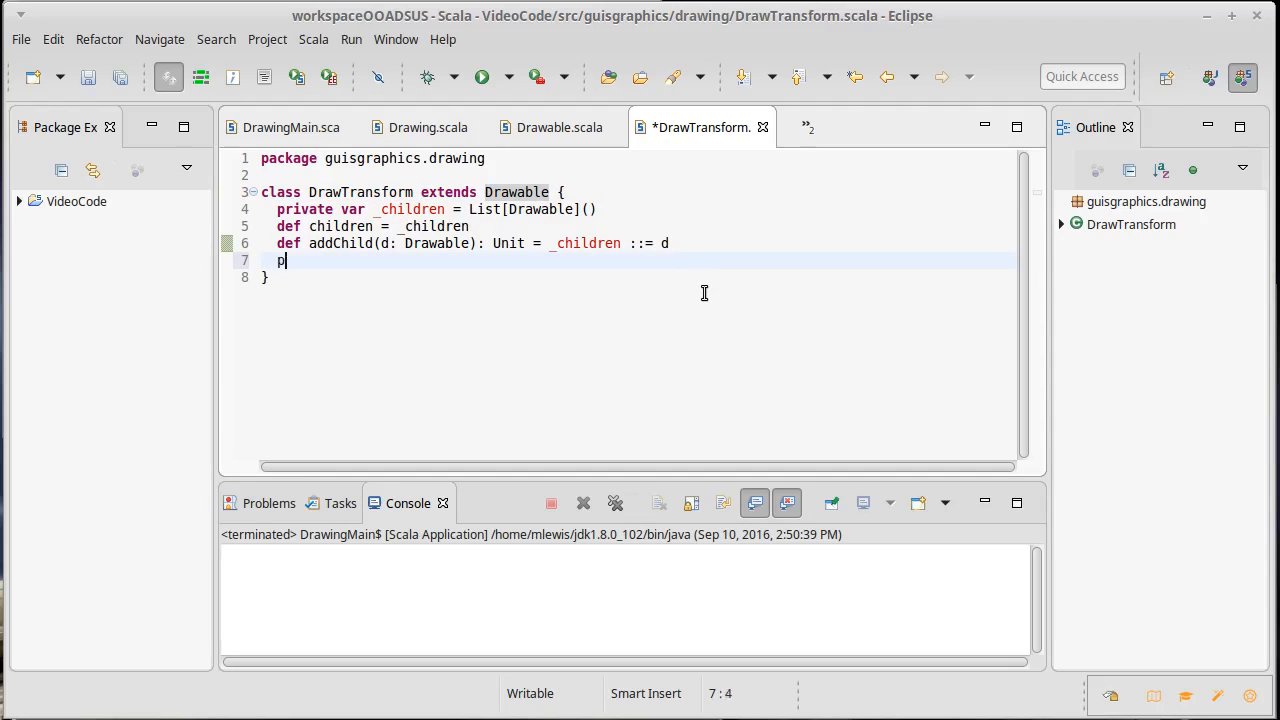
pyautogui.write('verride def toString:')
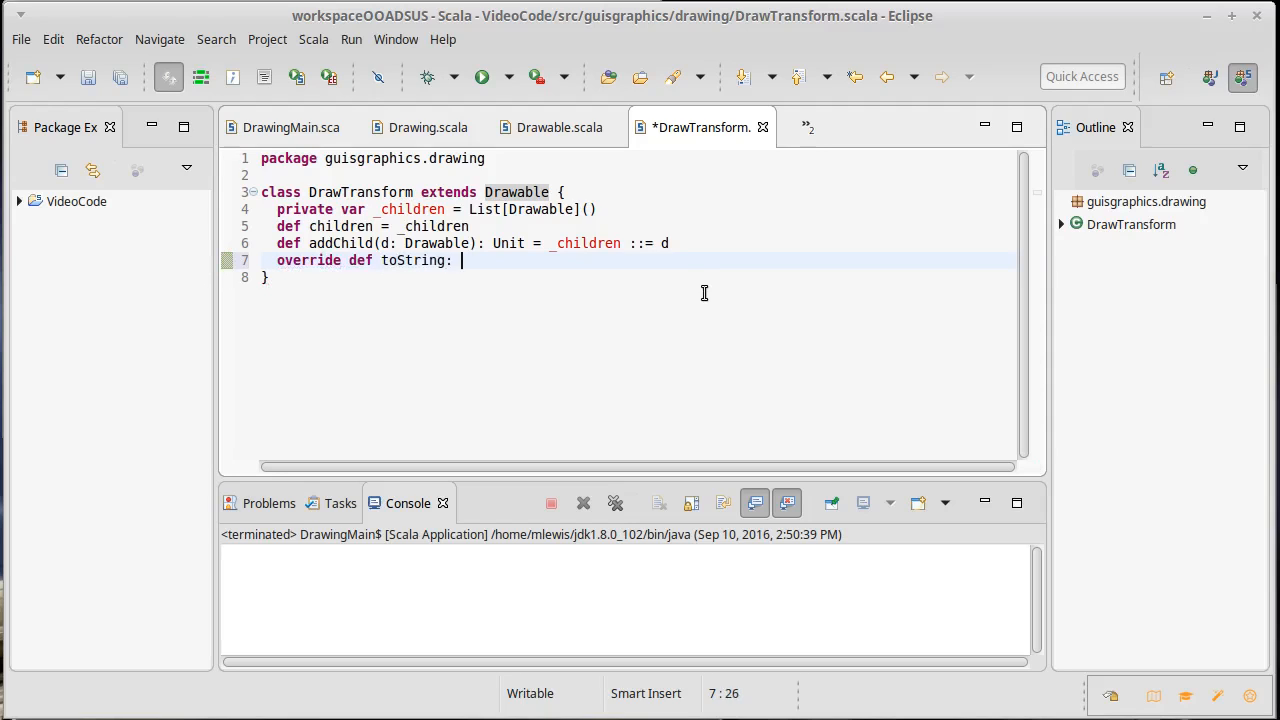
pyautogui.write('String =')
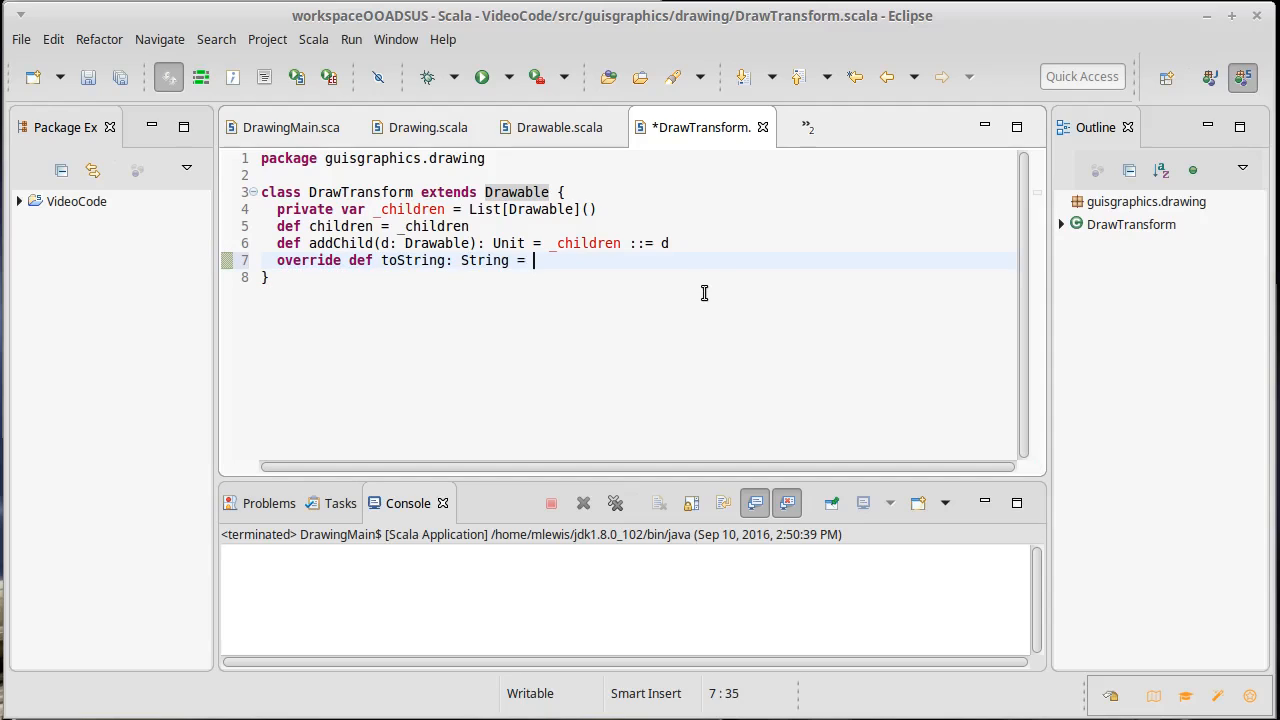
pyautogui.write('"')
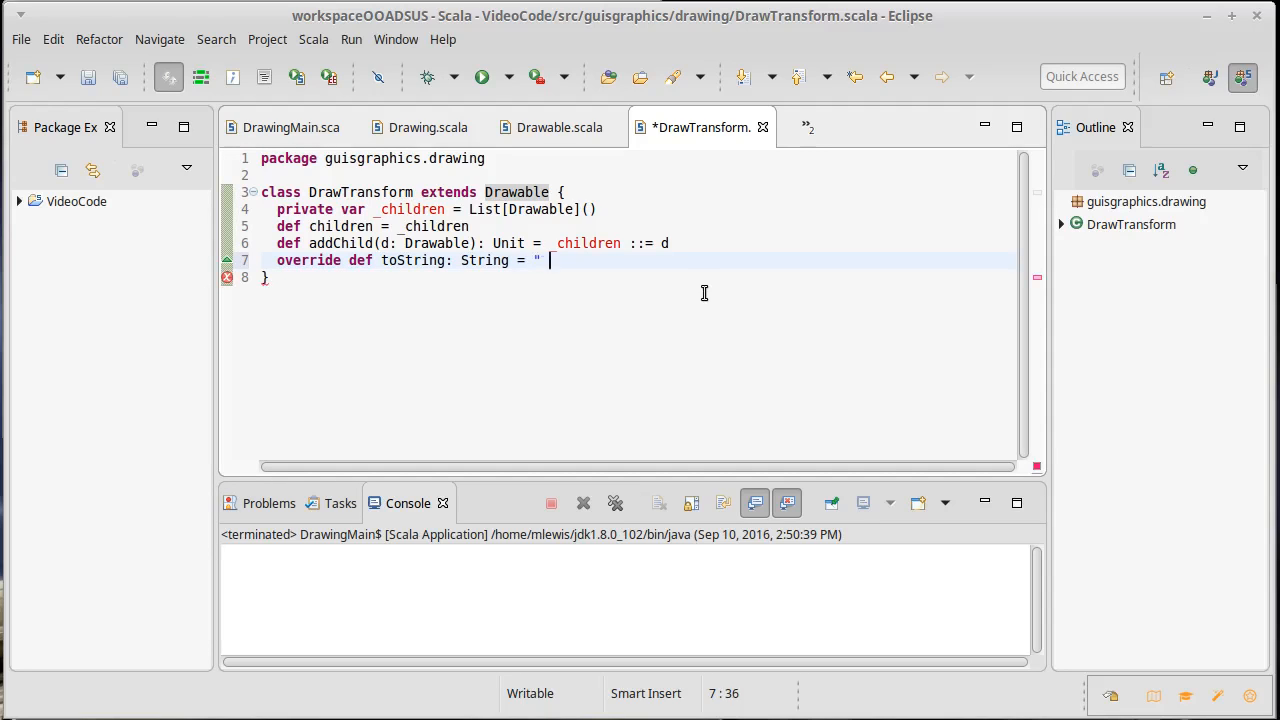
pyautogui.write('Transform')
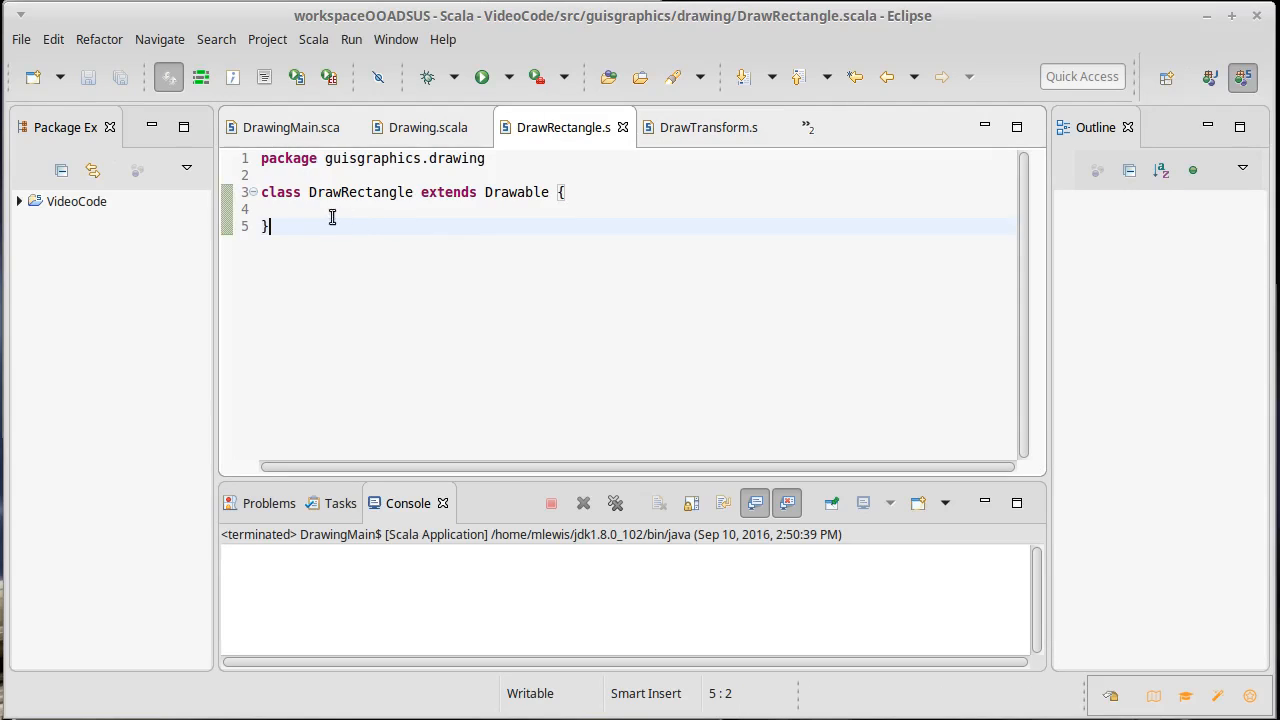
# Paste toString overrides returning "Text" in DrawText and "Rectangle" in DrawRectangle, and save
pyautogui.write('override def toString: String = "Transform"')
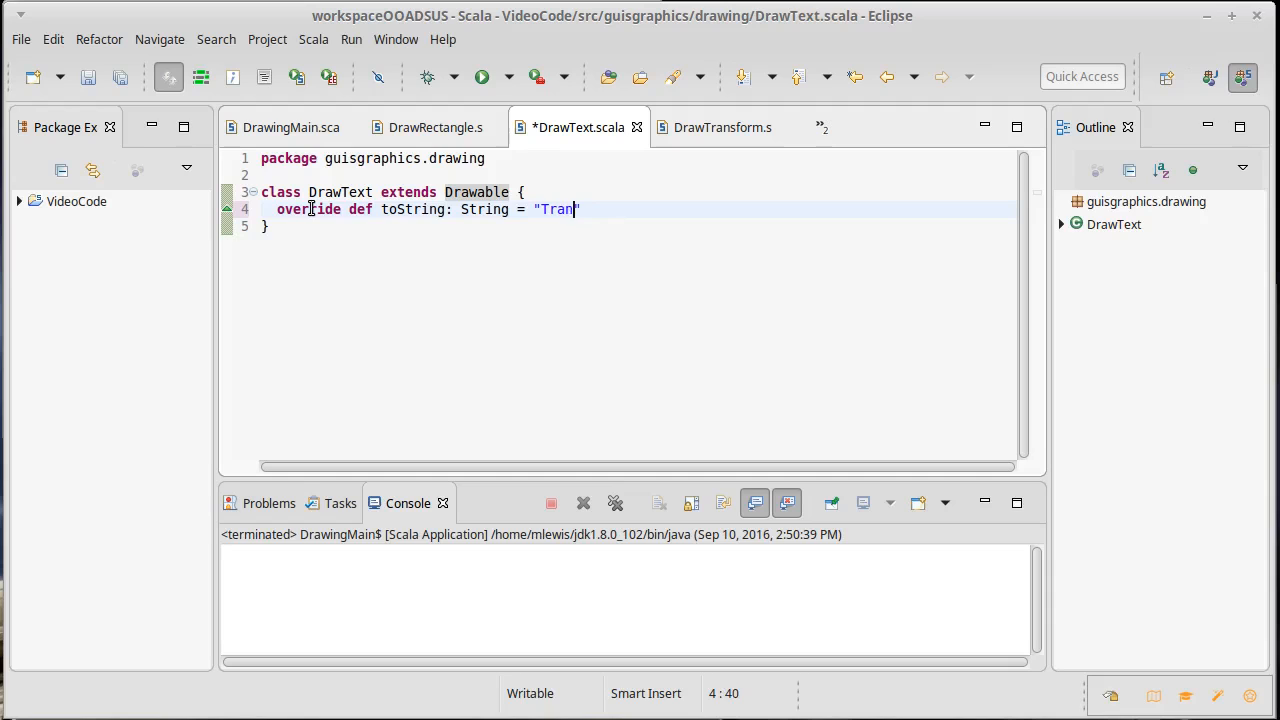
pyautogui.write('Text')
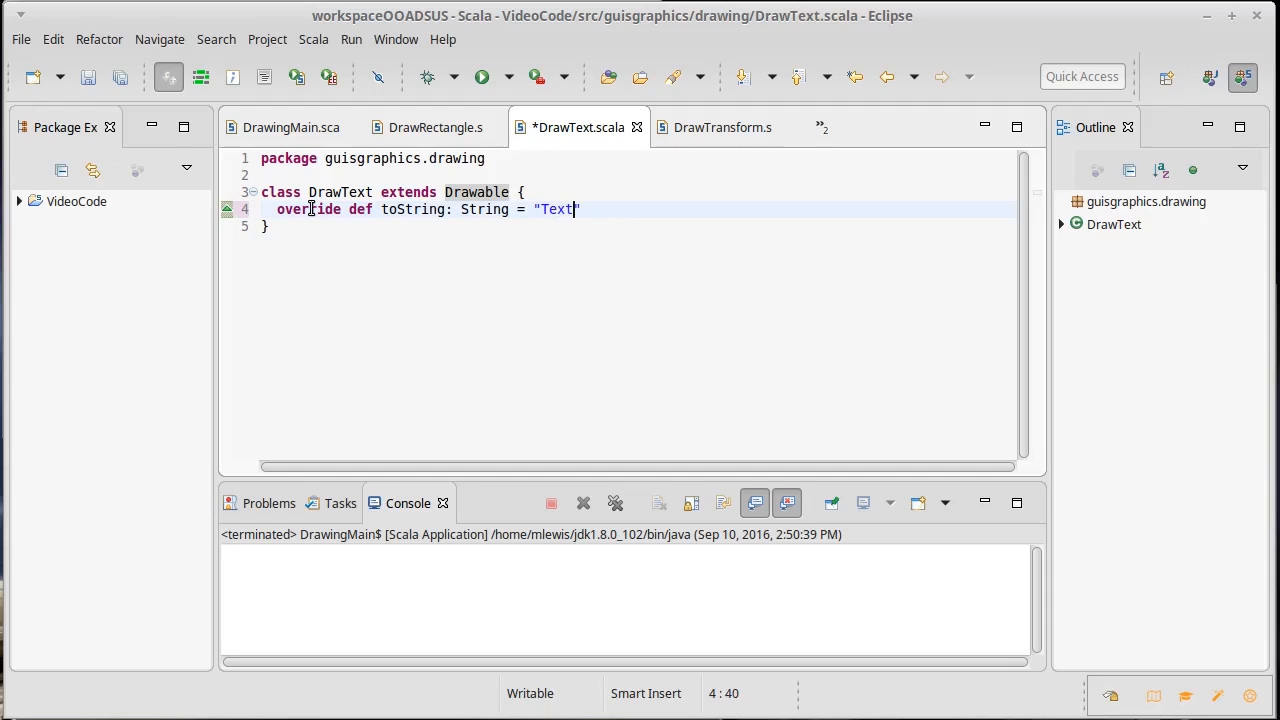
pyautogui.click(435, 127)
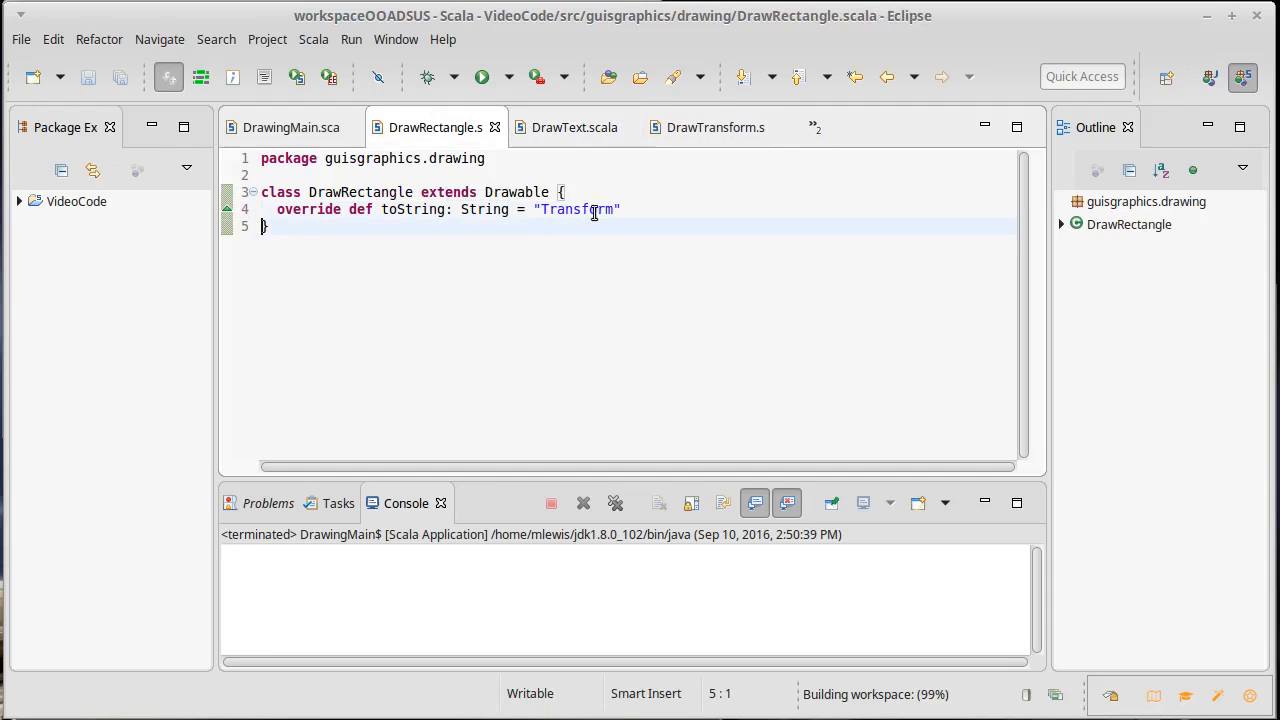
pyautogui.write('Re')
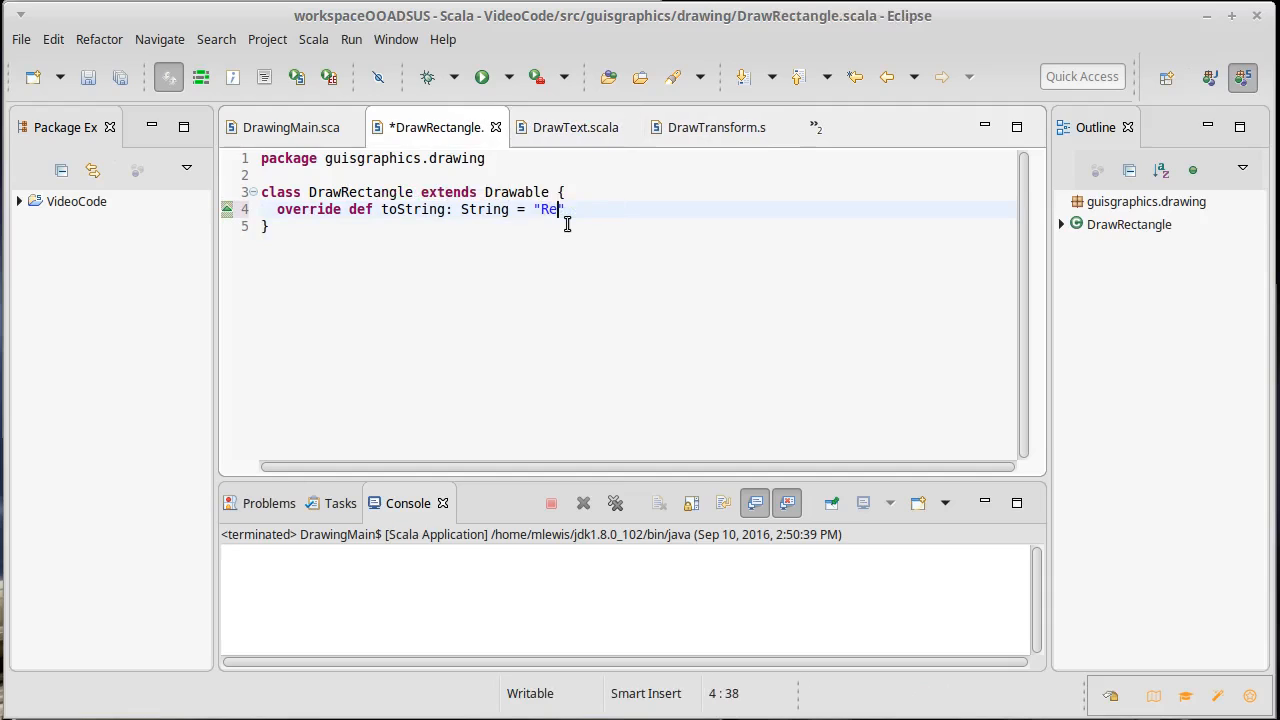
pyautogui.write('ctangle')
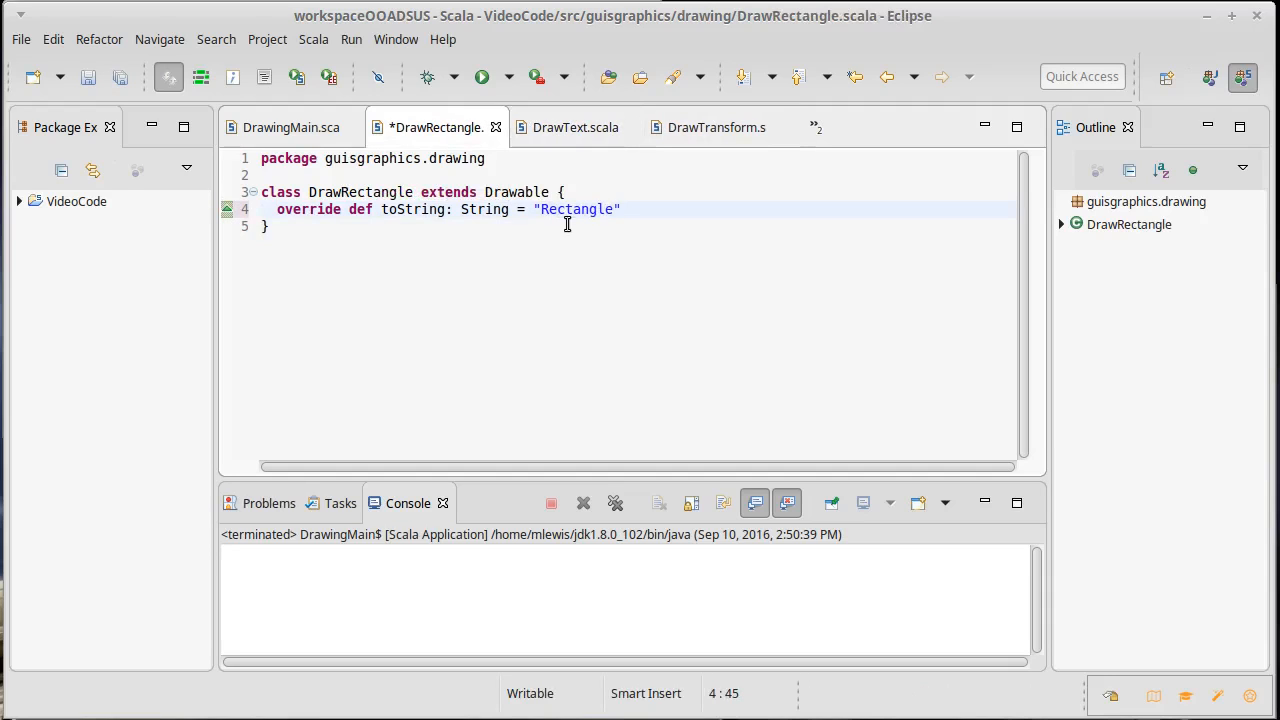
pyautogui.press('ctrl+s')
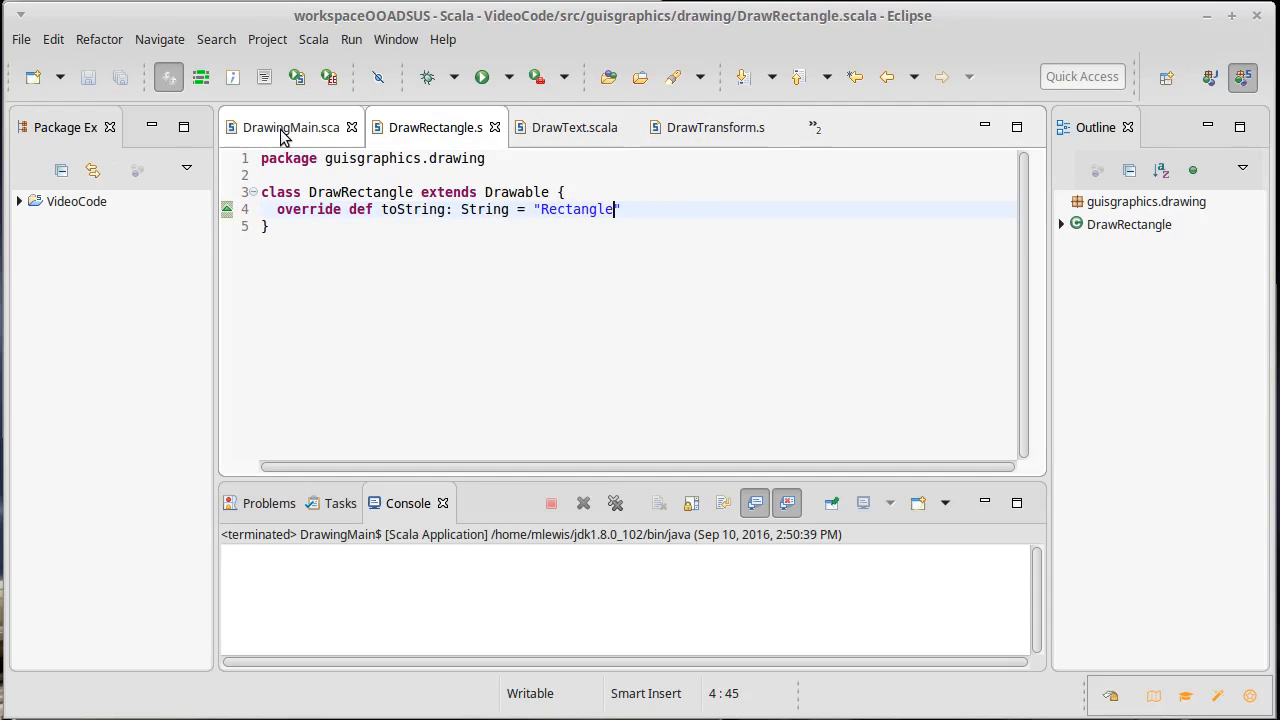
pyautogui.click(290, 127)
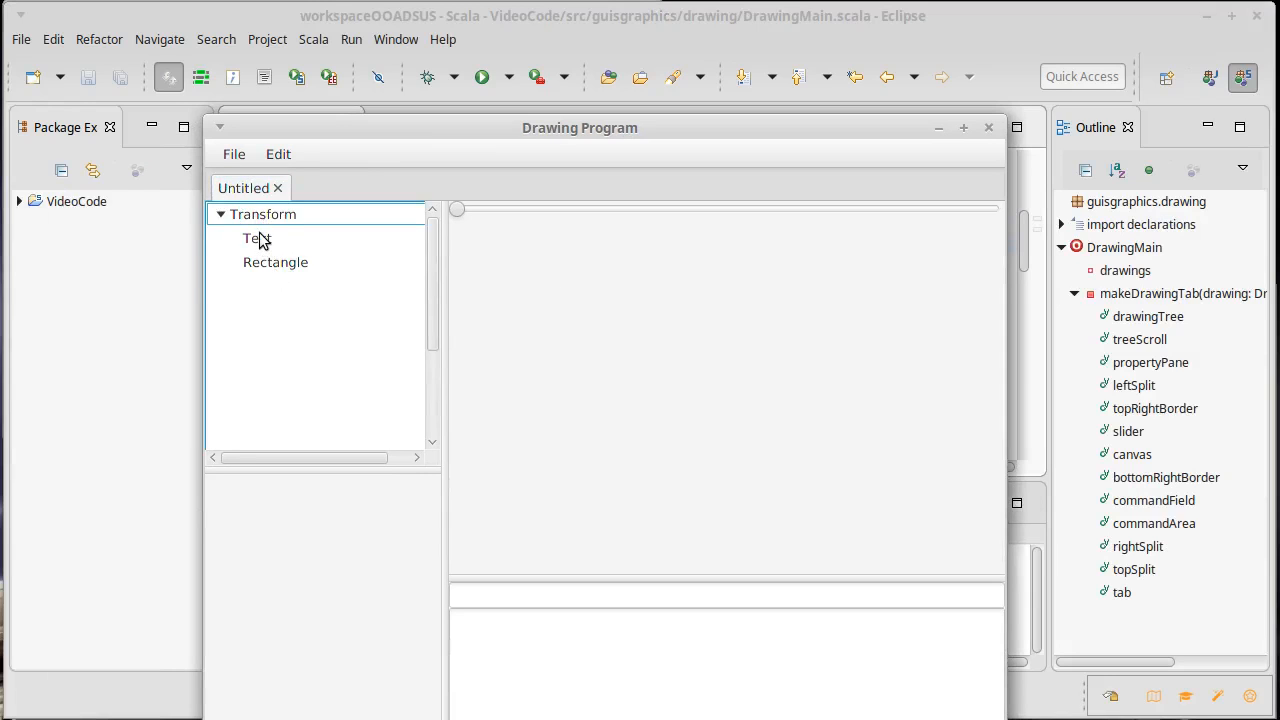
# Select Rectangle in the tree, then add a second Untitled drawing and switch to it
pyautogui.click(276, 262)
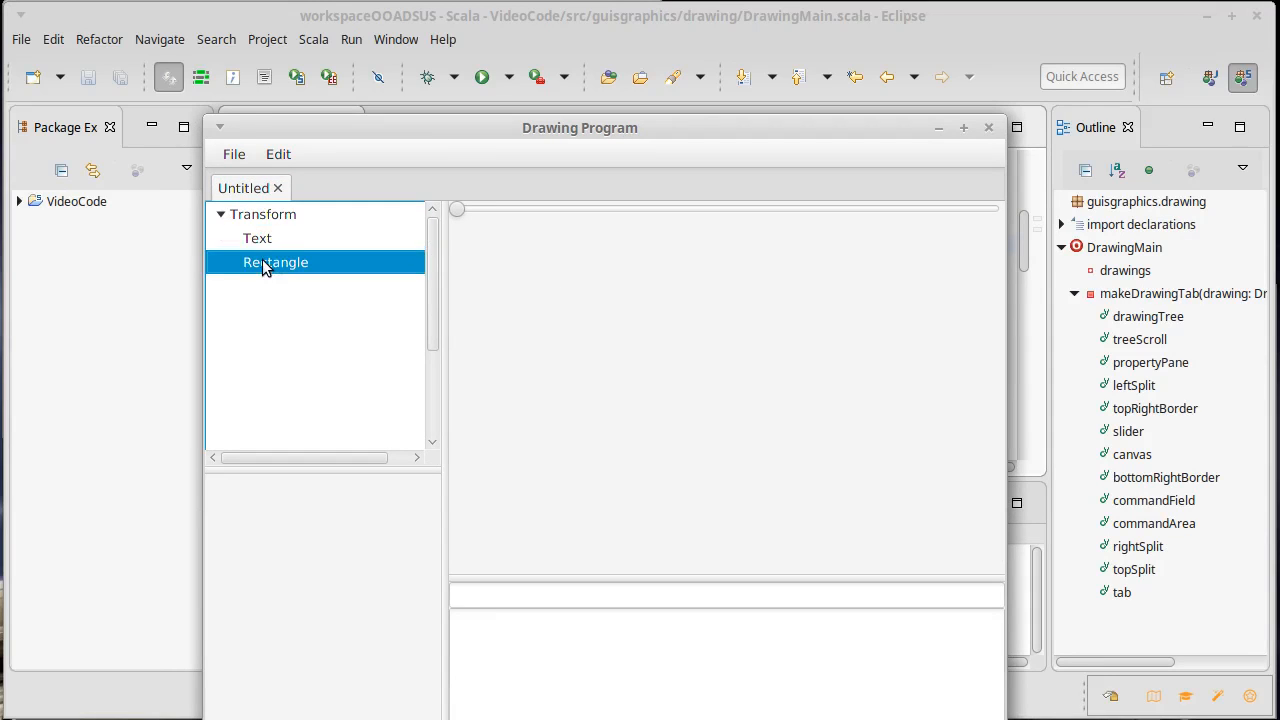
pyautogui.moveTo(277, 288)
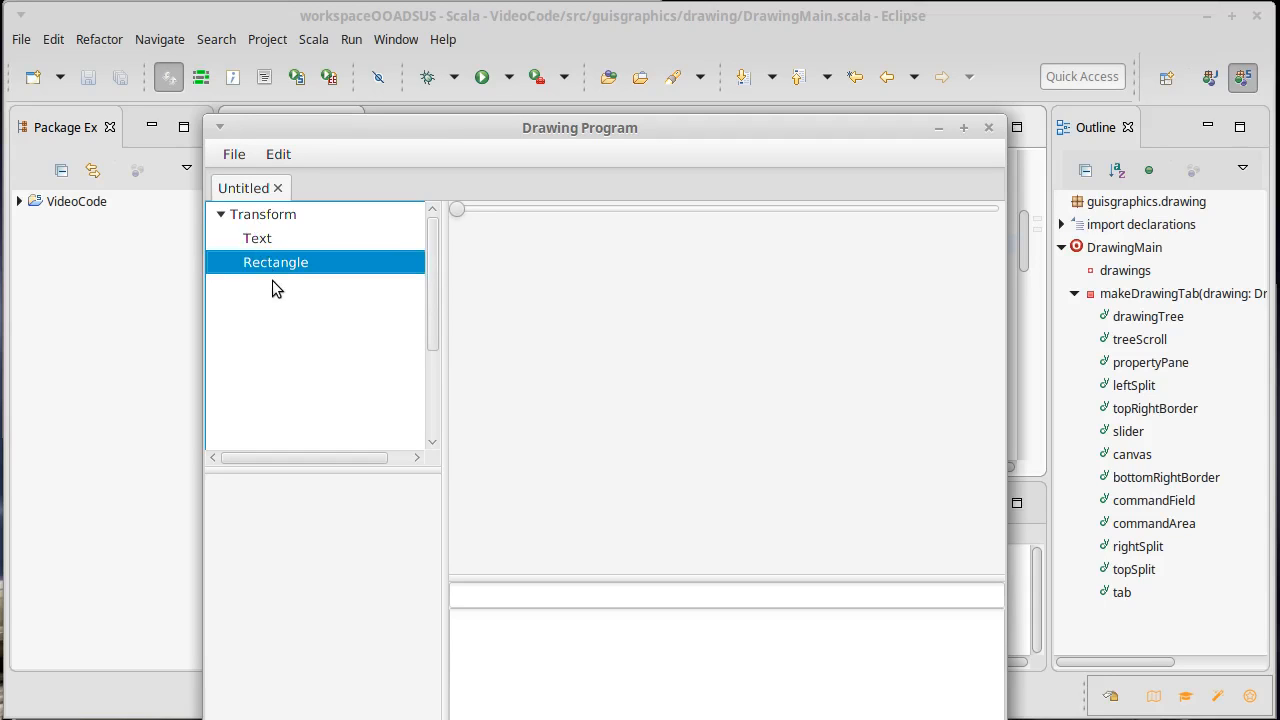
pyautogui.moveTo(353, 223)
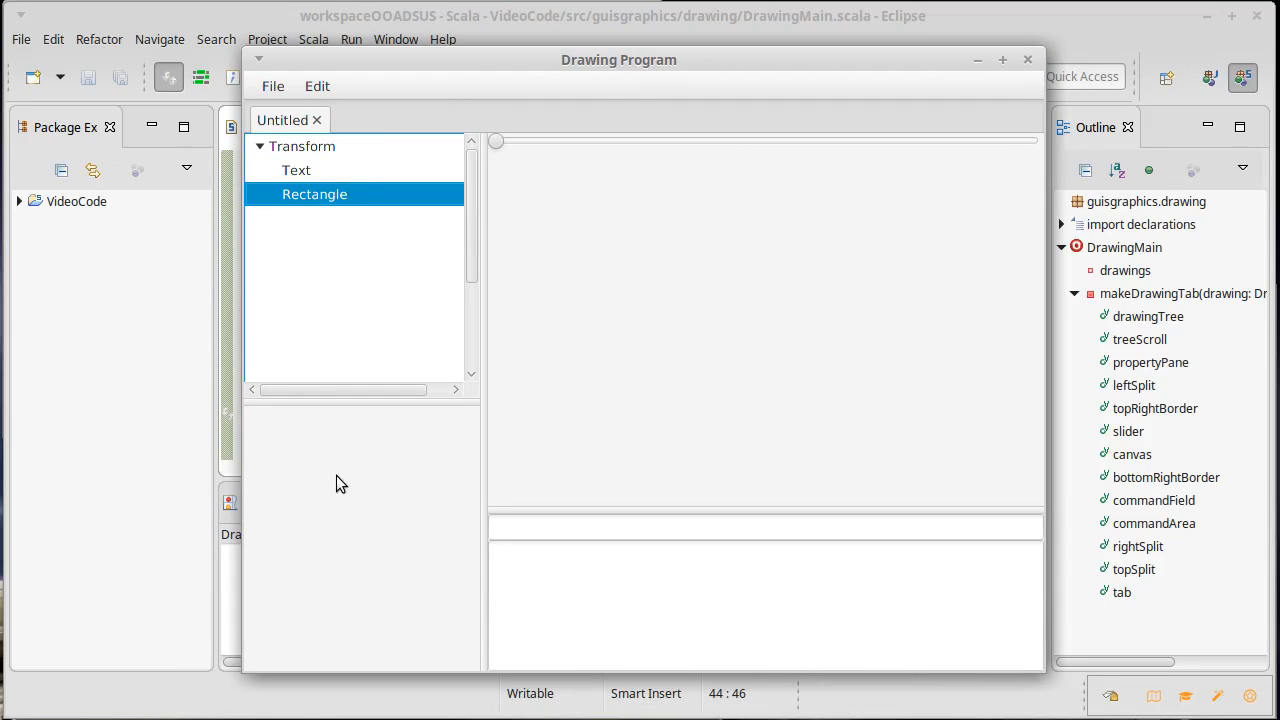
pyautogui.moveTo(308, 540)
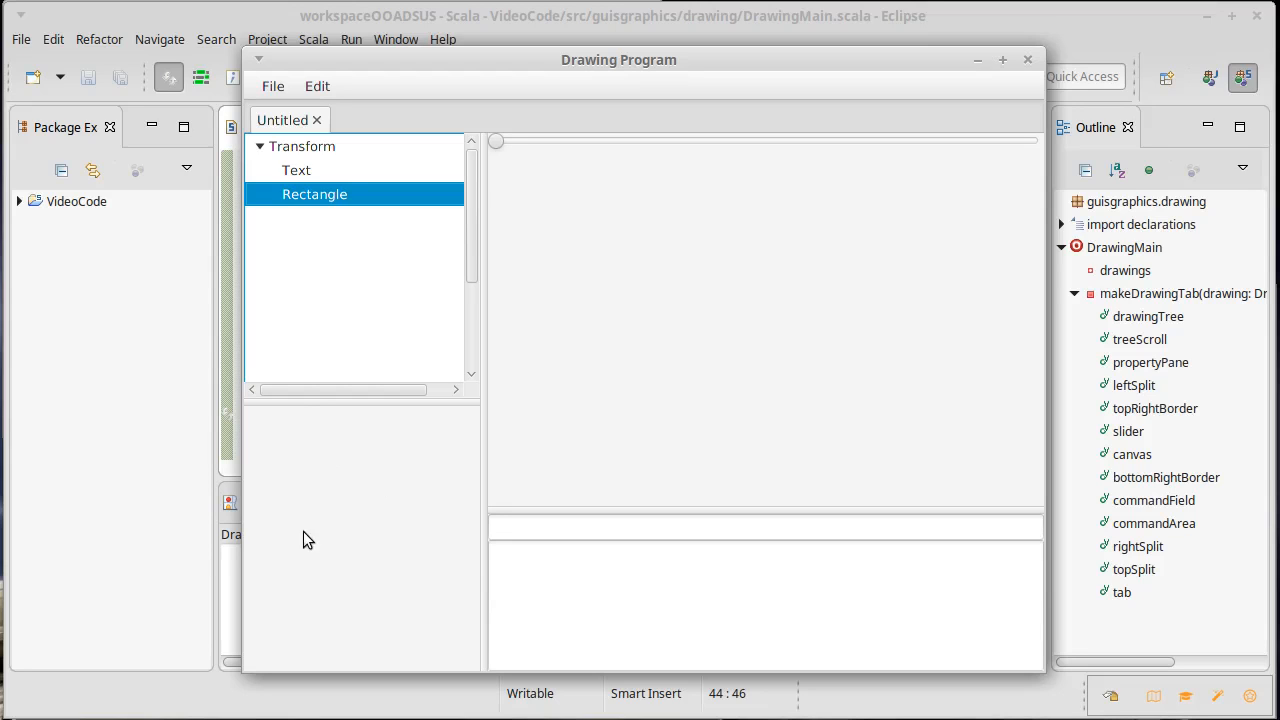
pyautogui.moveTo(333, 480)
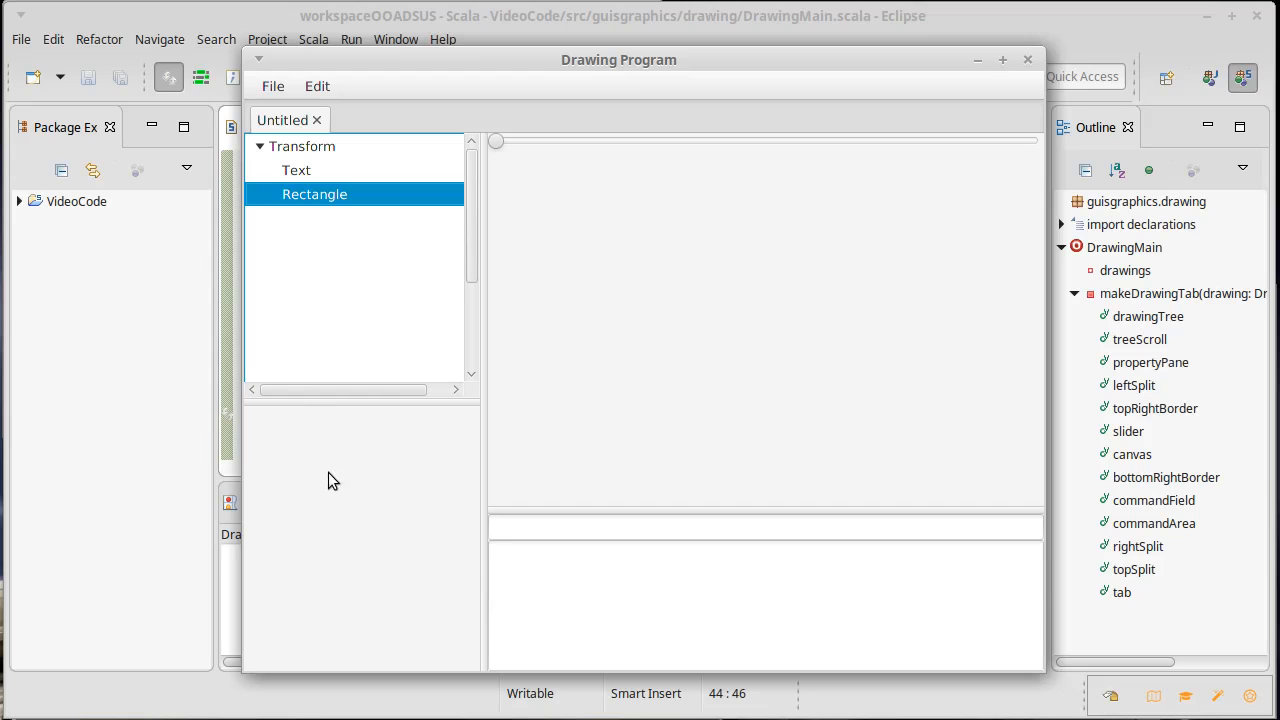
pyautogui.moveTo(310, 210)
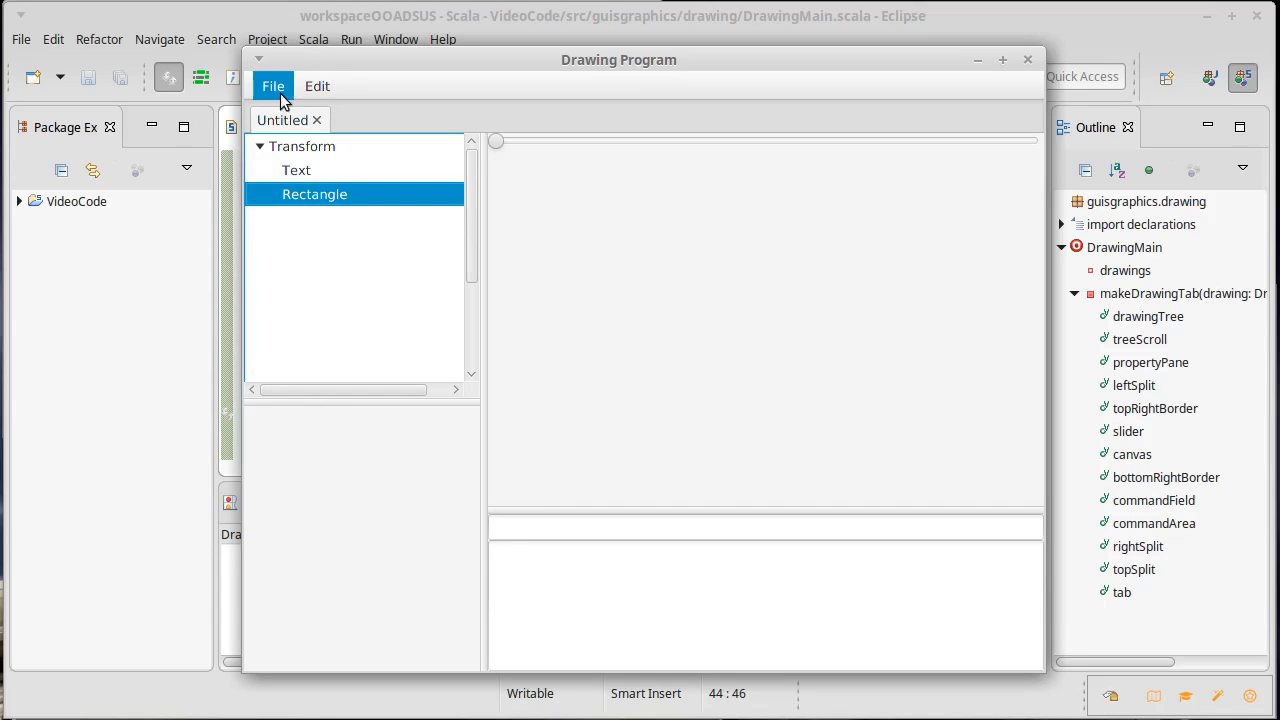
pyautogui.click(273, 86)
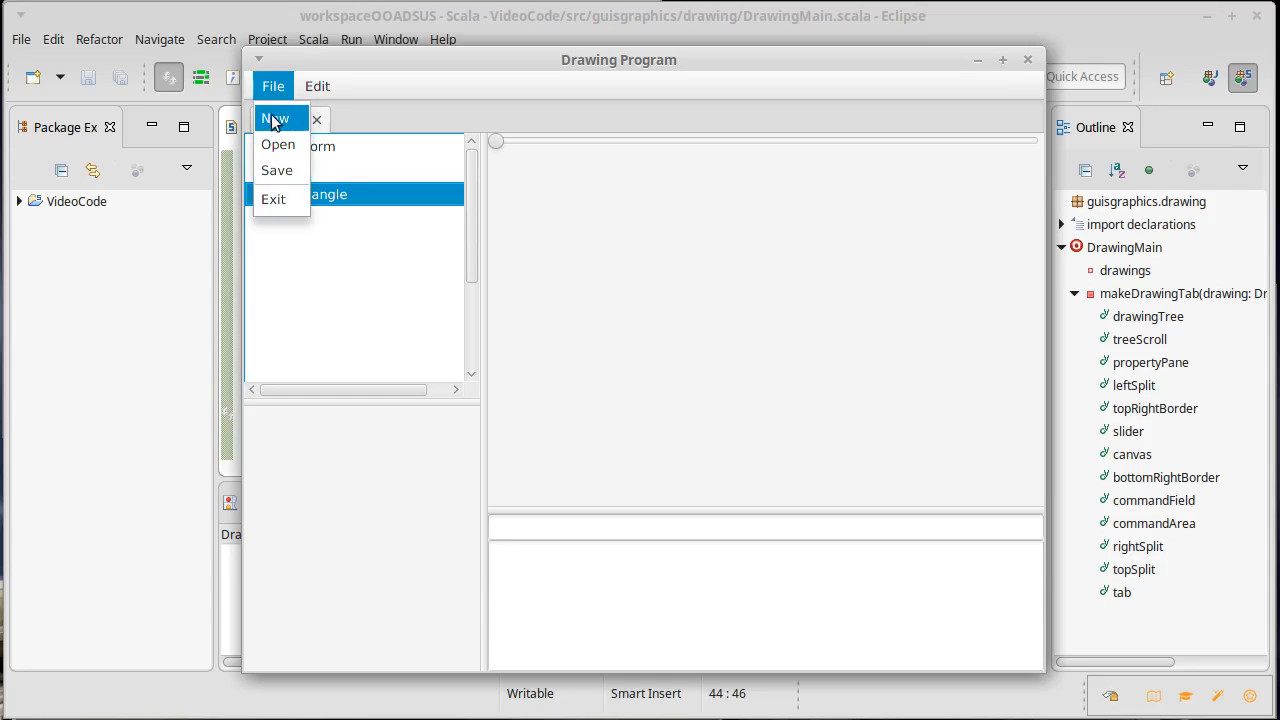
pyautogui.moveTo(281, 198)
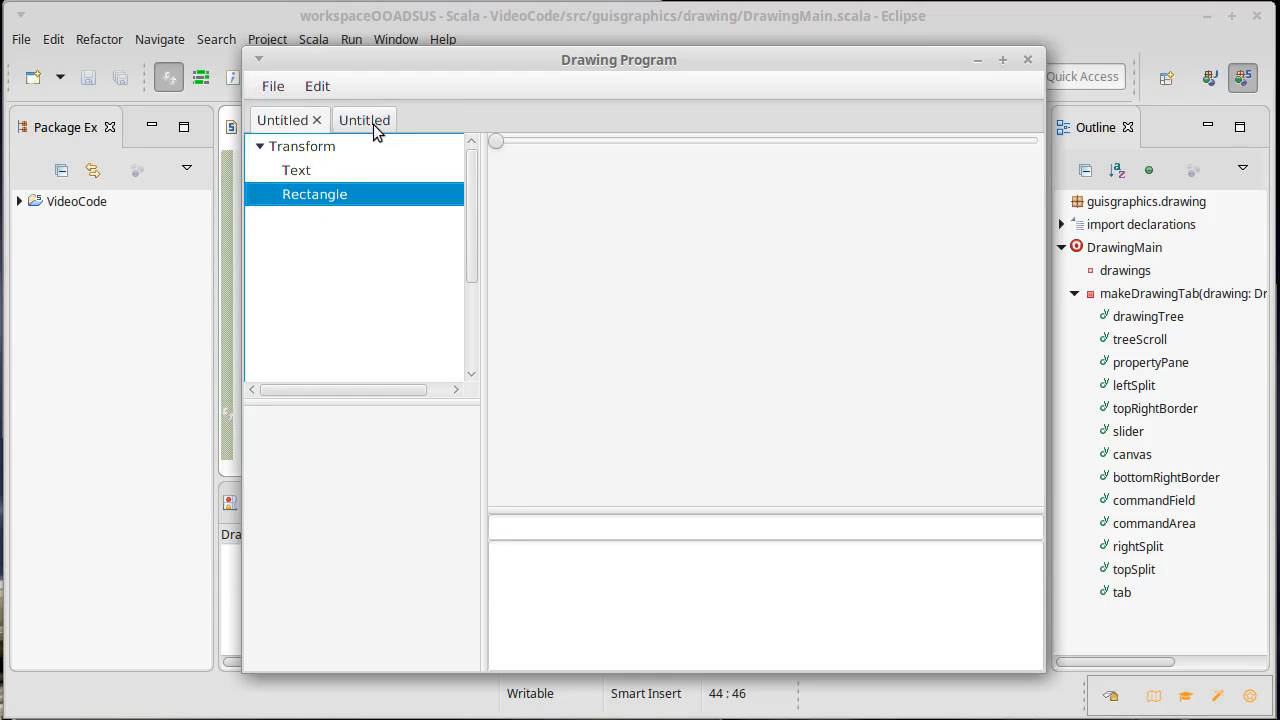
pyautogui.click(272, 85)
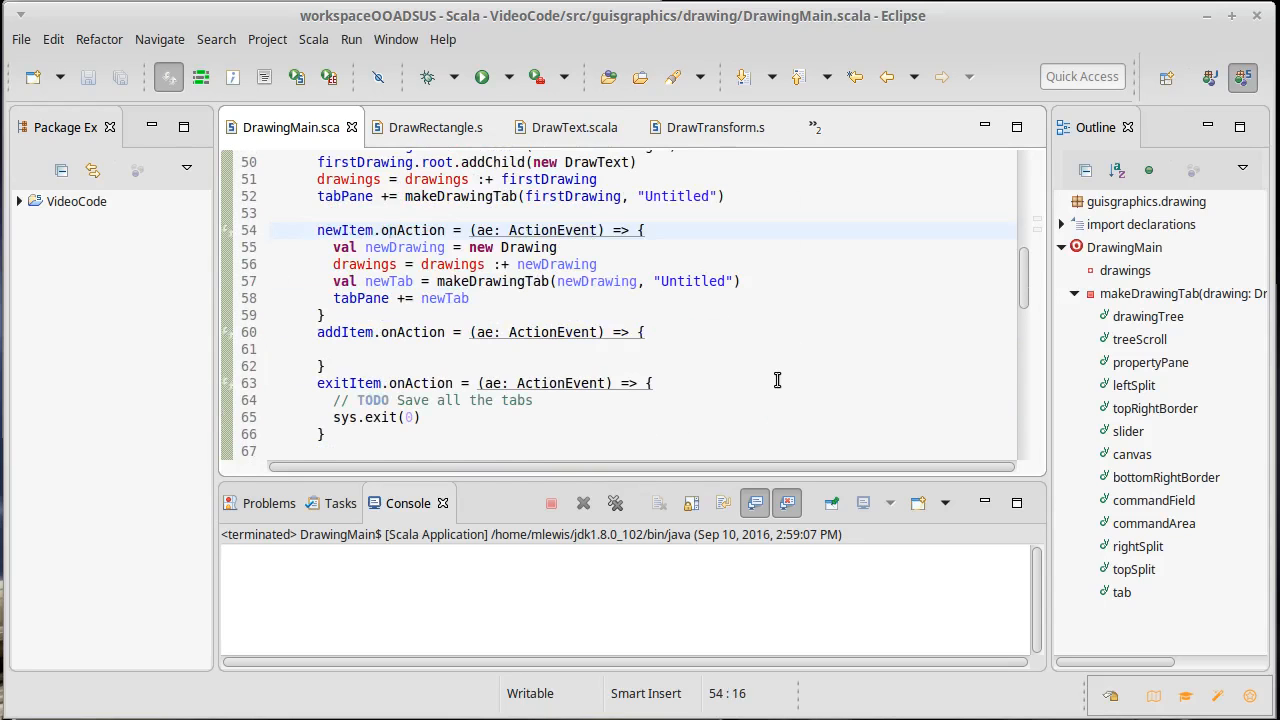
# Scroll DrawingMain.scala down to the SplitPane layout code in makeDrawingTab
pyautogui.scroll(-3)
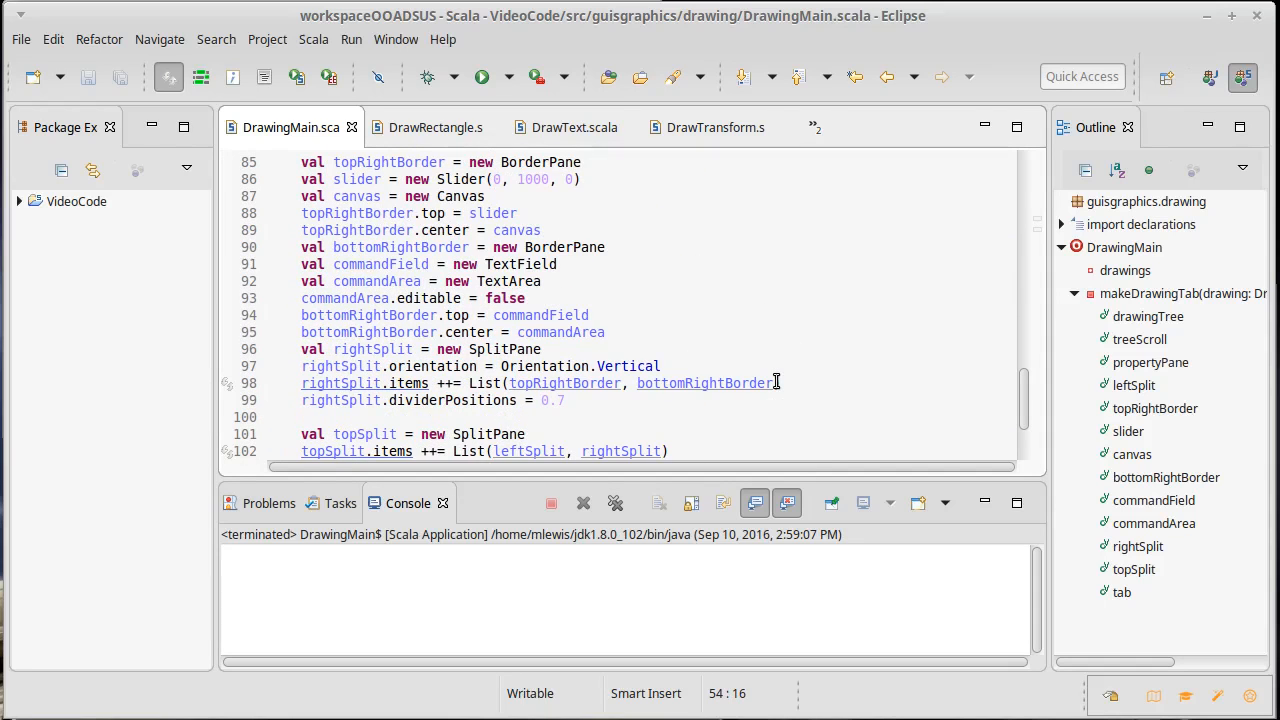
pyautogui.scroll(-3)
pyautogui.write('topSplit.dividerPositions = 0.3')
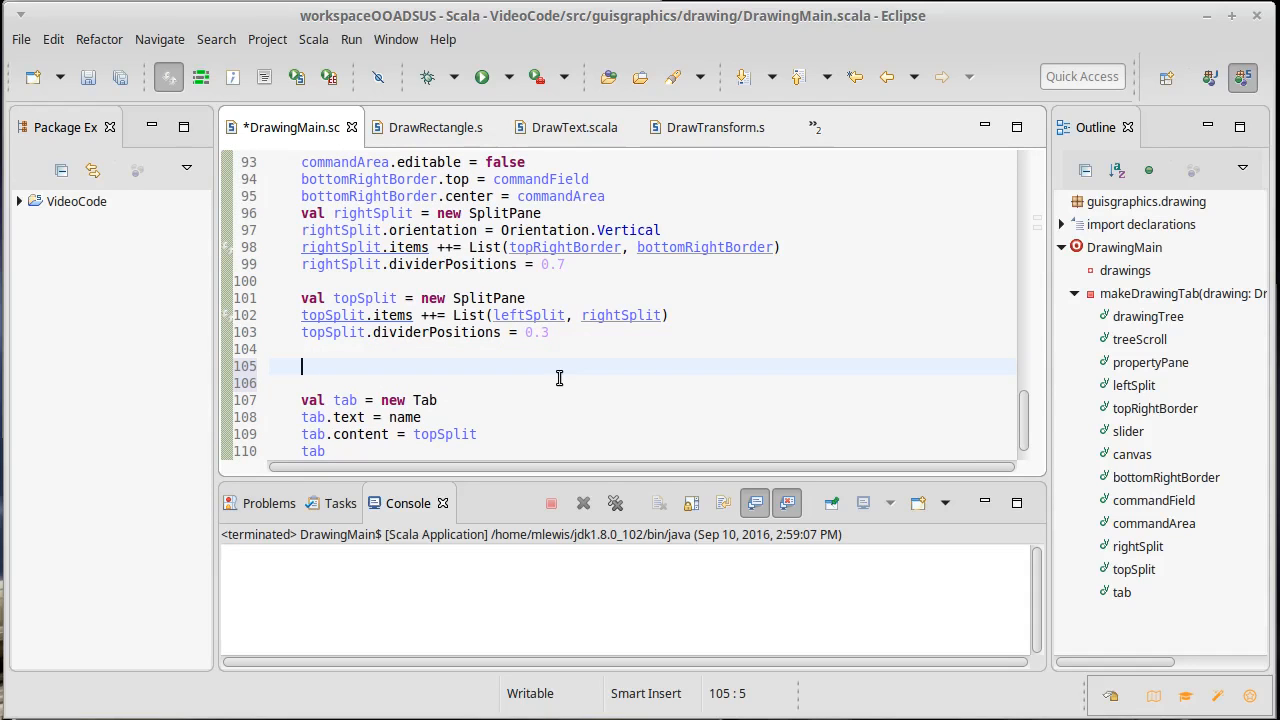
# Type drawingTree.selectionModel.value on the blank line after topSplit.dividerPositions
pyautogui.write('drawingTre')
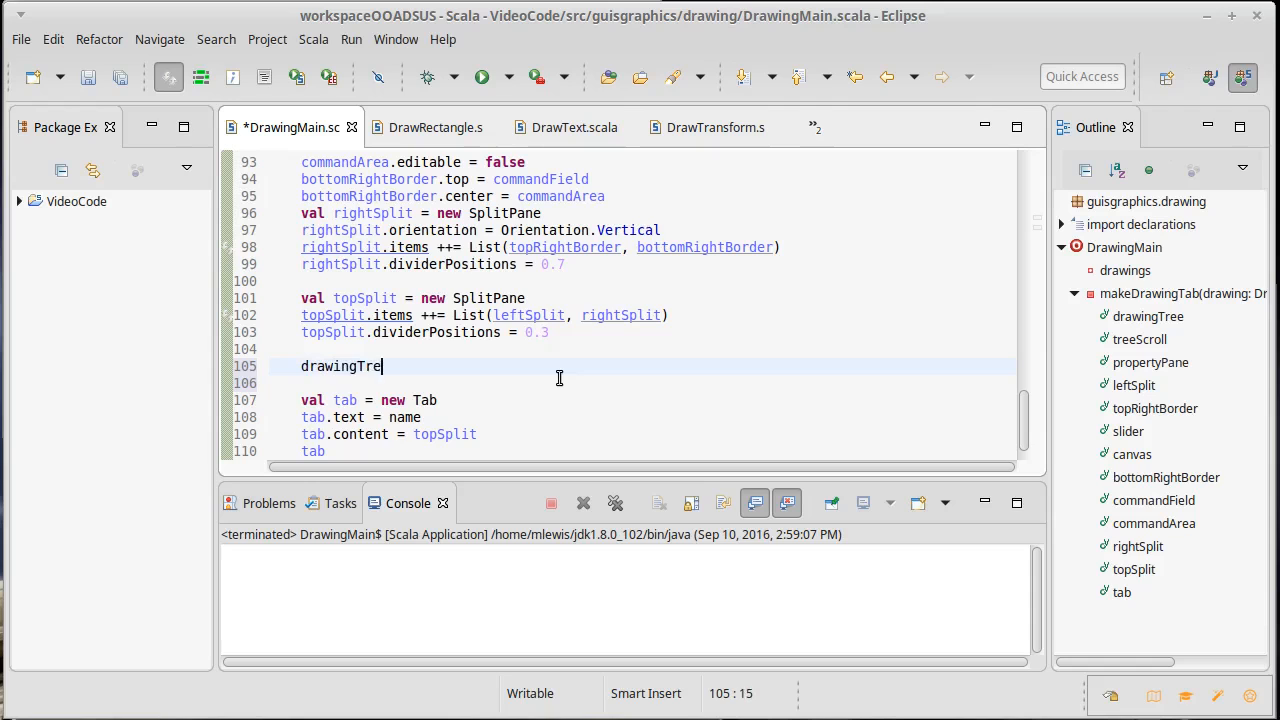
pyautogui.write('.')
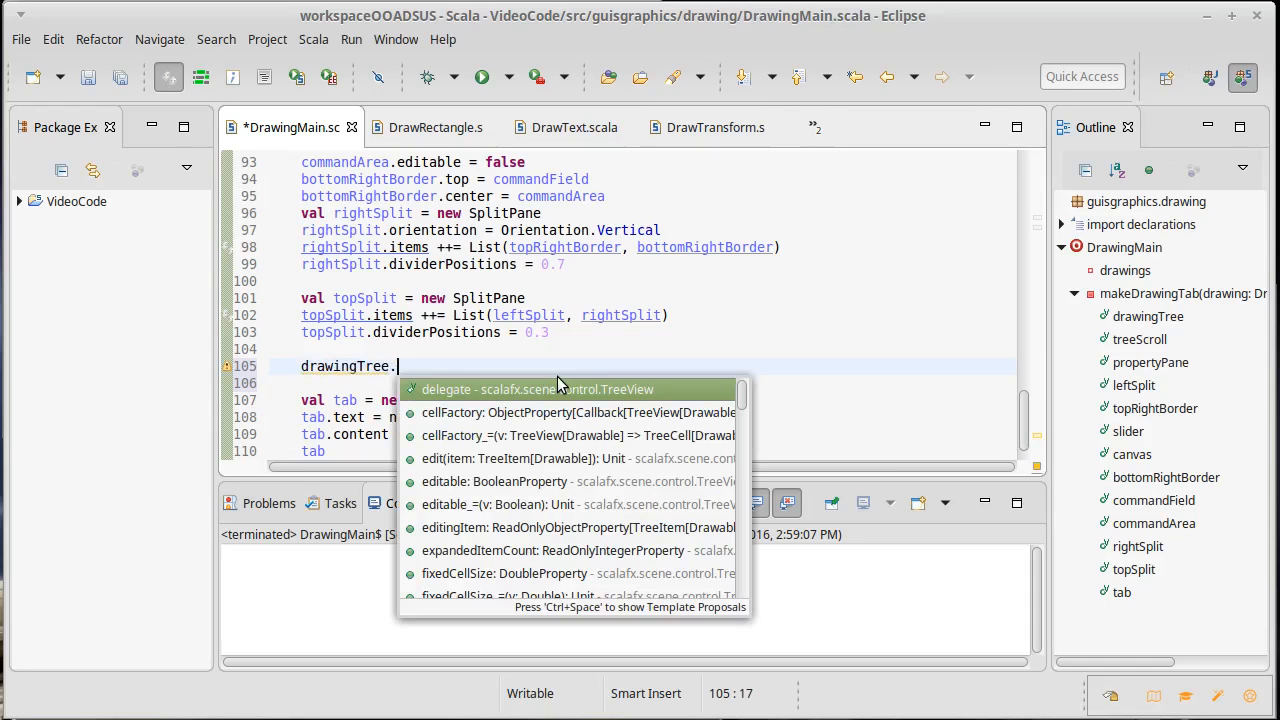
pyautogui.write('selectionModel')
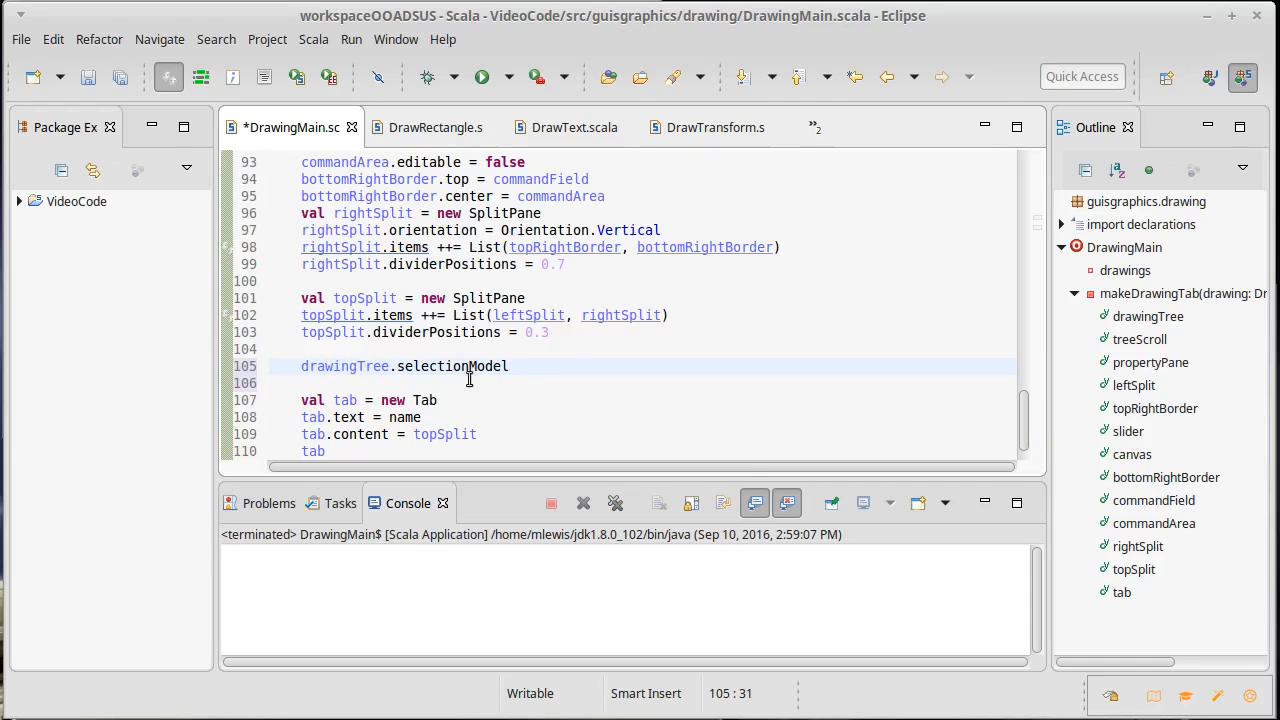
pyautogui.moveTo(460, 366)
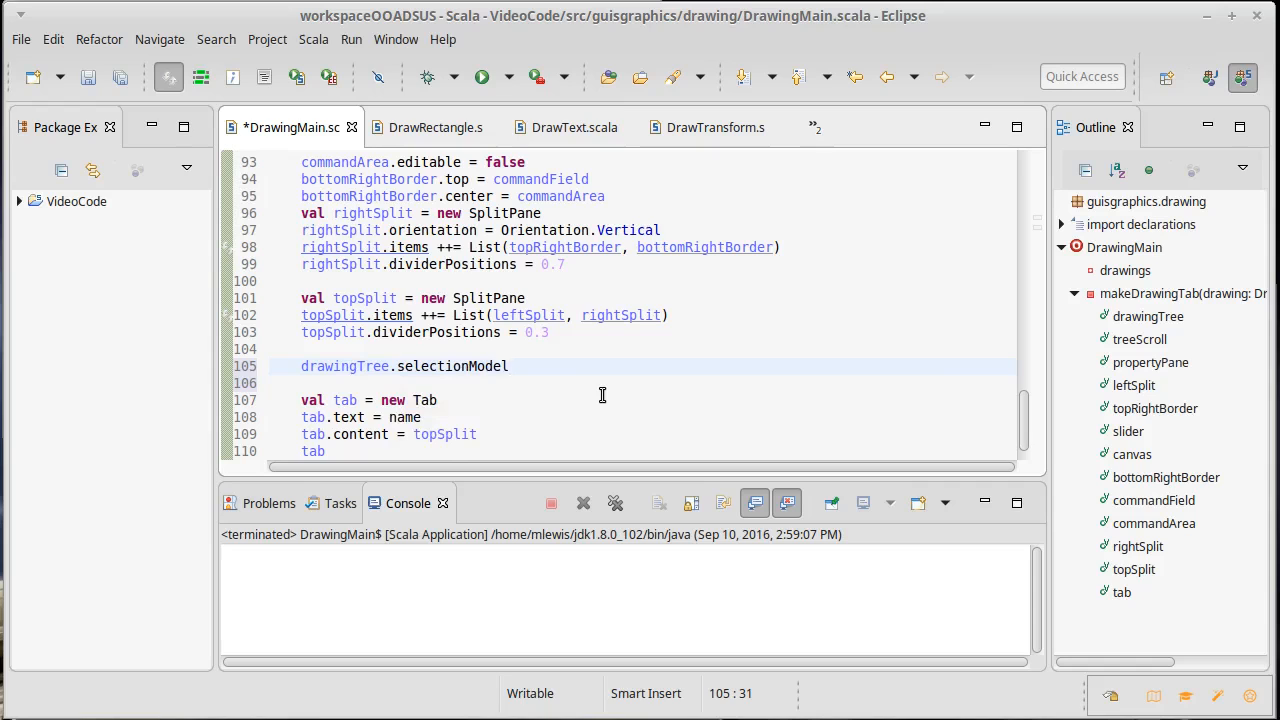
pyautogui.click(509, 366)
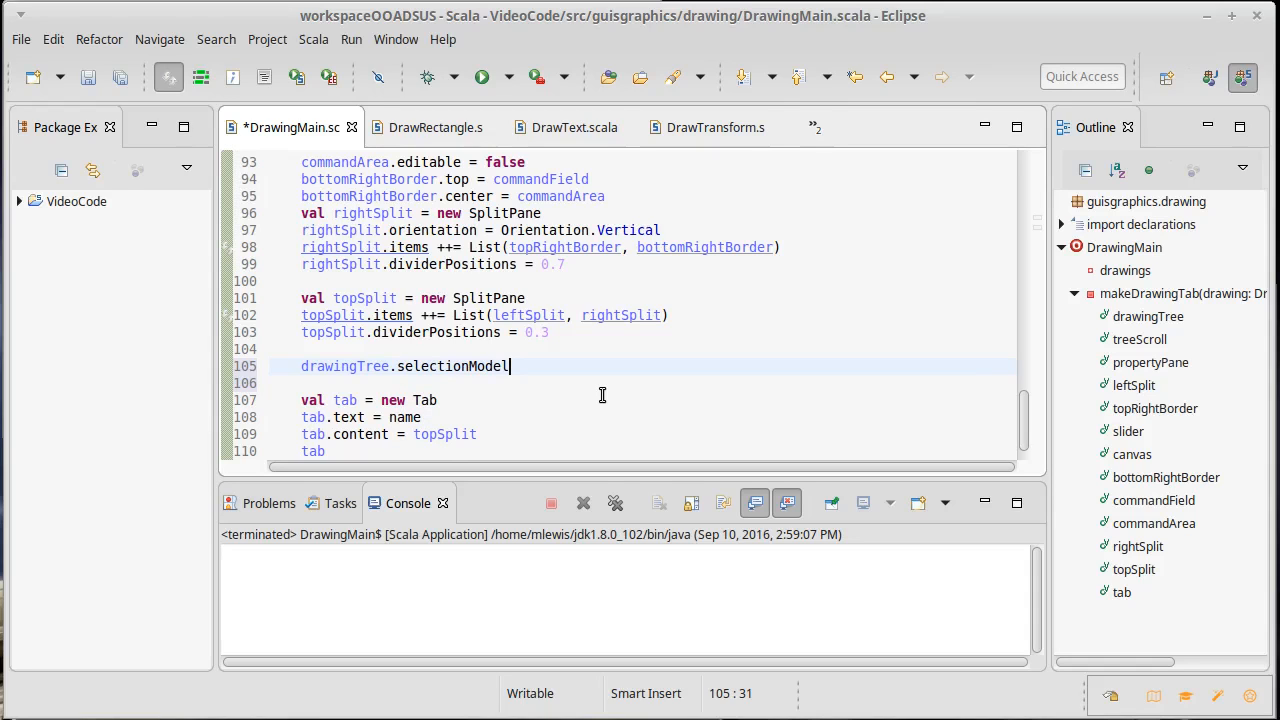
pyautogui.write('.value')
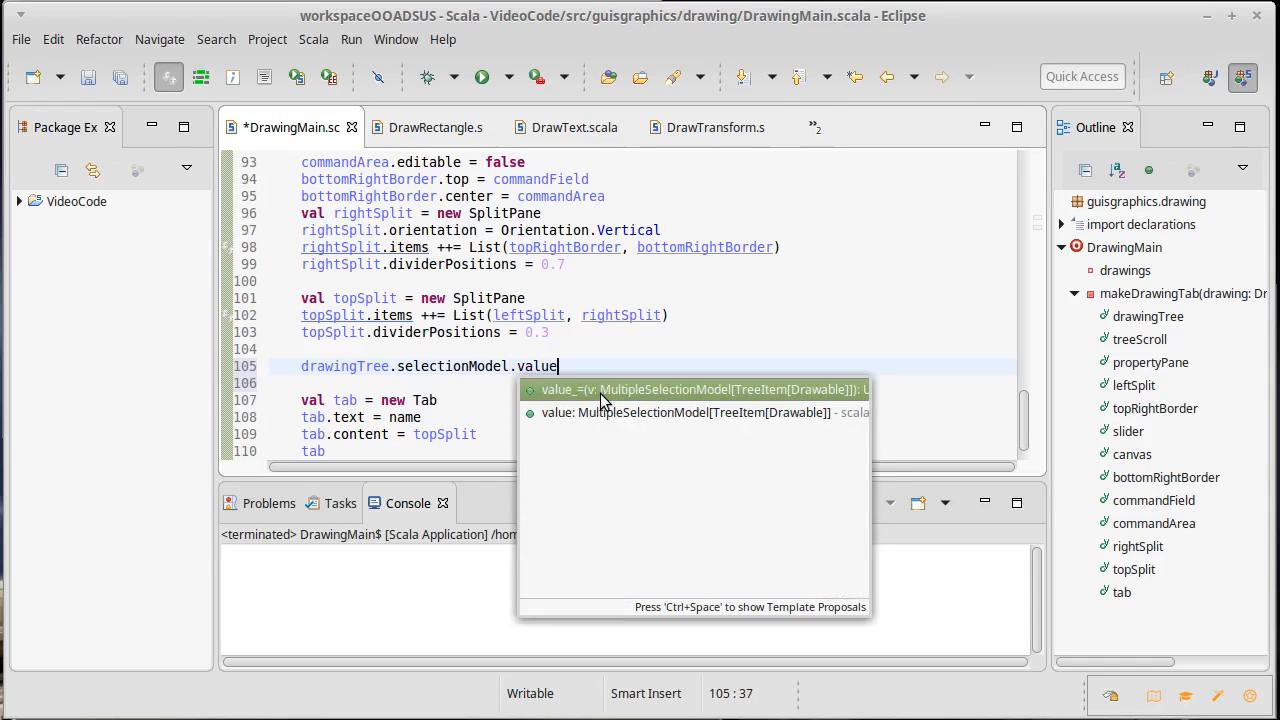
pyautogui.press('Escape')
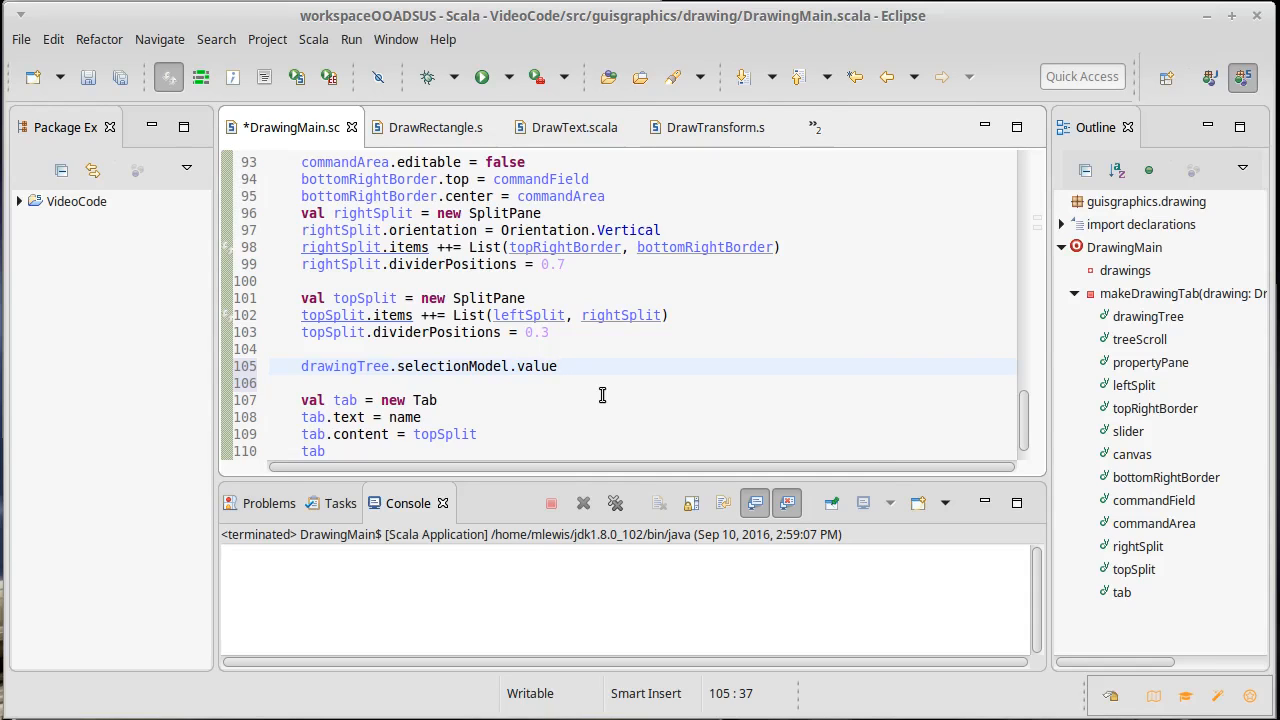
# Extend it with .selectedItem.onChange { } and start a val inside the block
pyautogui.write('.')
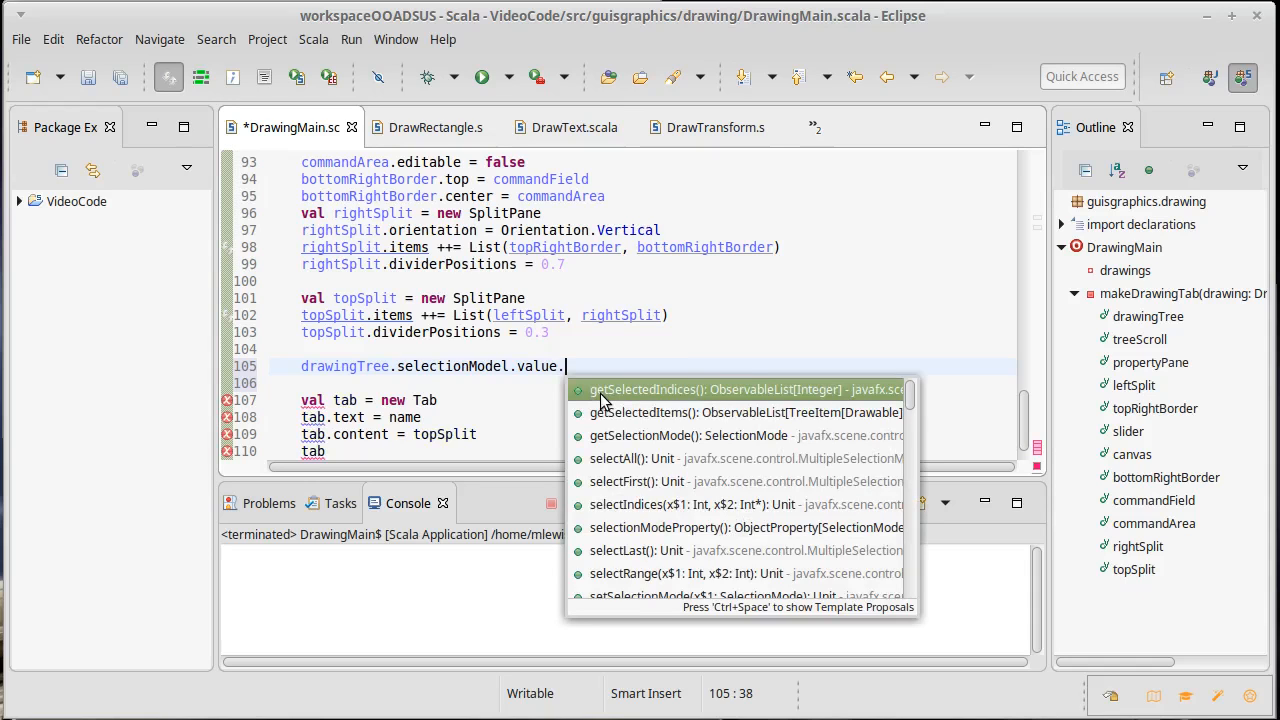
pyautogui.write('selectedItem')
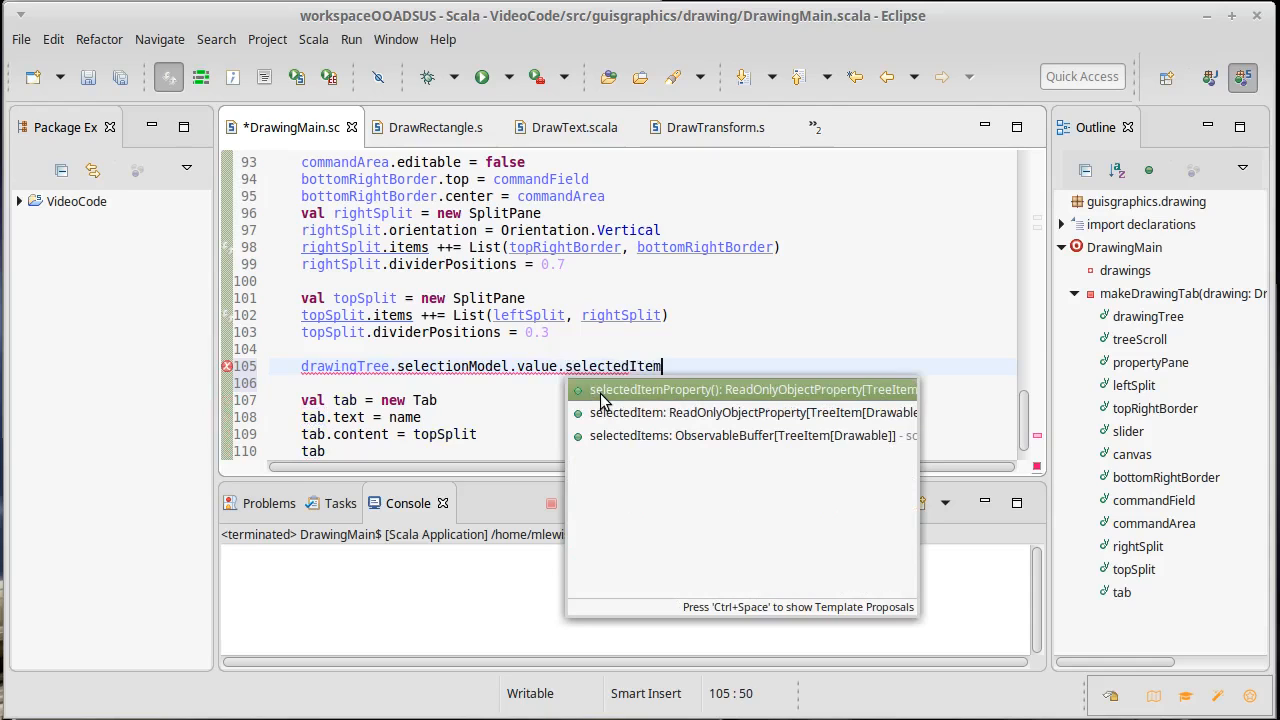
pyautogui.press('Down')
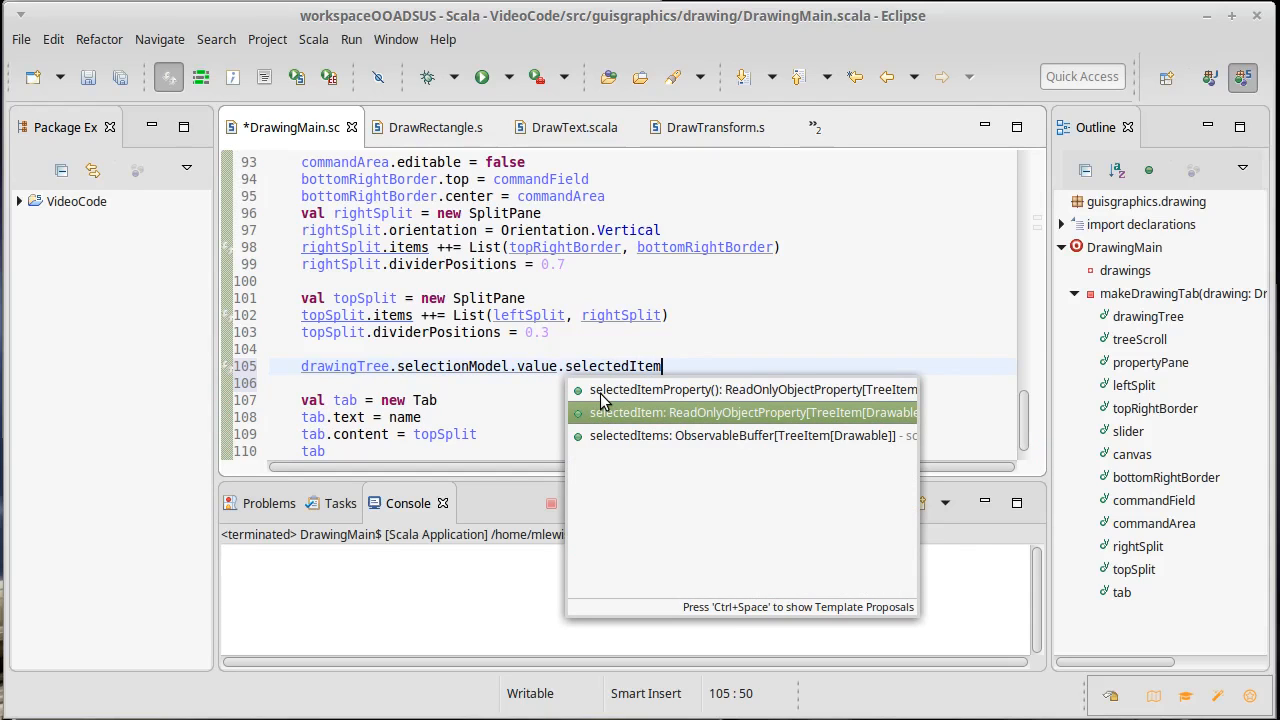
pyautogui.press('Escape')
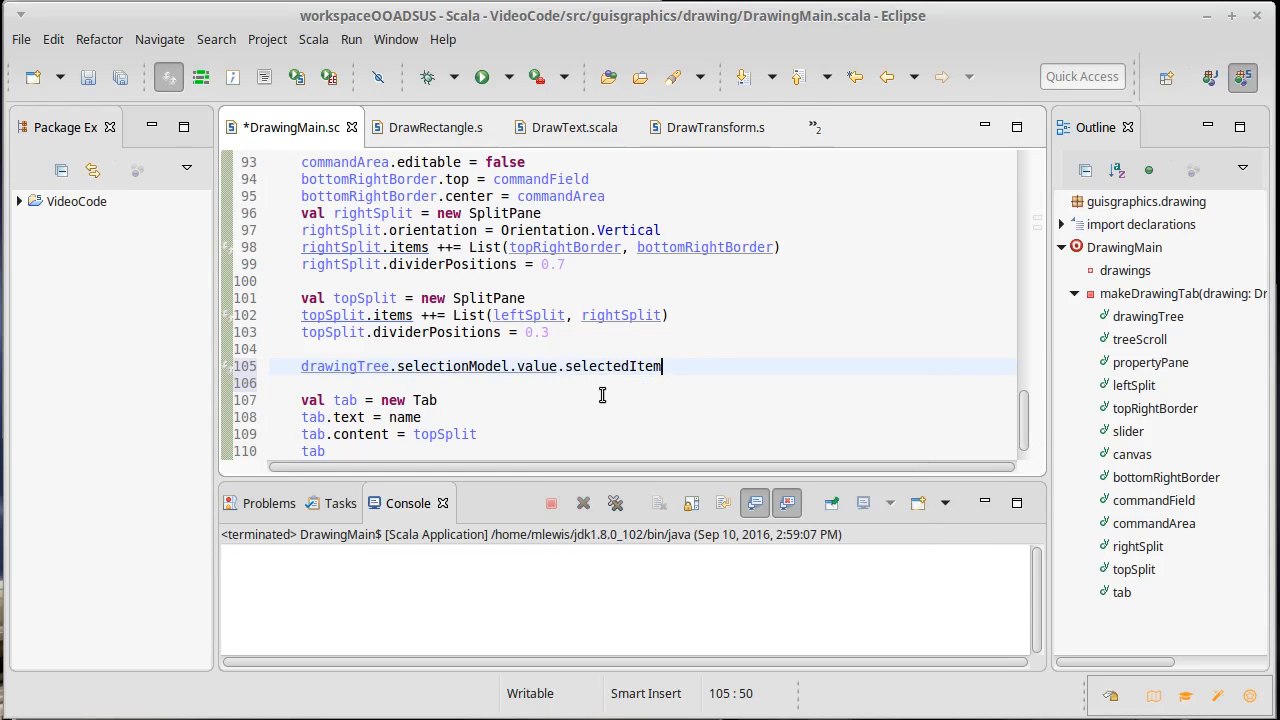
pyautogui.write('.')
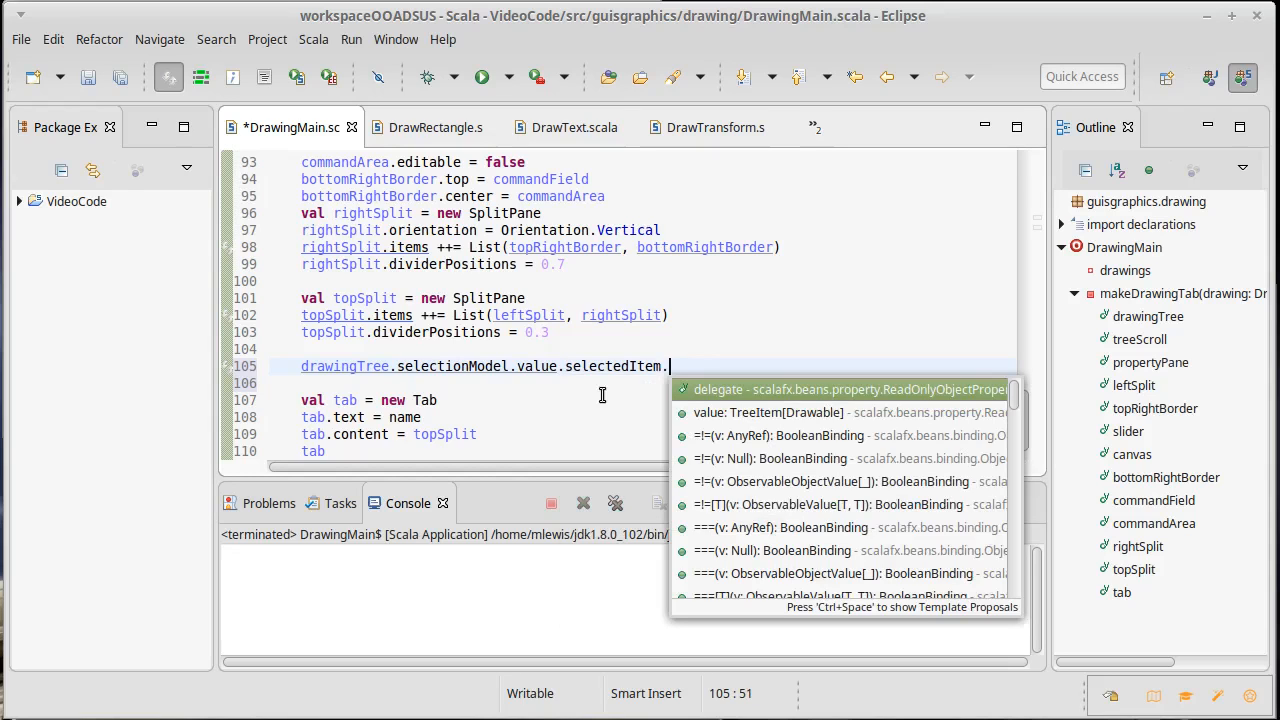
pyautogui.write('onC')
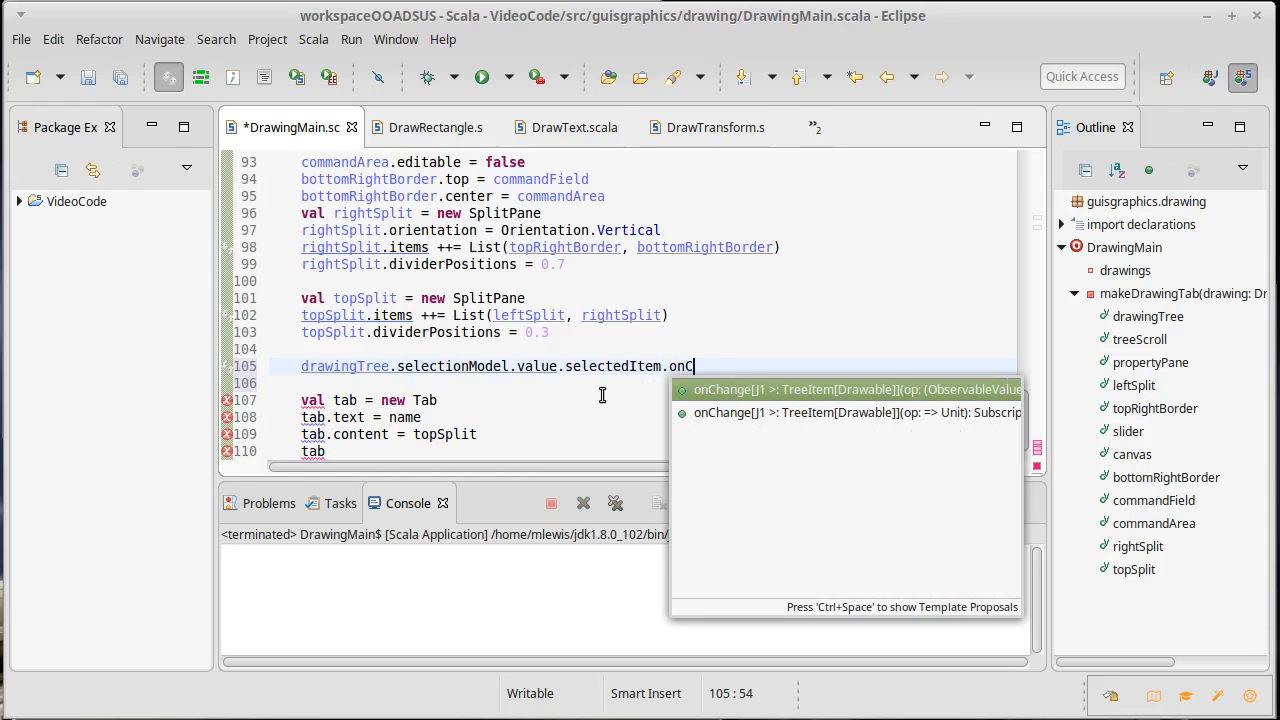
pyautogui.write('hange {')
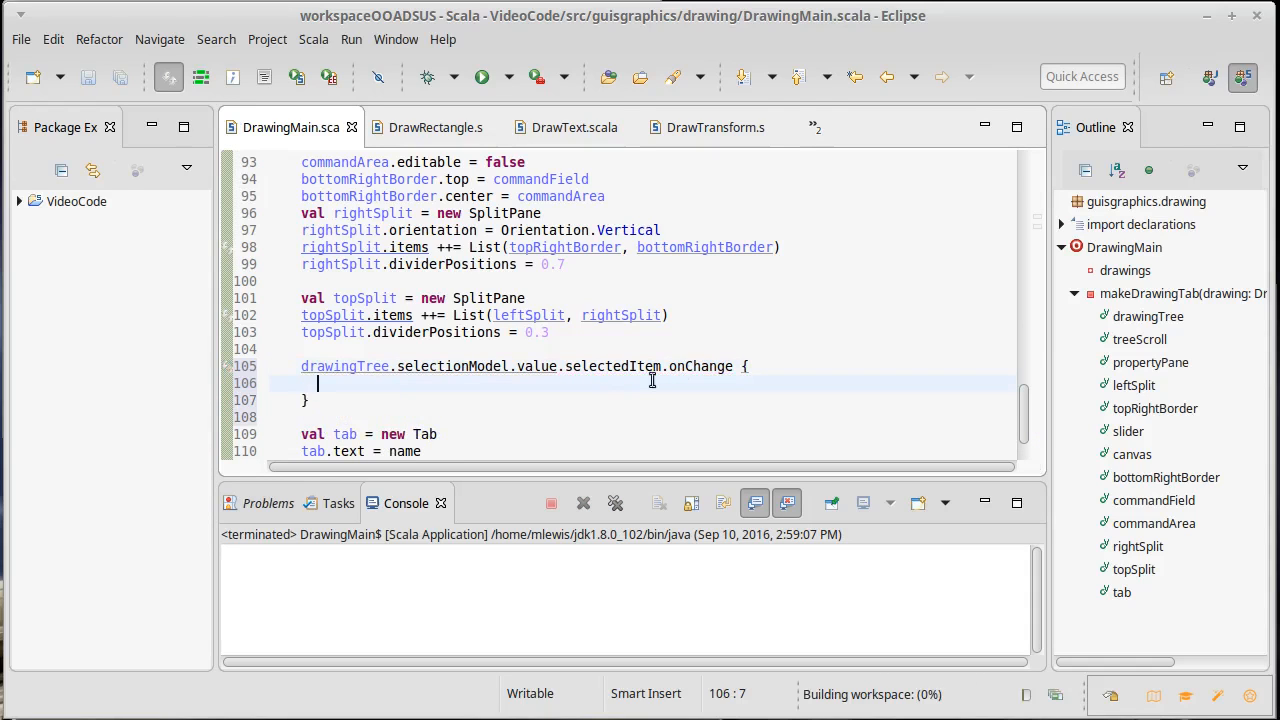
pyautogui.moveTo(708, 366)
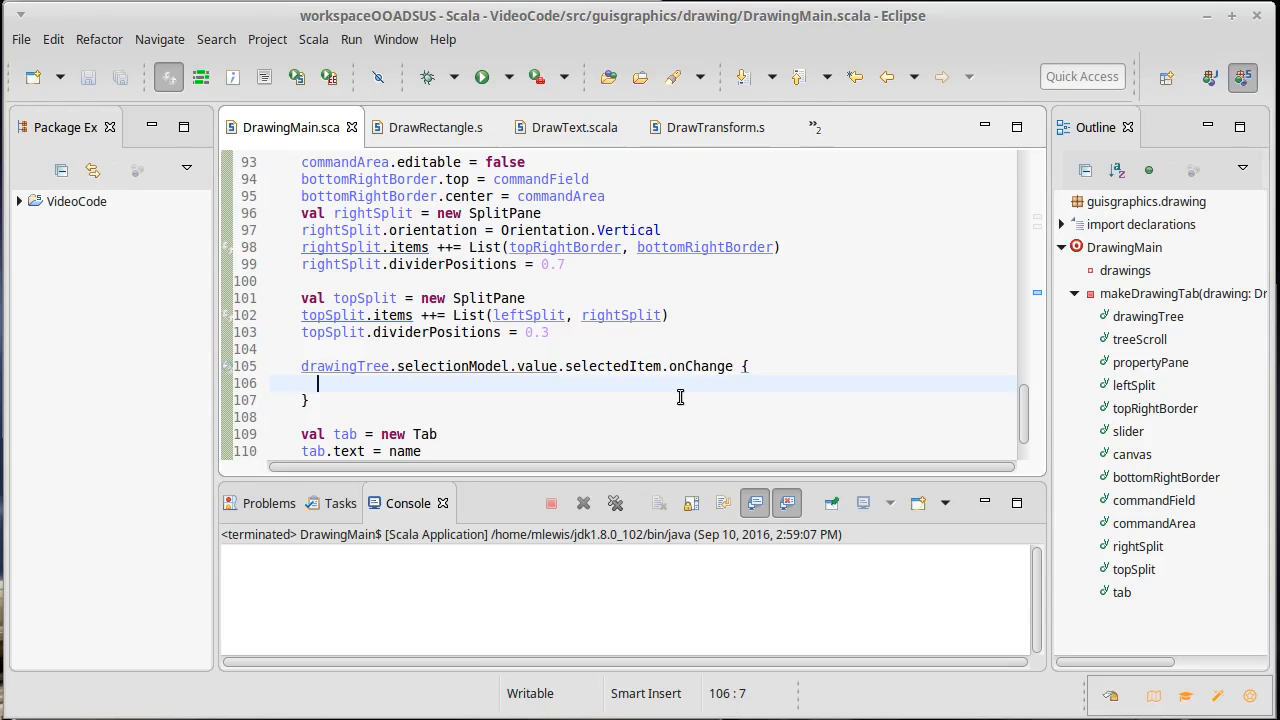
pyautogui.write('val')
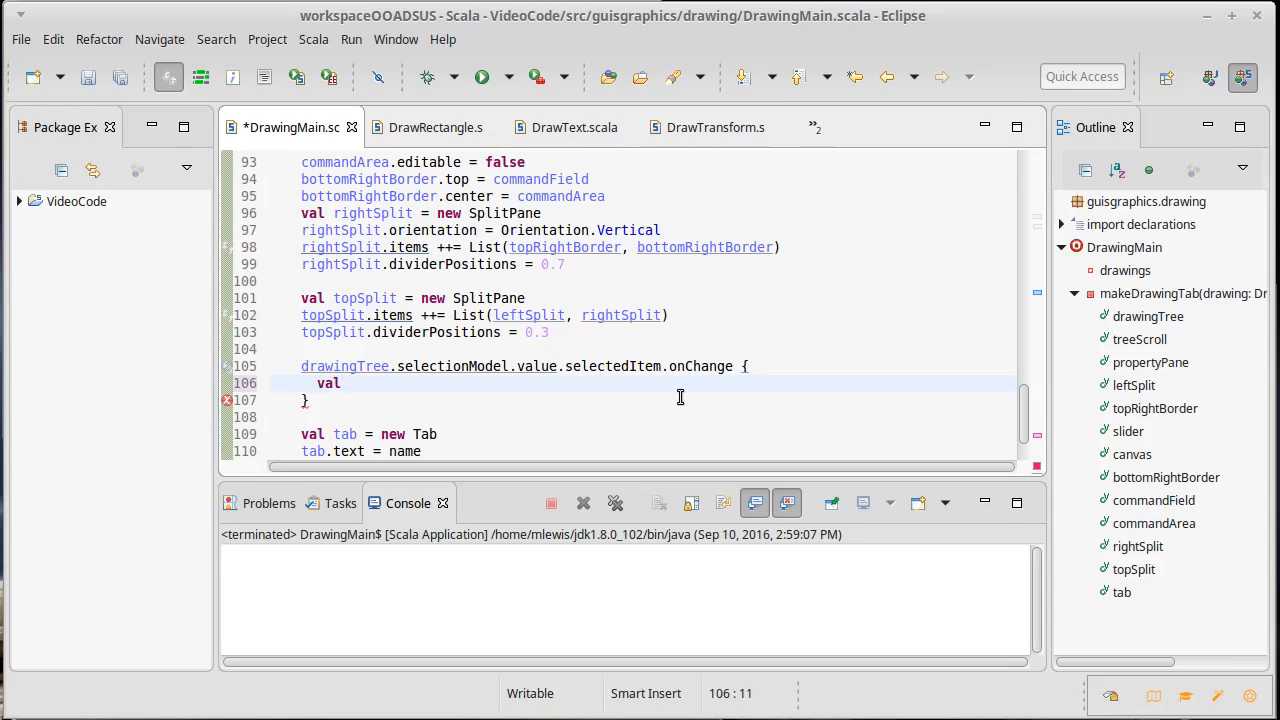
# Declare val selected = drawingTree.selectionModel().selectedItem() inside the onChange handler
pyautogui.write('select')
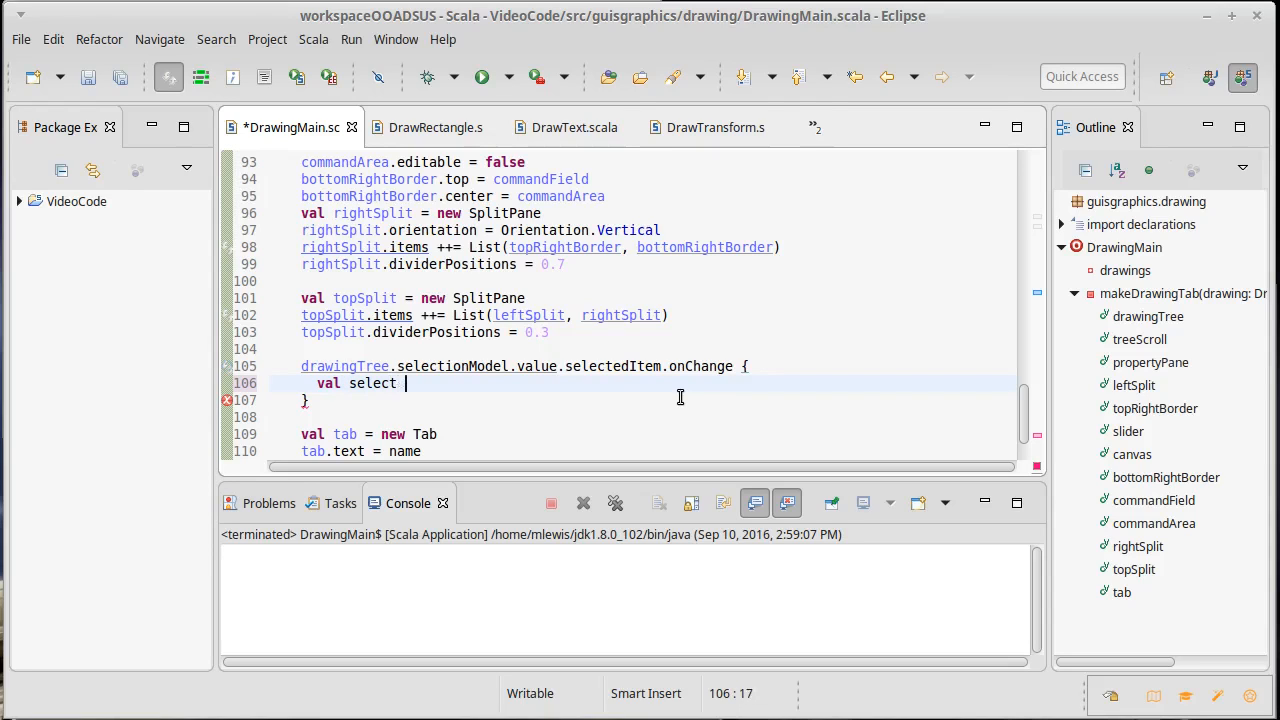
pyautogui.write('ed =')
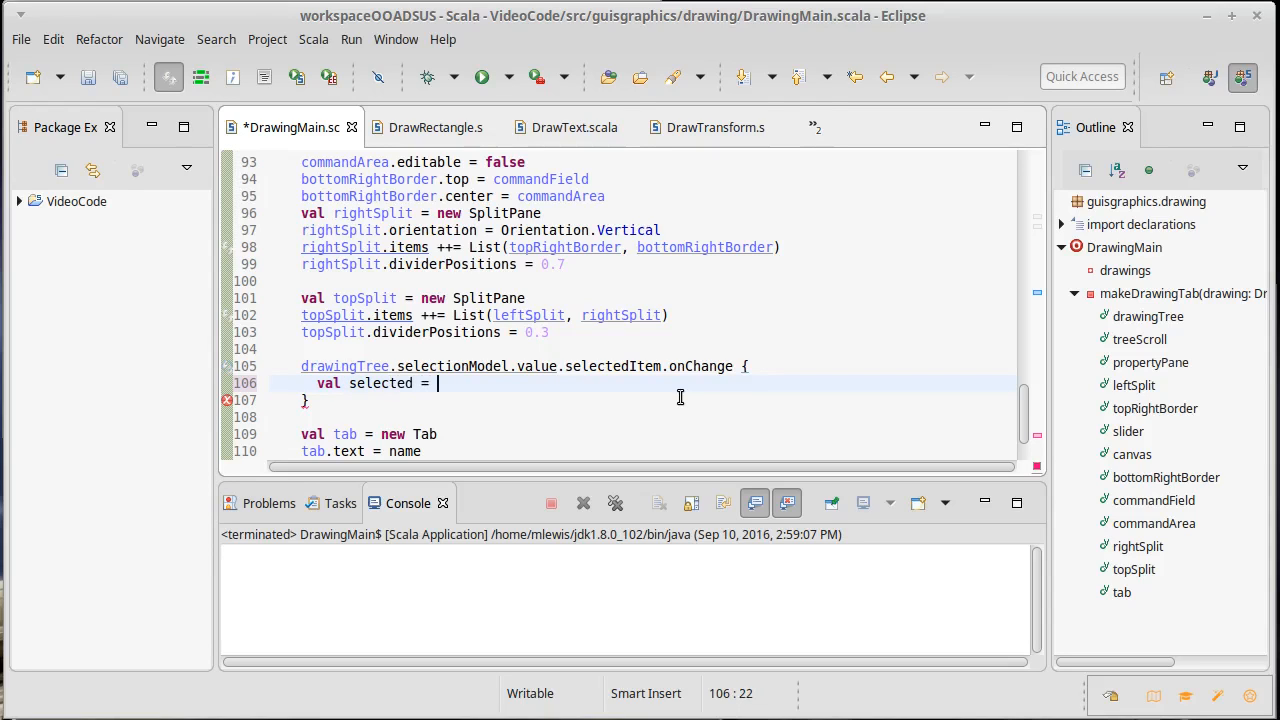
pyautogui.write('drawingTree')
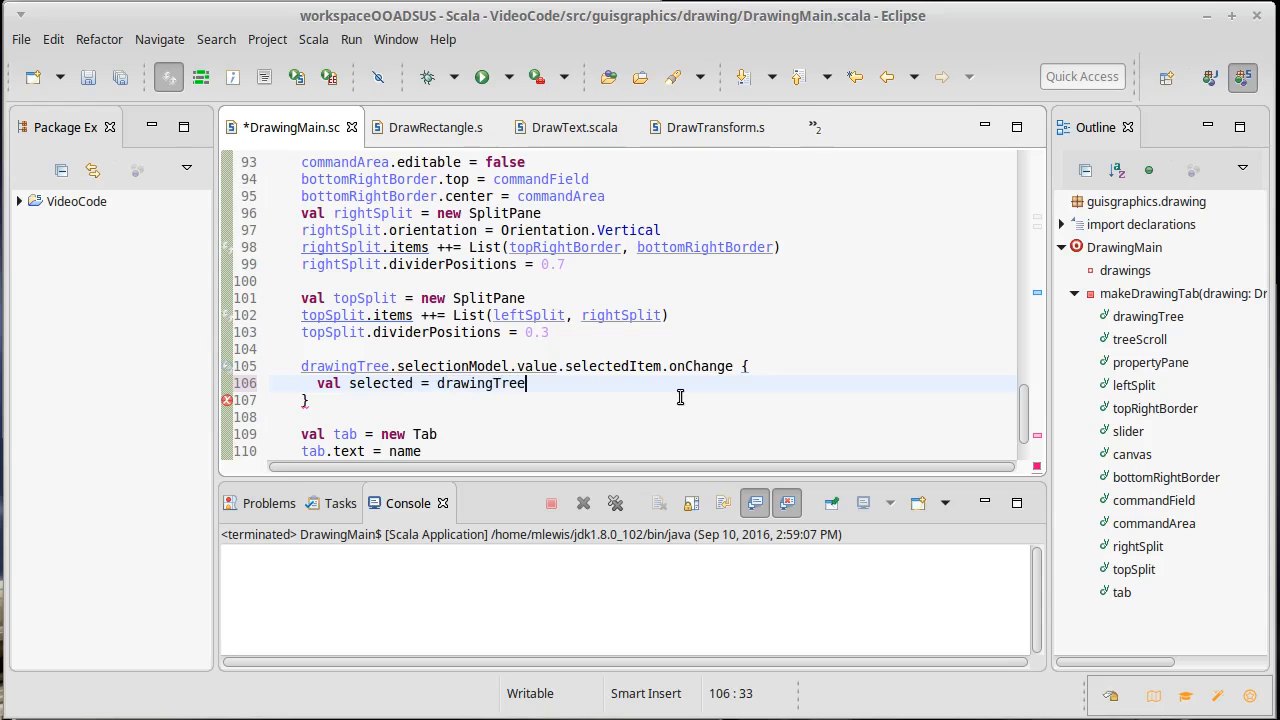
pyautogui.write('.selectionModel.')
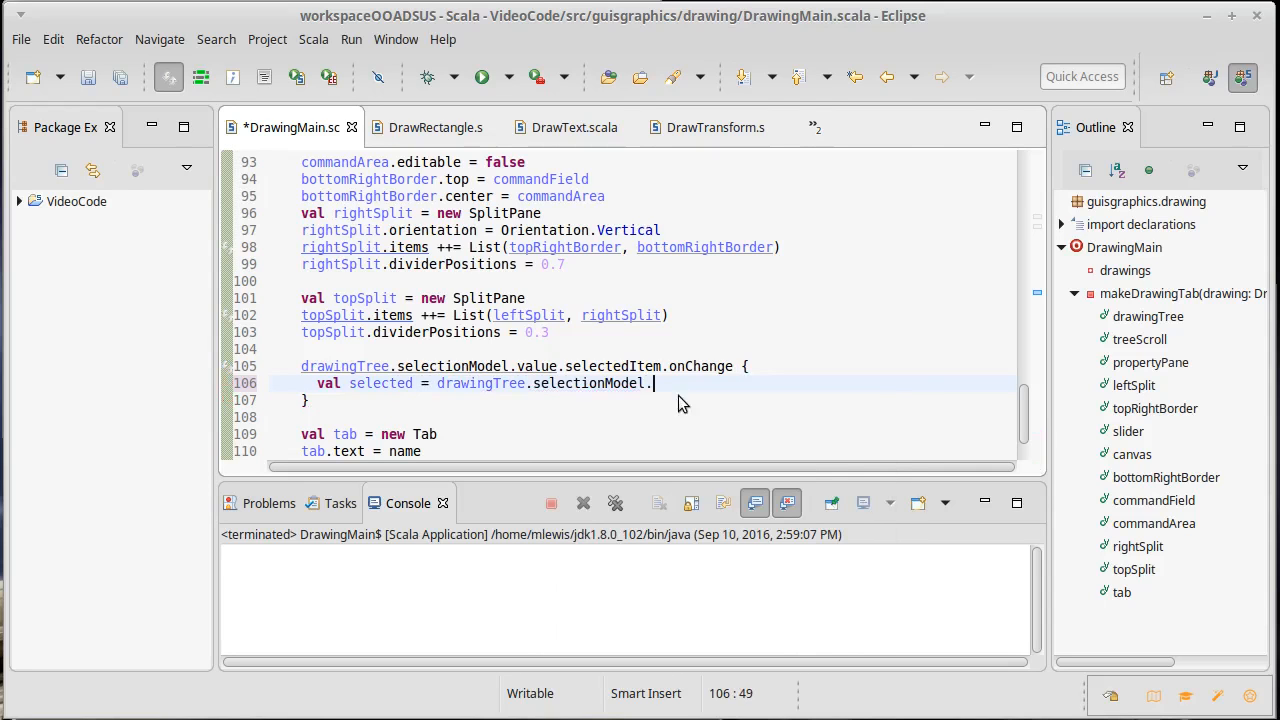
pyautogui.write('value')
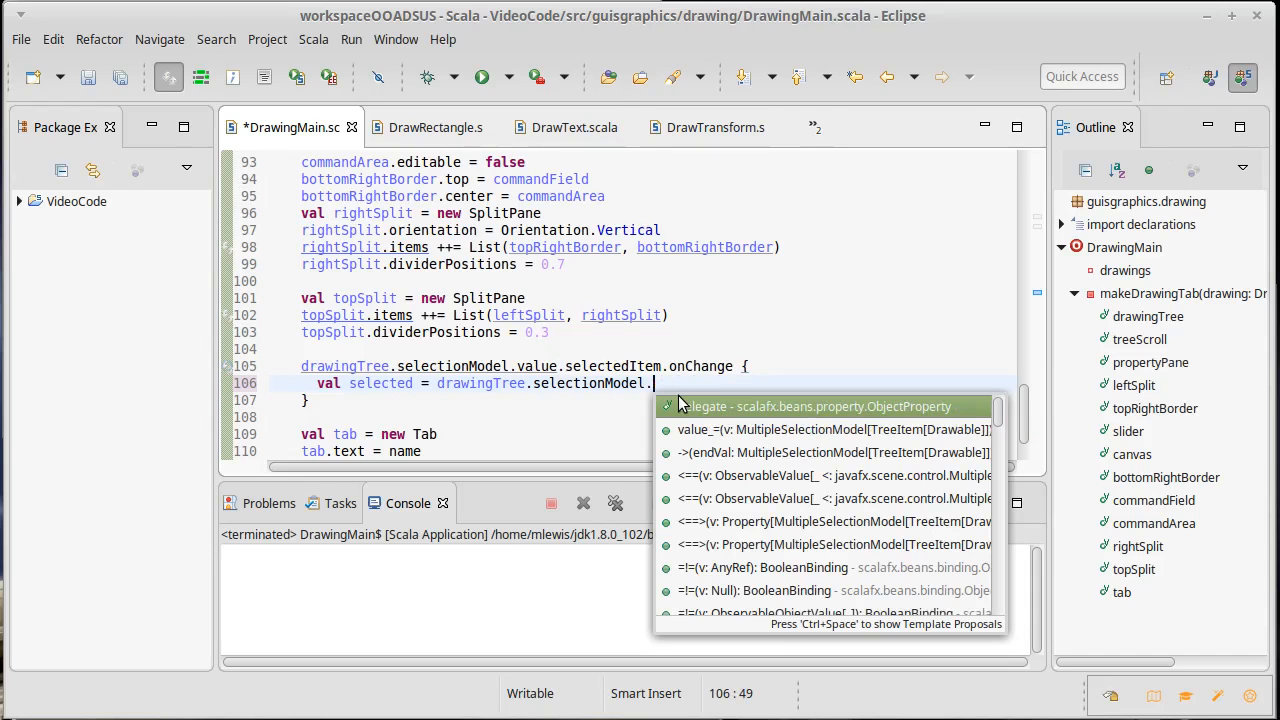
pyautogui.write('apply')
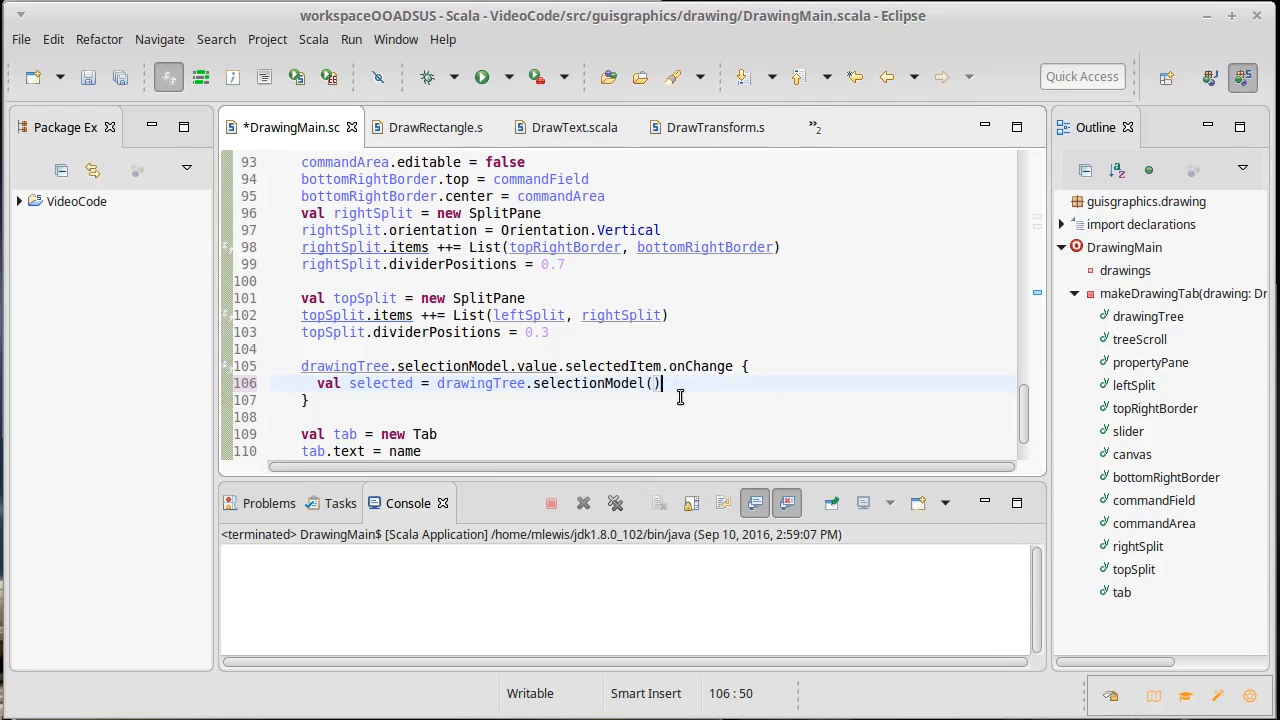
pyautogui.write('.')
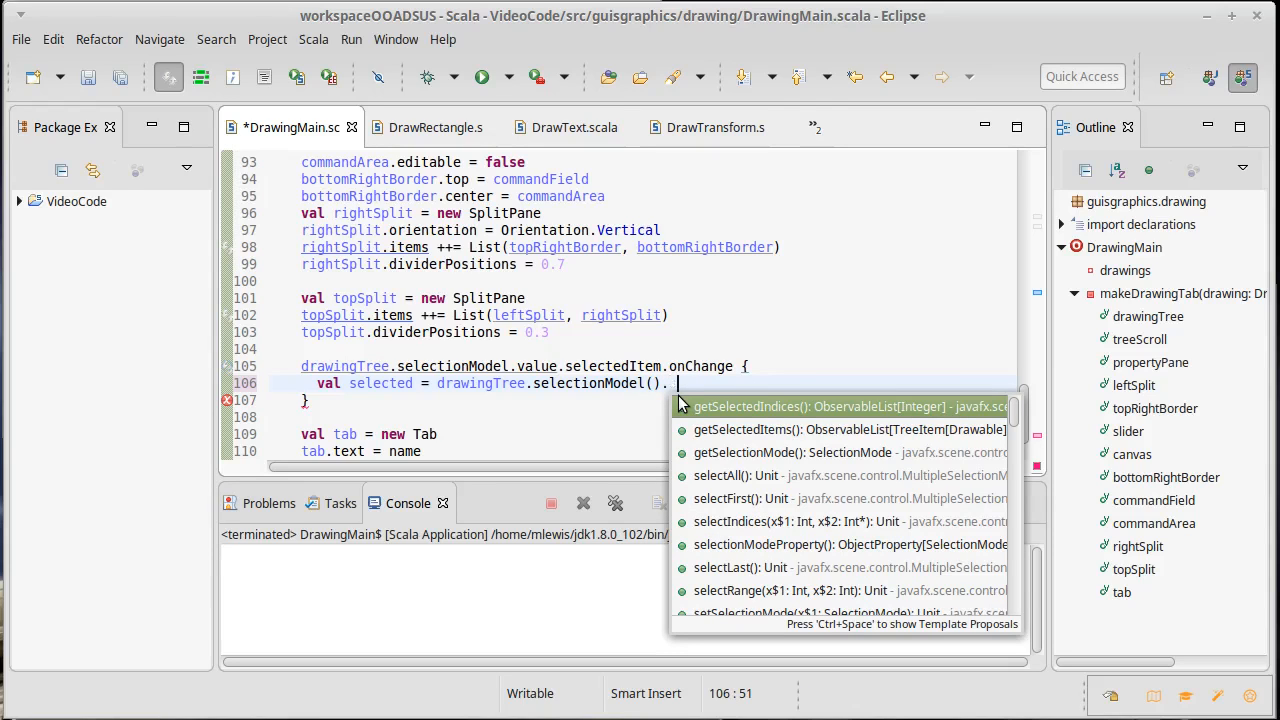
pyautogui.write('selectedItem(')
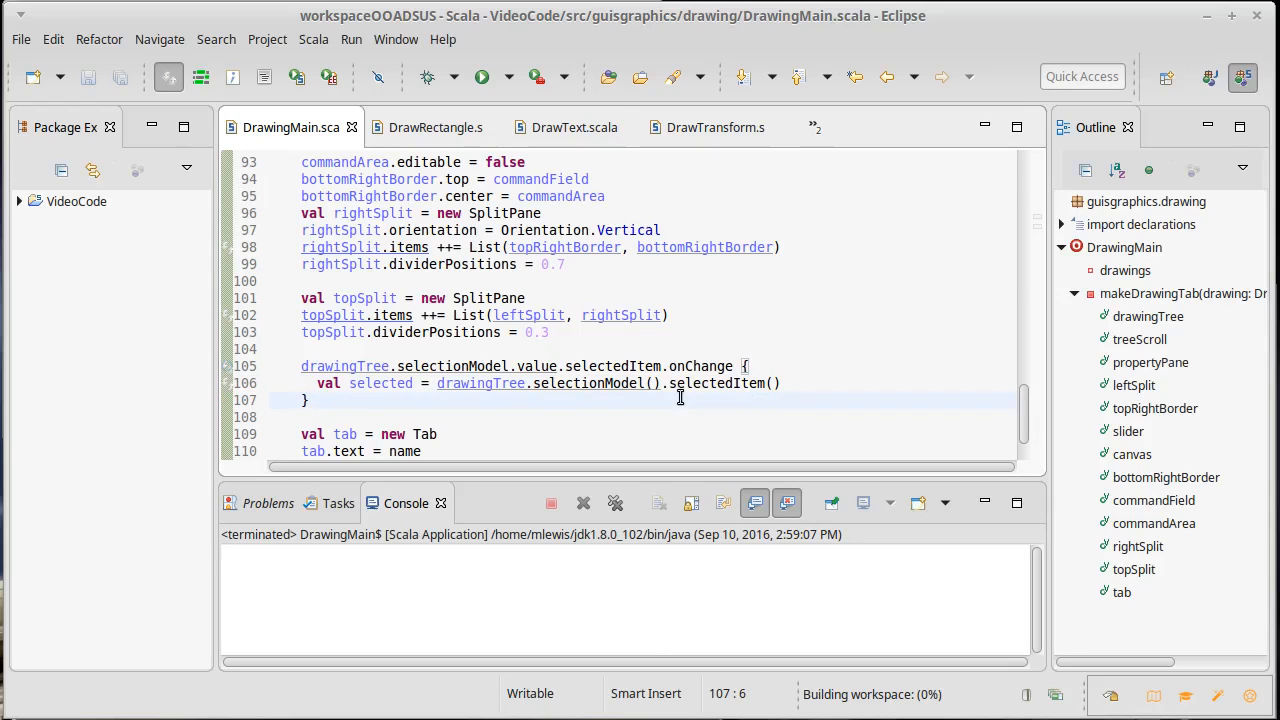
pyautogui.doubleClick(527, 366)
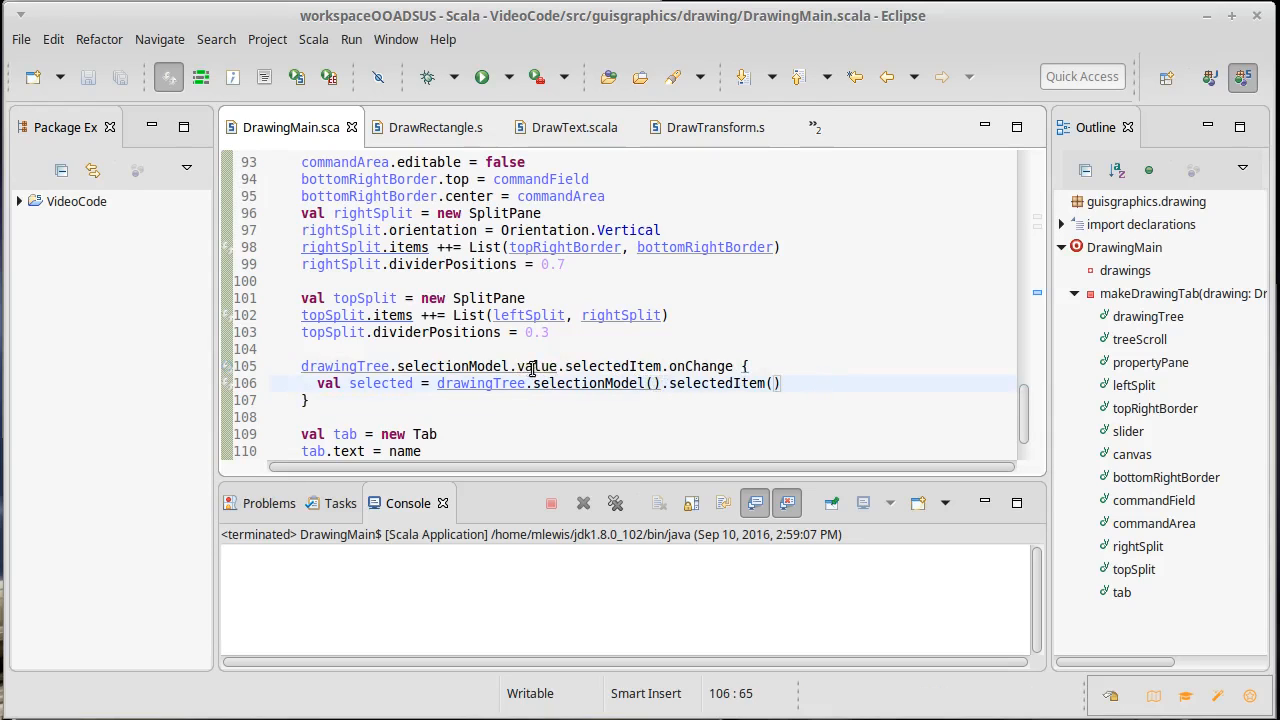
pyautogui.moveTo(916, 419)
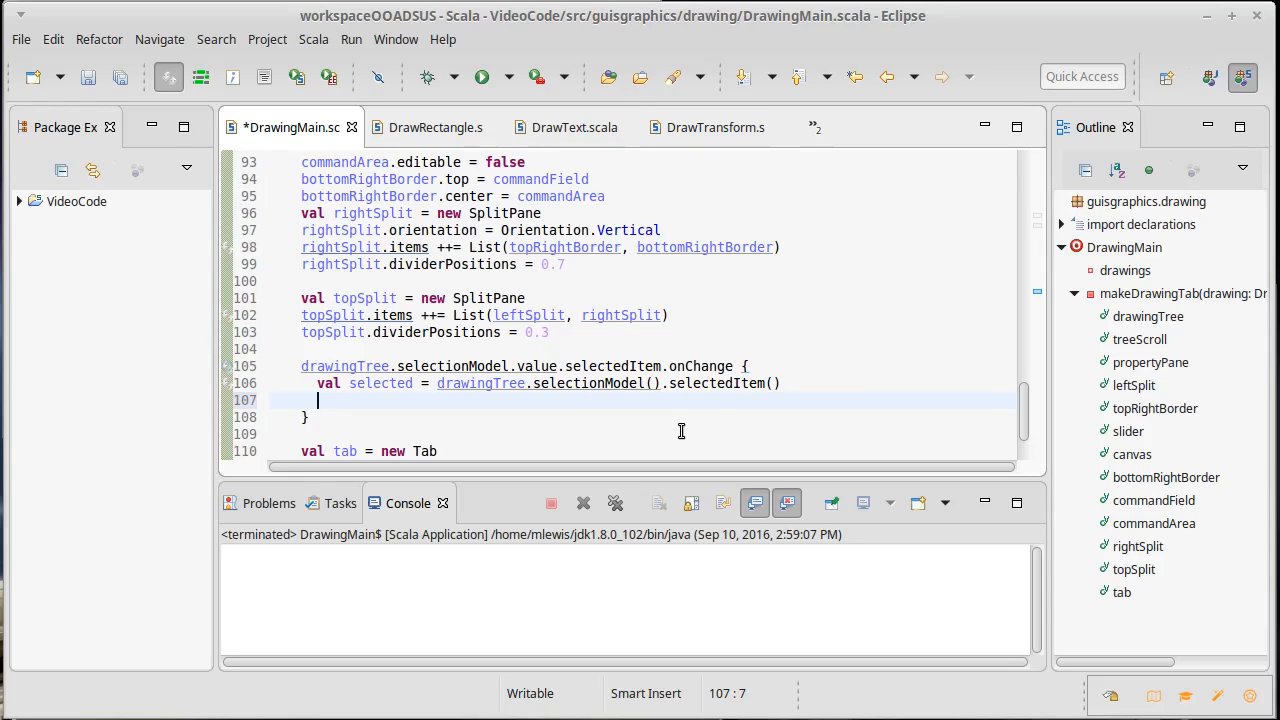
# Write if(selected != null) { } on line 107 and place the cursor inside the block
pyautogui.write('if(selected')
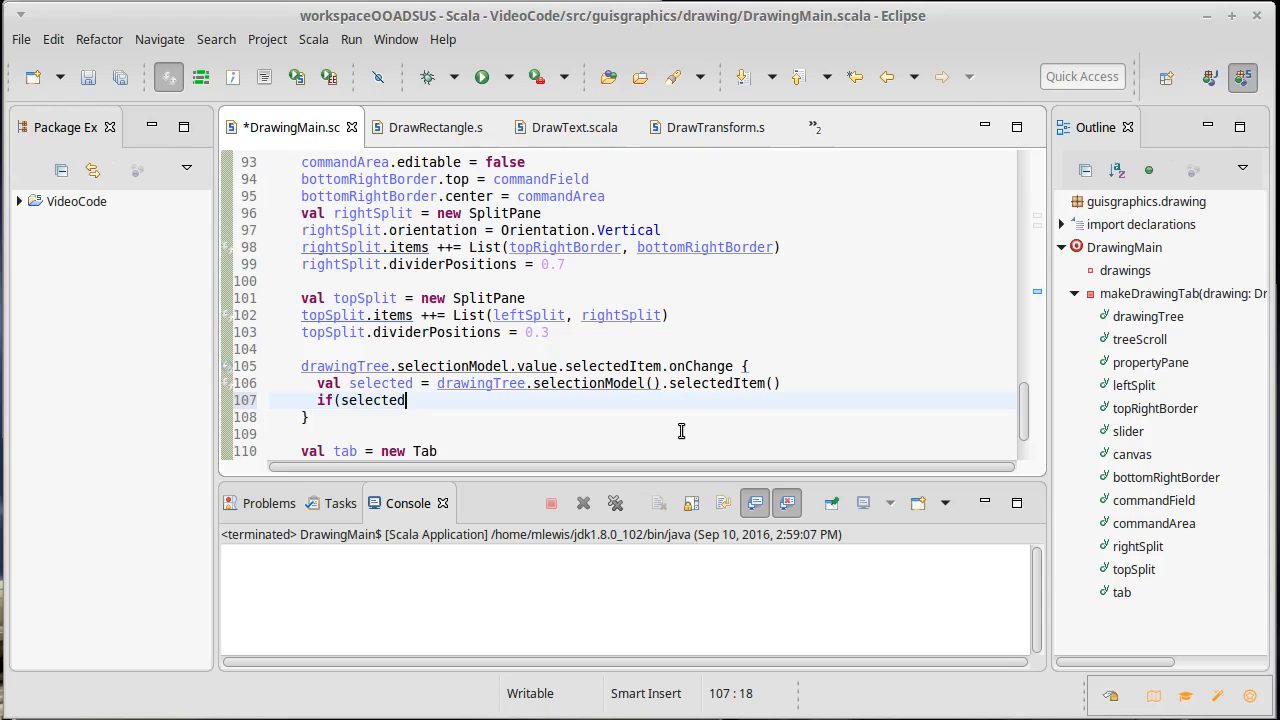
pyautogui.write('" "')
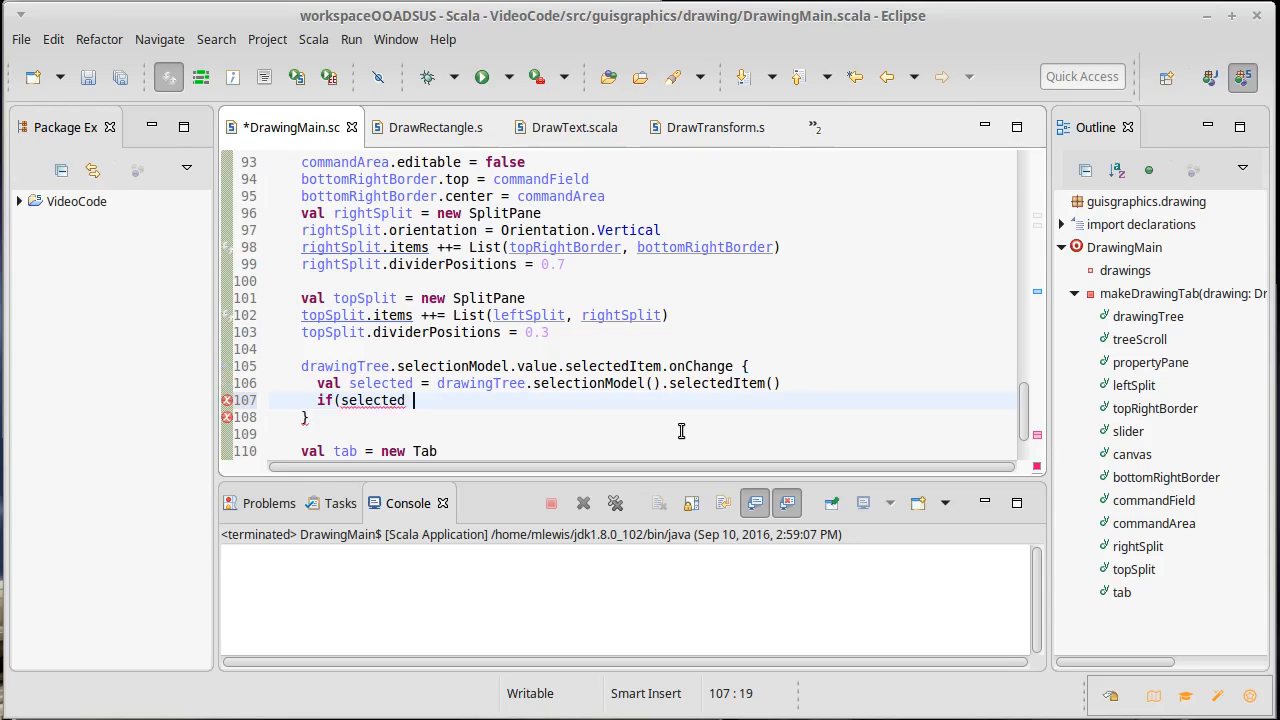
pyautogui.write('!=')
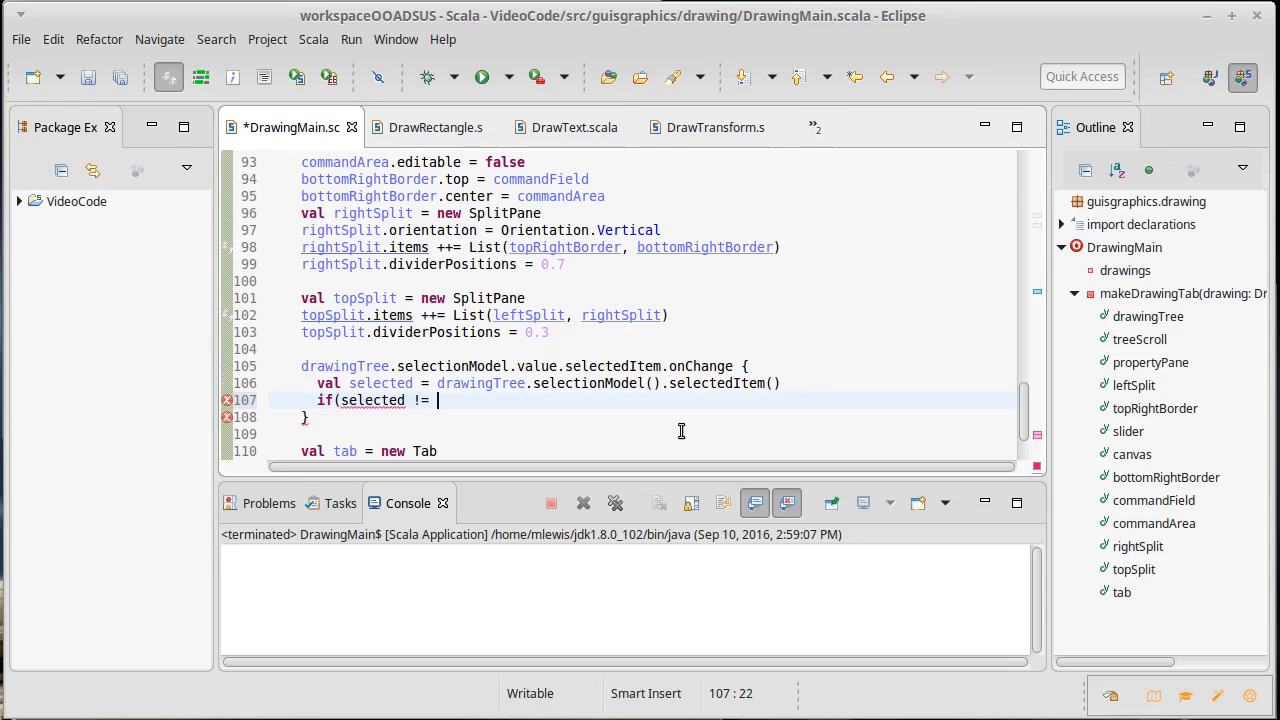
pyautogui.write('null')
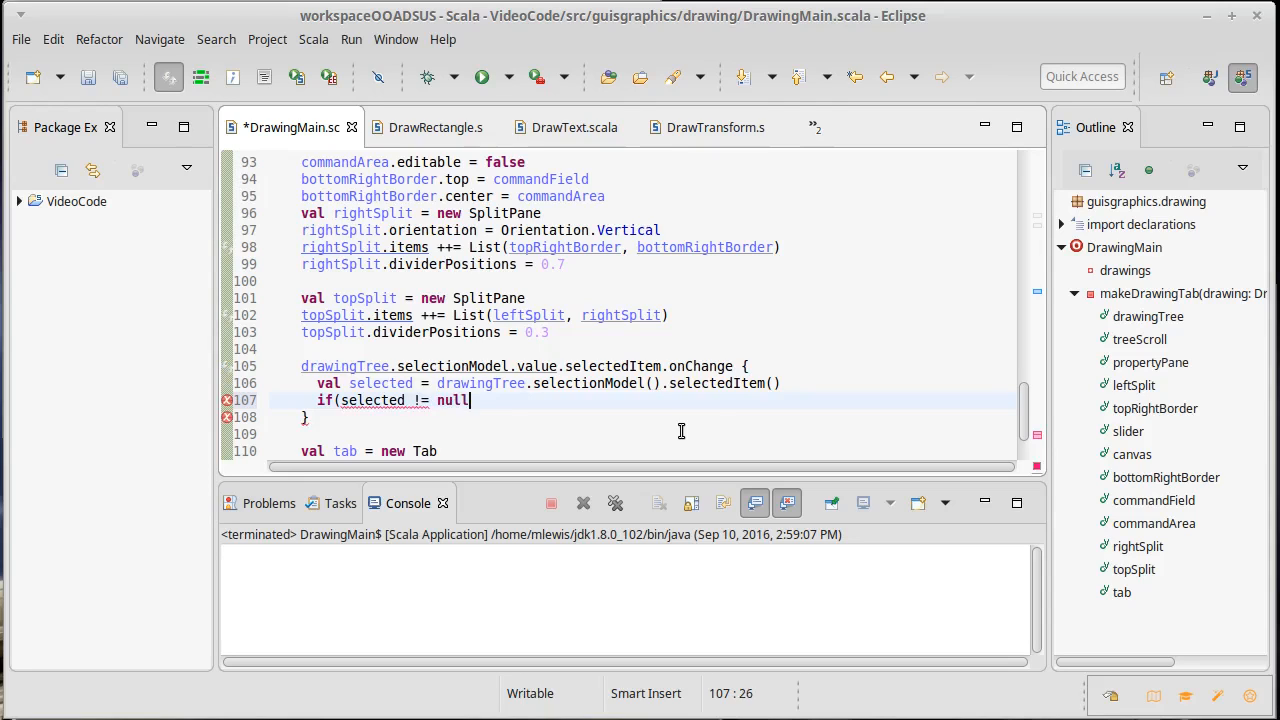
pyautogui.write('{')
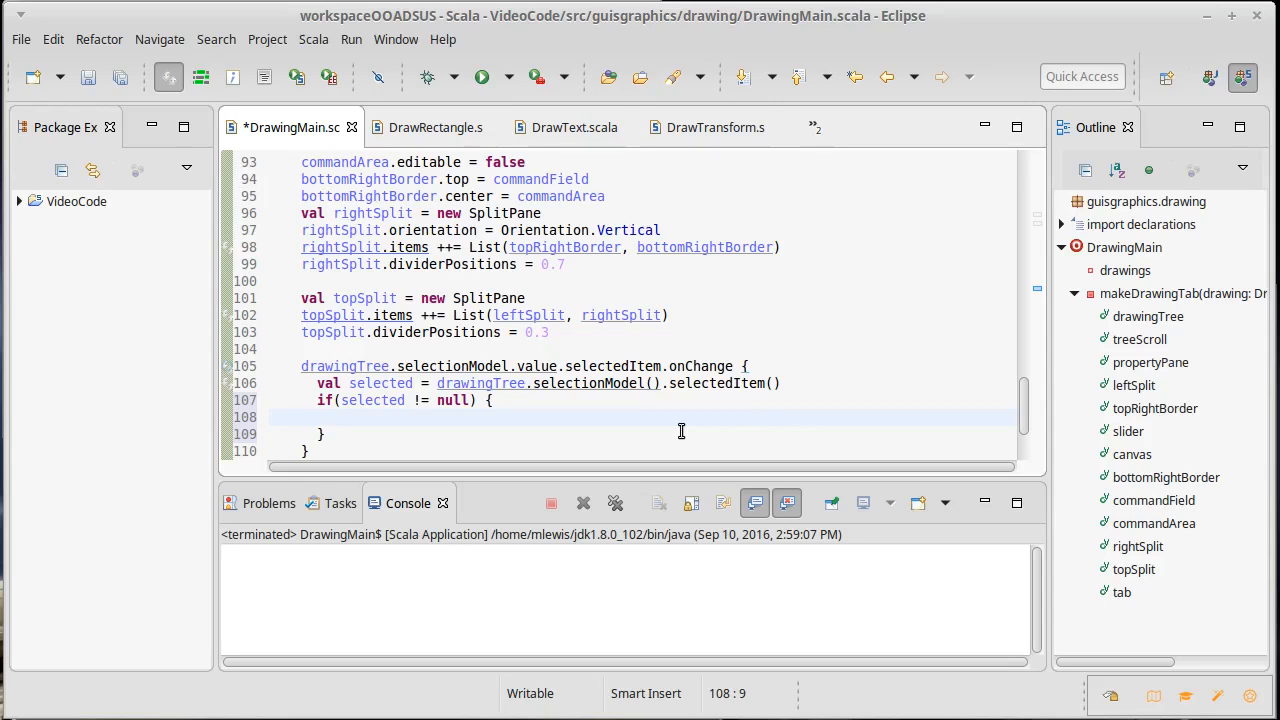
pyautogui.click(335, 417)
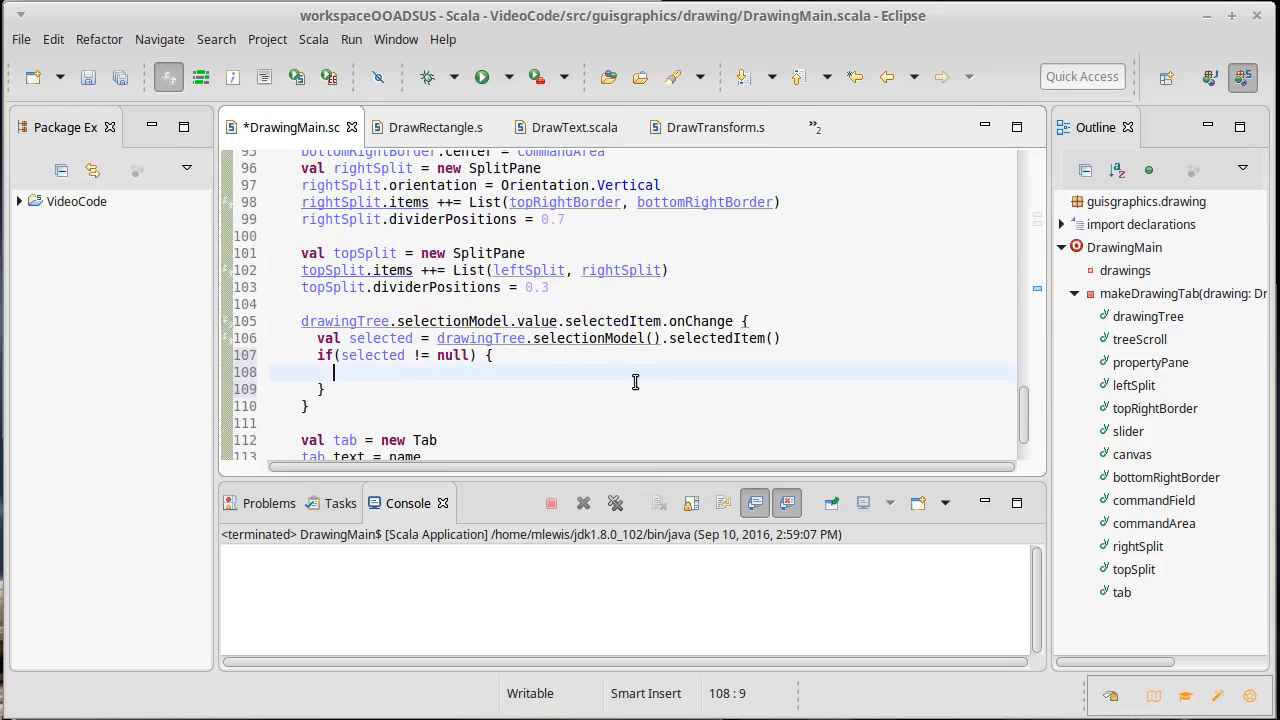
# Assign propertyPane.content = selected().propertiesPanel() inside the if block and save
pyautogui.write('prop')
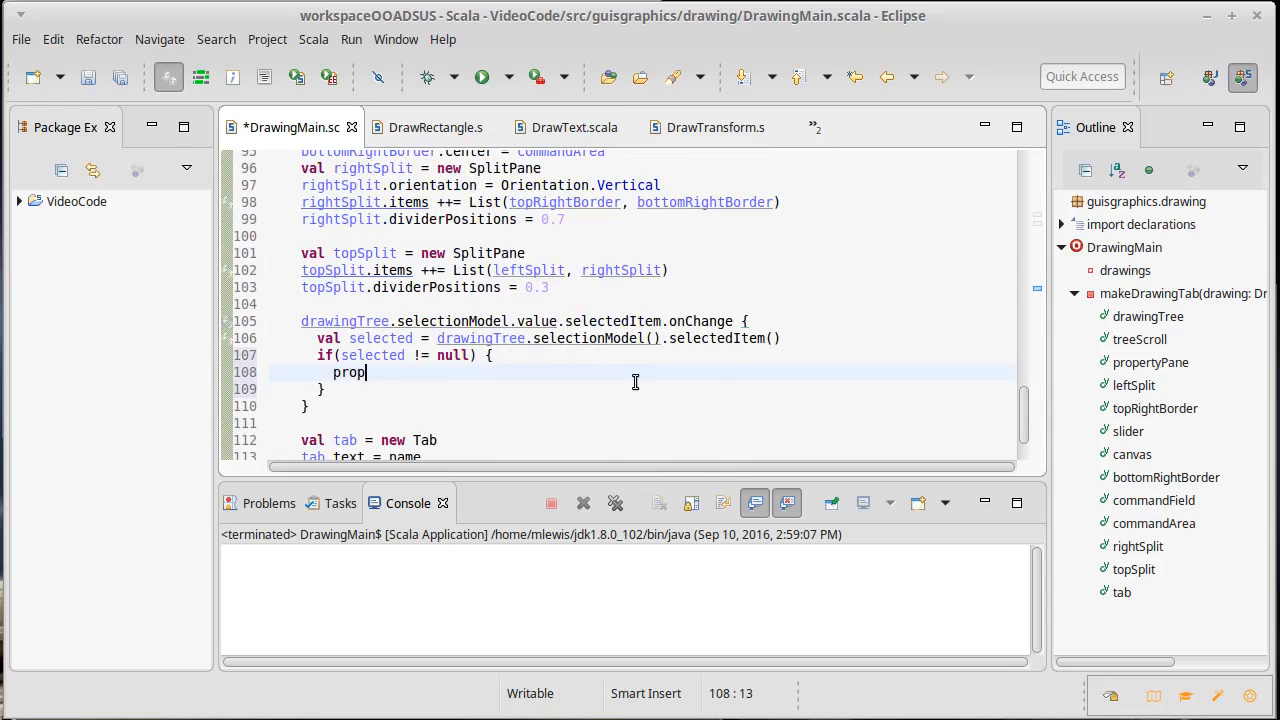
pyautogui.write('ertyPane')
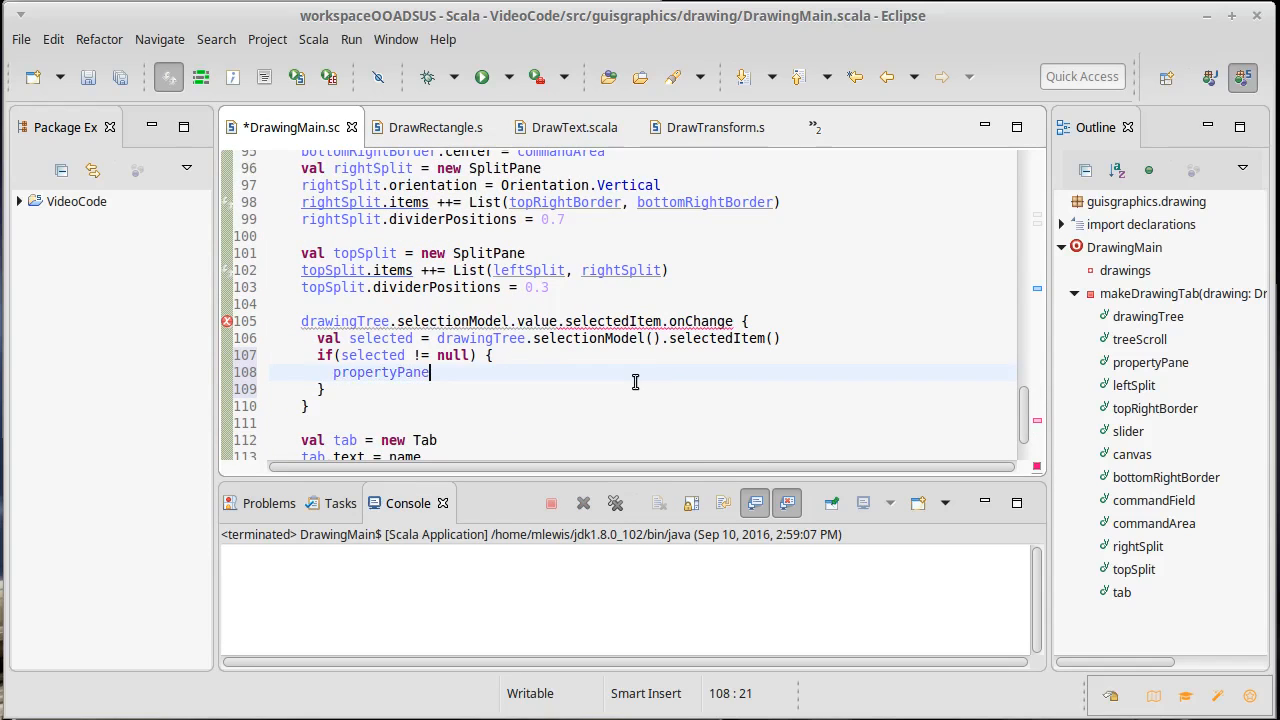
pyautogui.write('.content =')
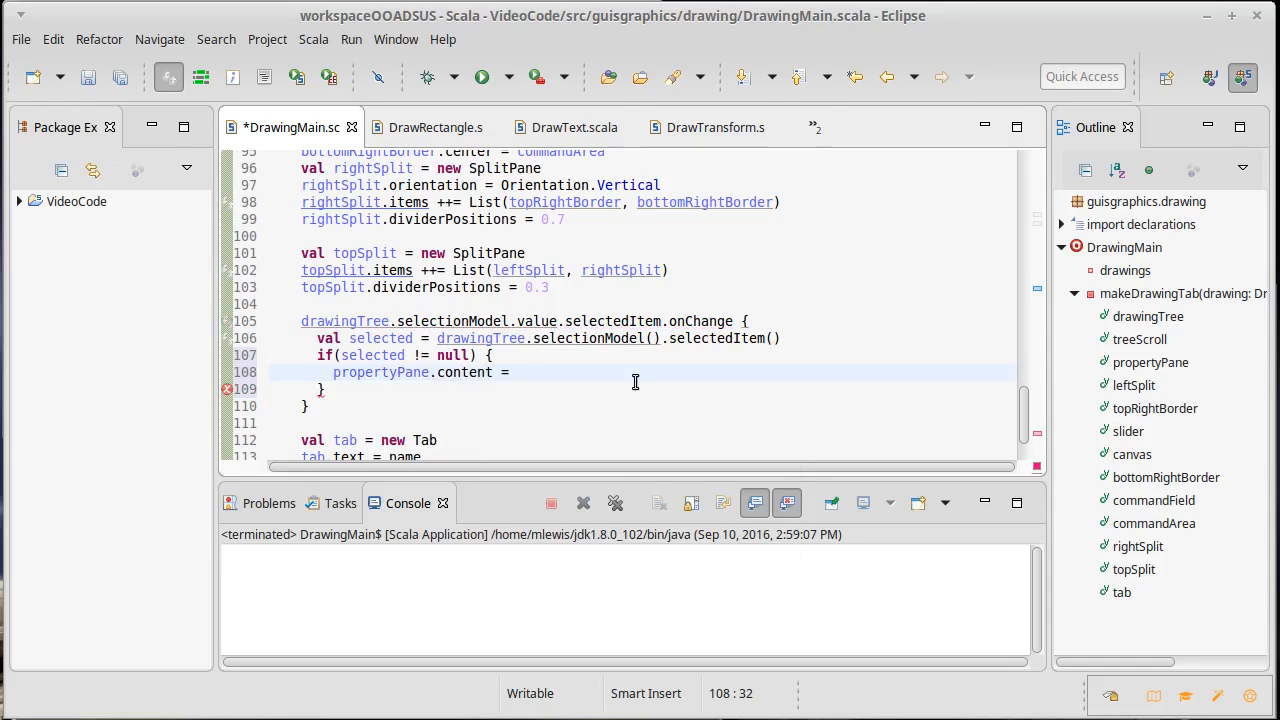
pyautogui.write('selected(')
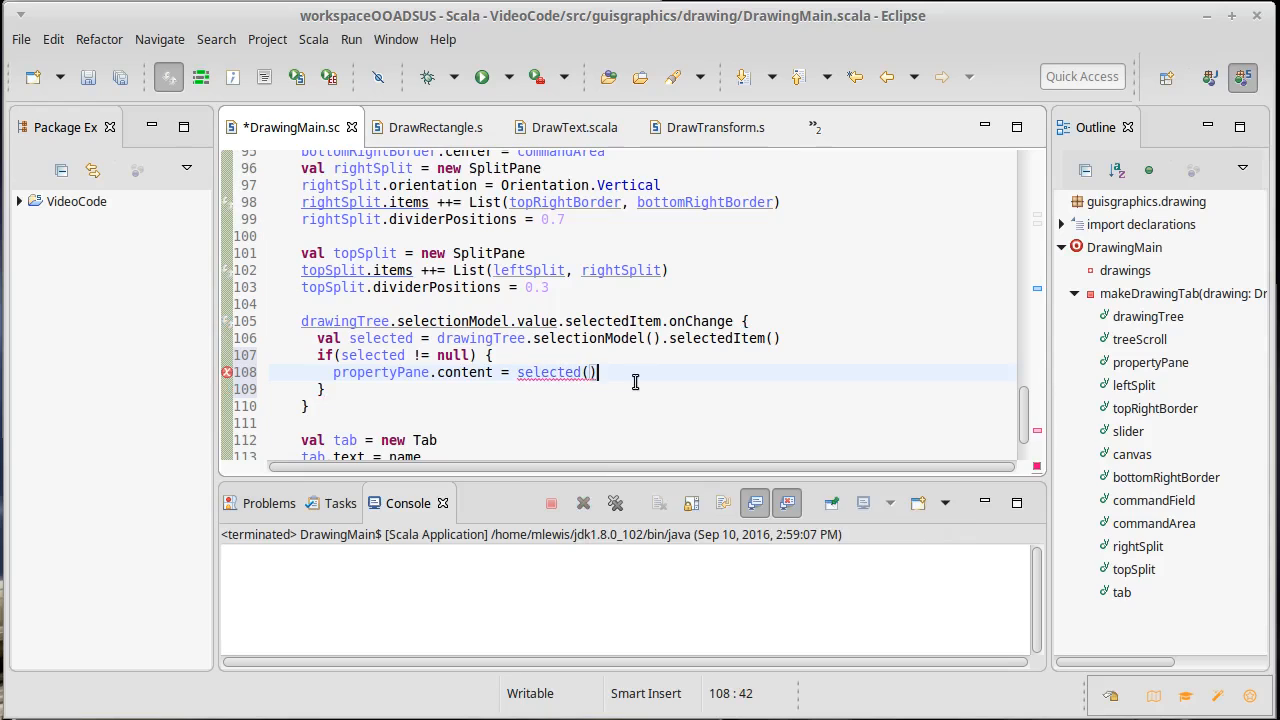
pyautogui.write('.')
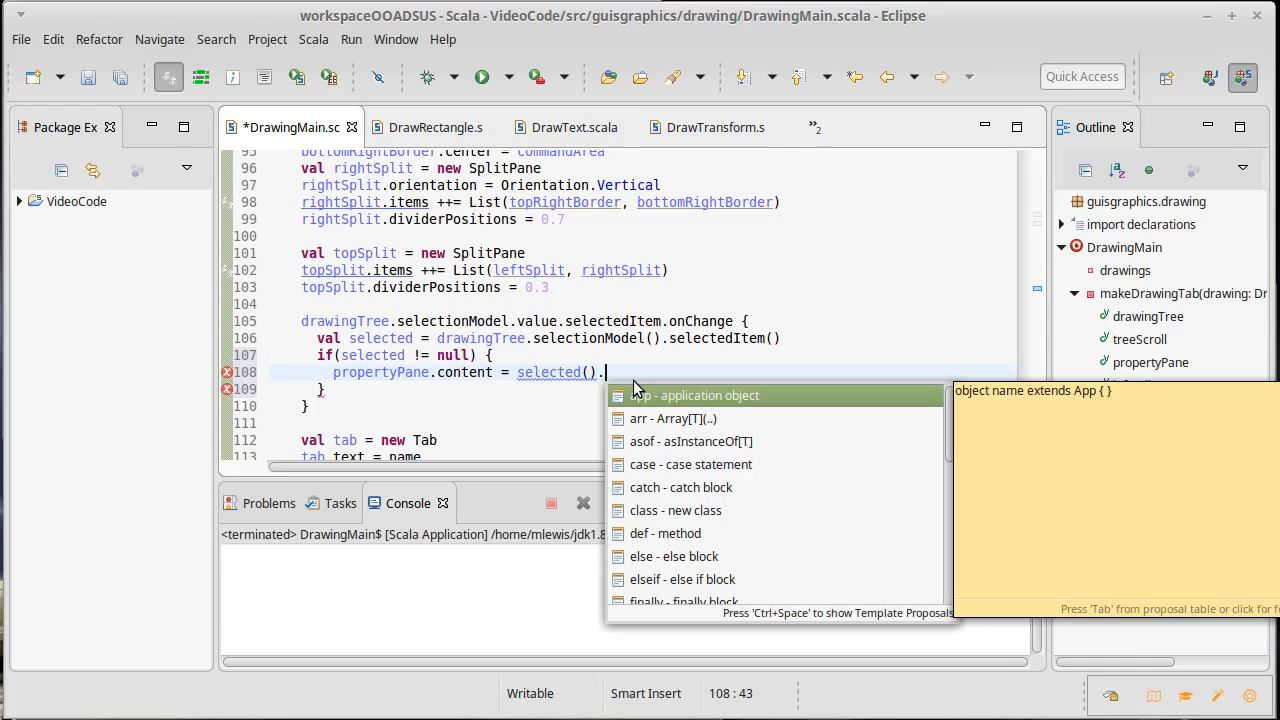
pyautogui.write('propertiesPanel')
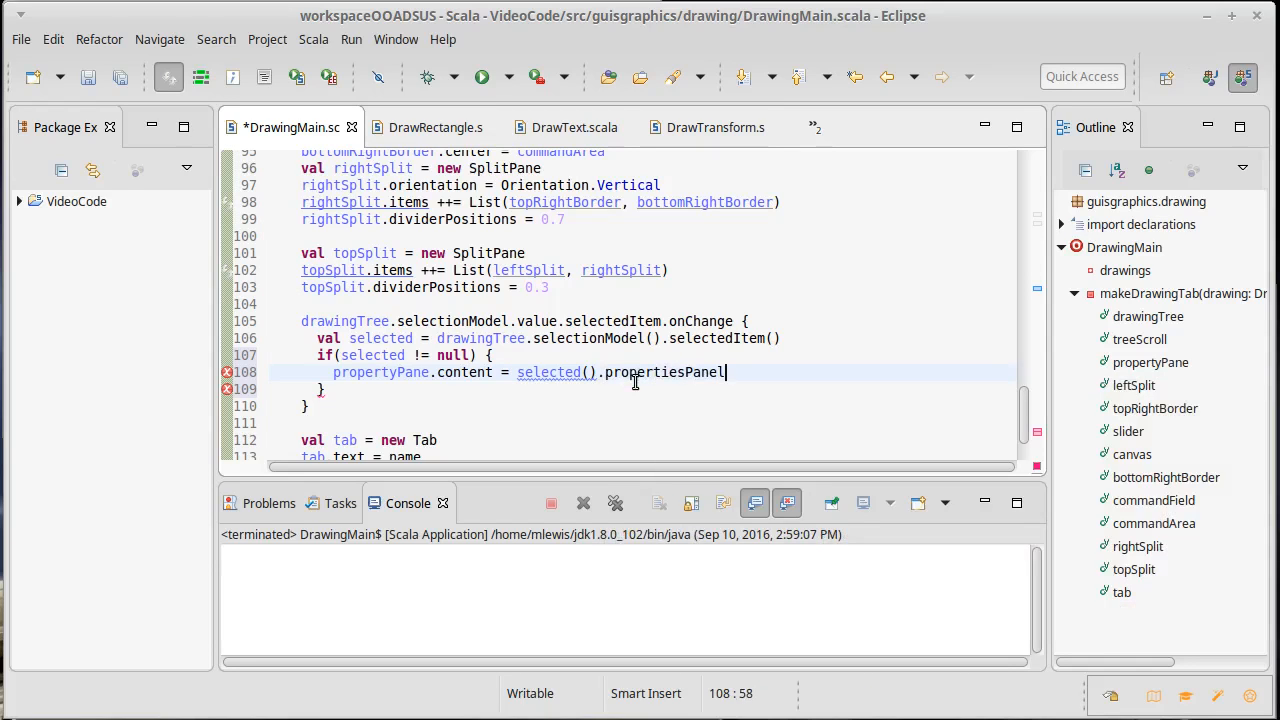
pyautogui.write('()')
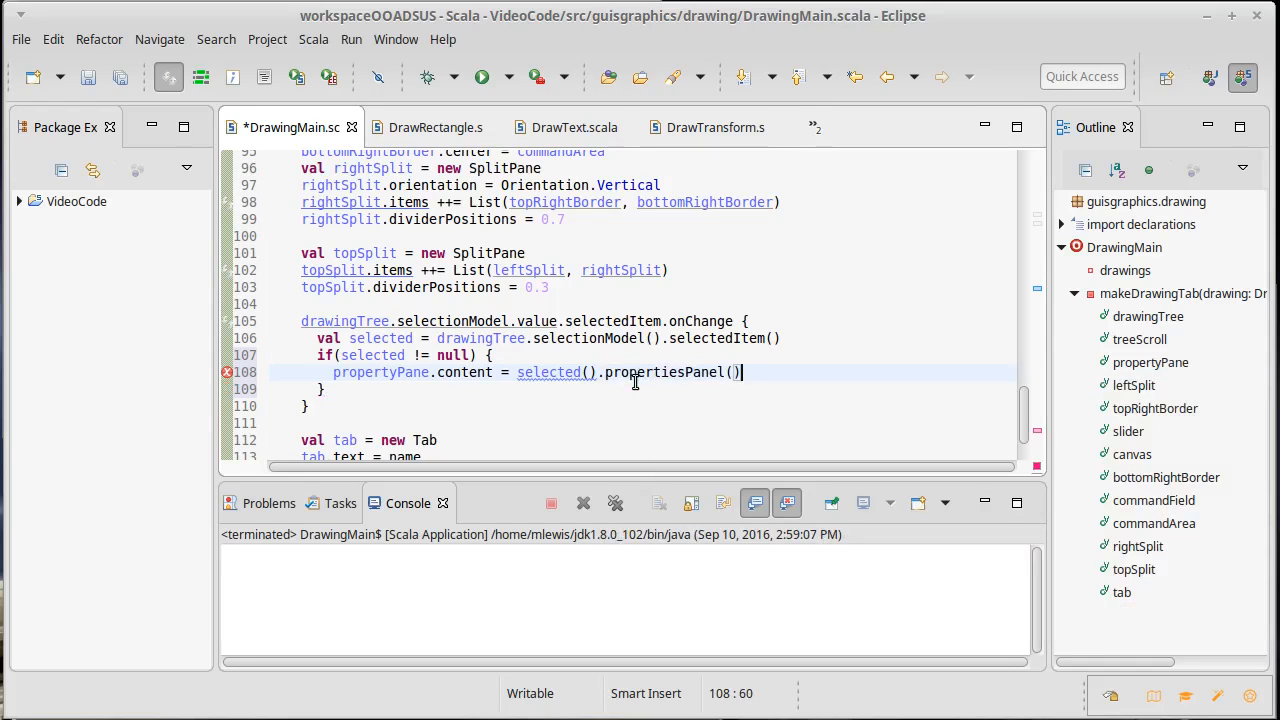
pyautogui.press('ctrl+s')
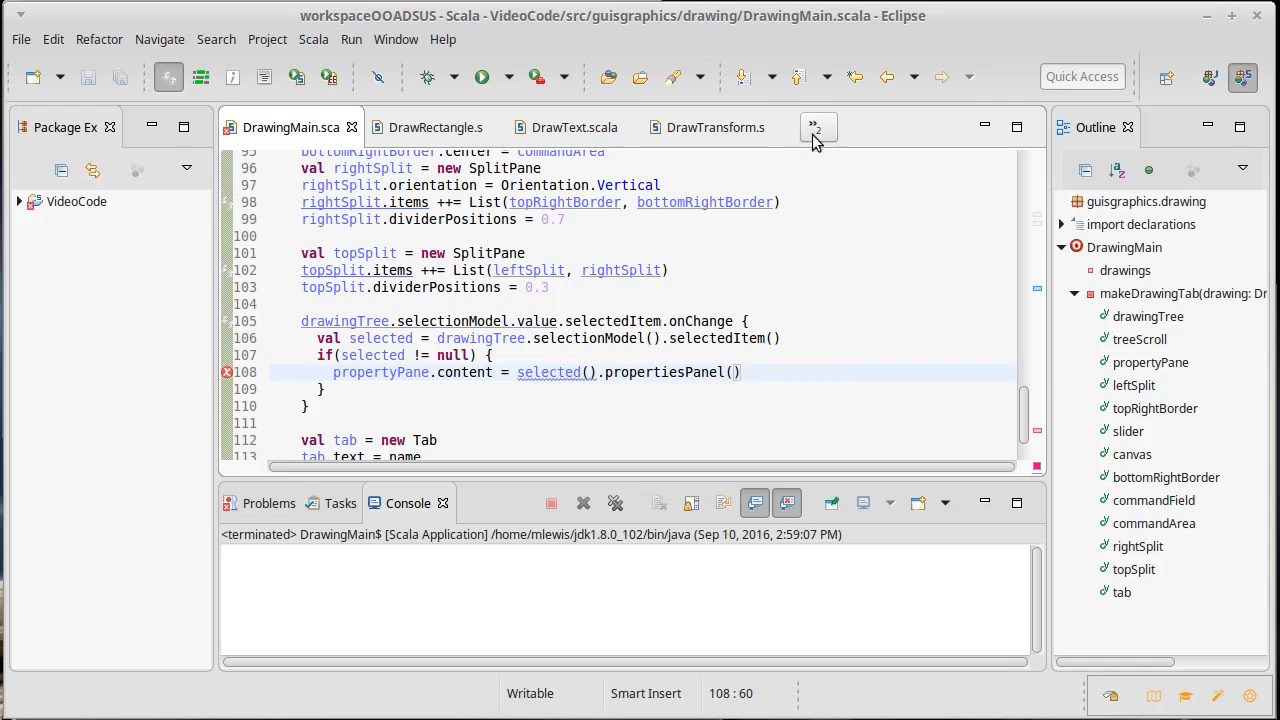
# In Drawable.scala, declare def propertiesPanel: scalafx.scene.Node in the trait and save
pyautogui.click(817, 127)
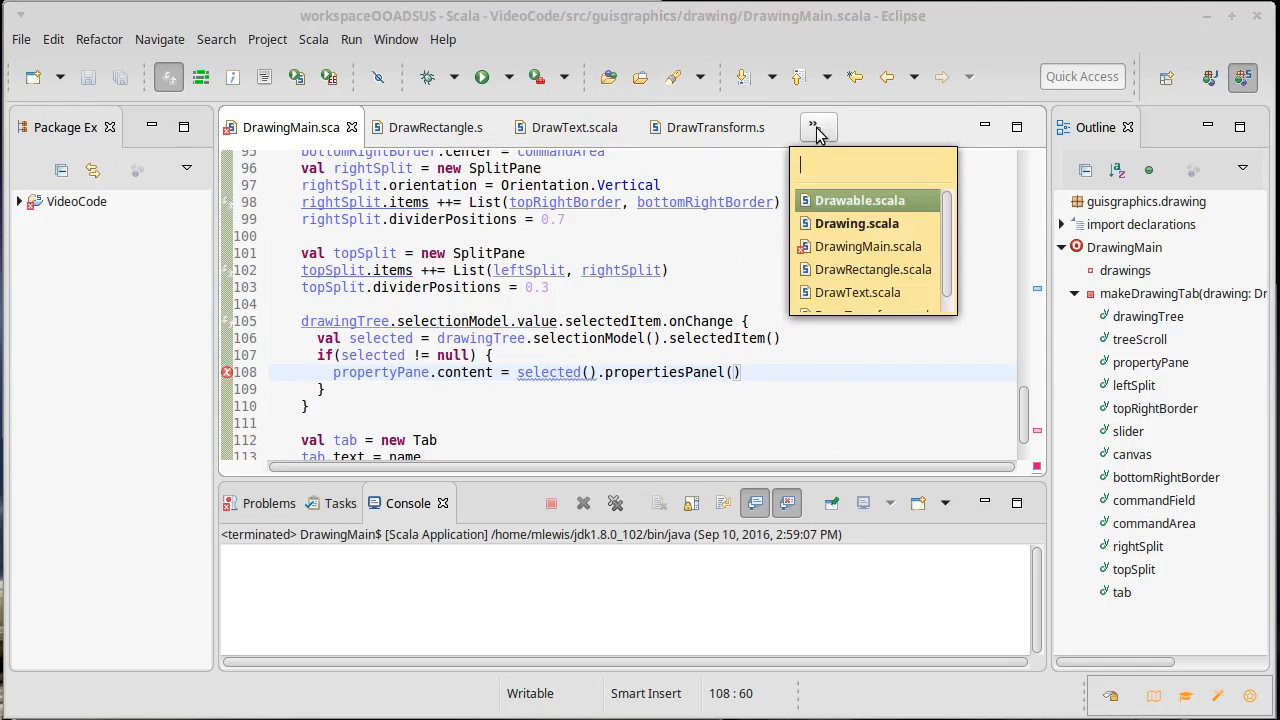
pyautogui.click(858, 200)
pyautogui.write('def')
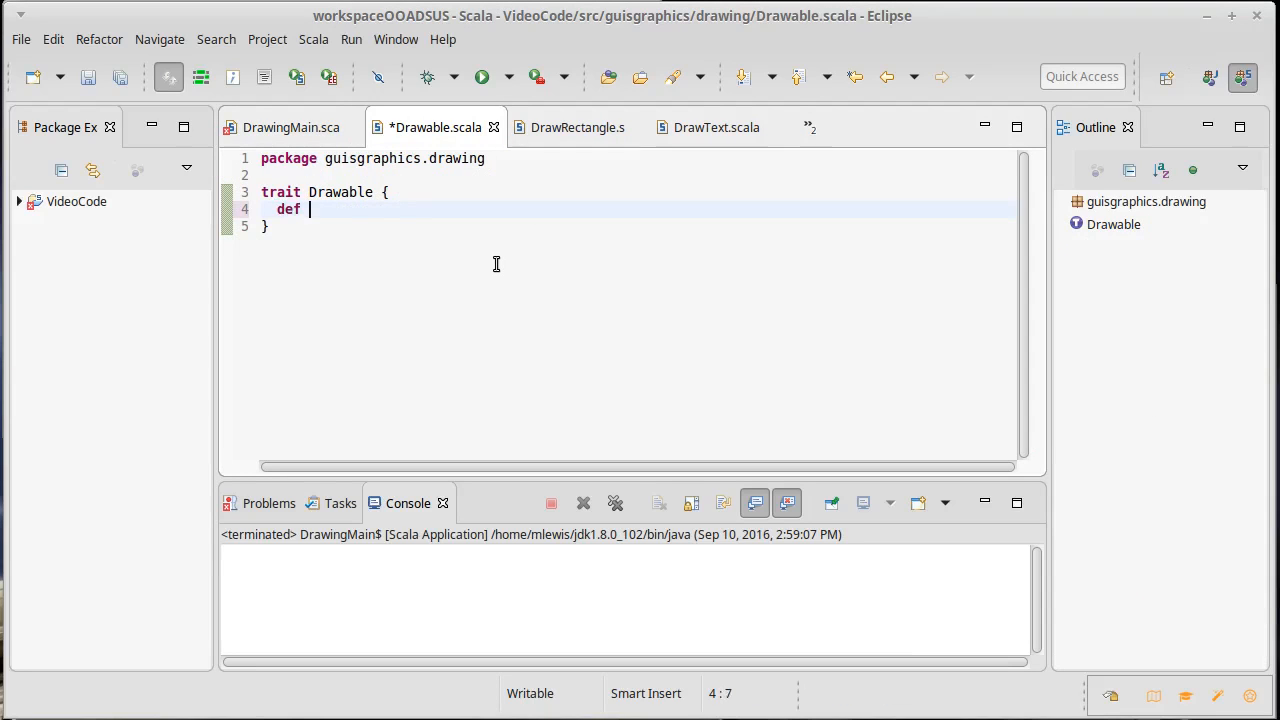
pyautogui.write('propertiesPa')
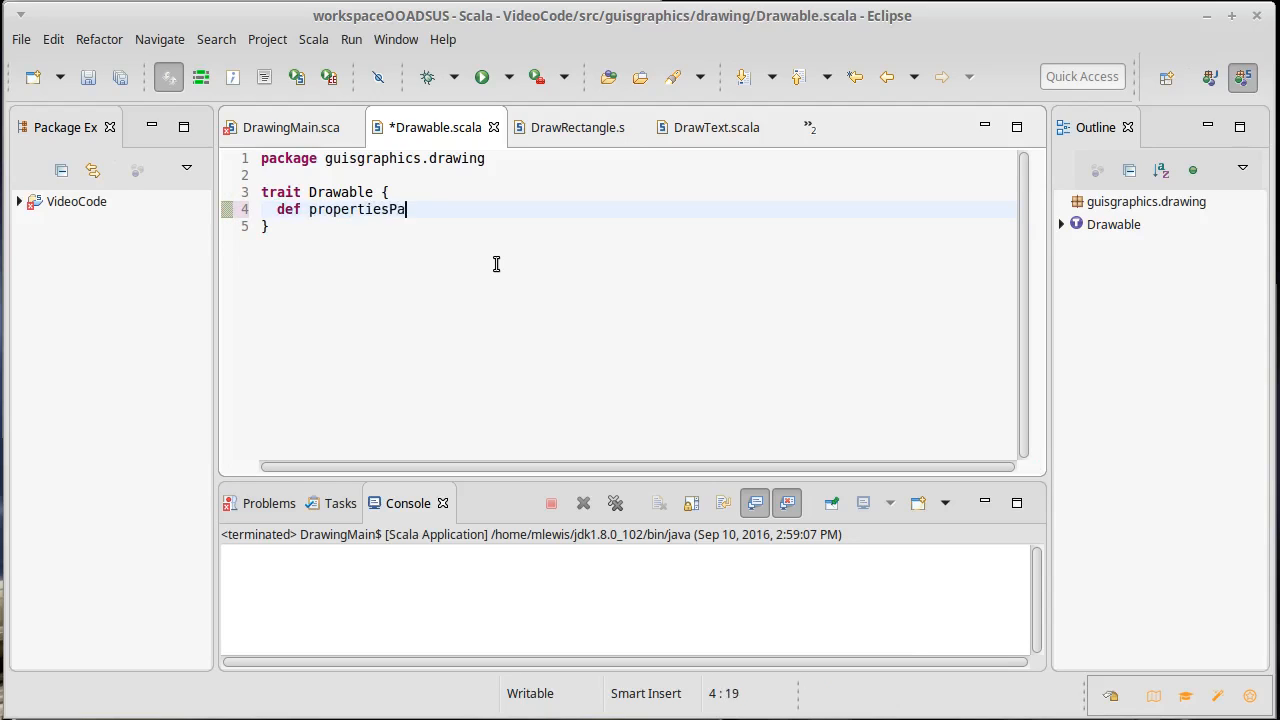
pyautogui.write('nel: Node')
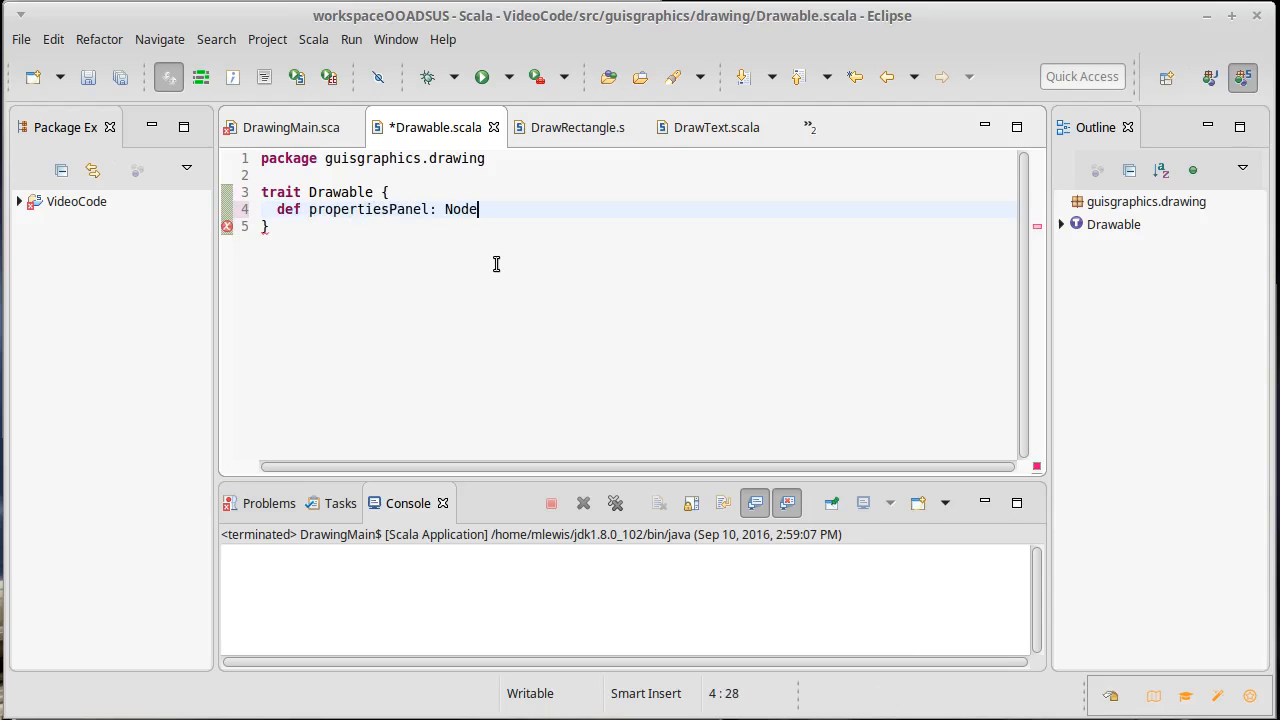
pyautogui.press('ctrl+shift+o')
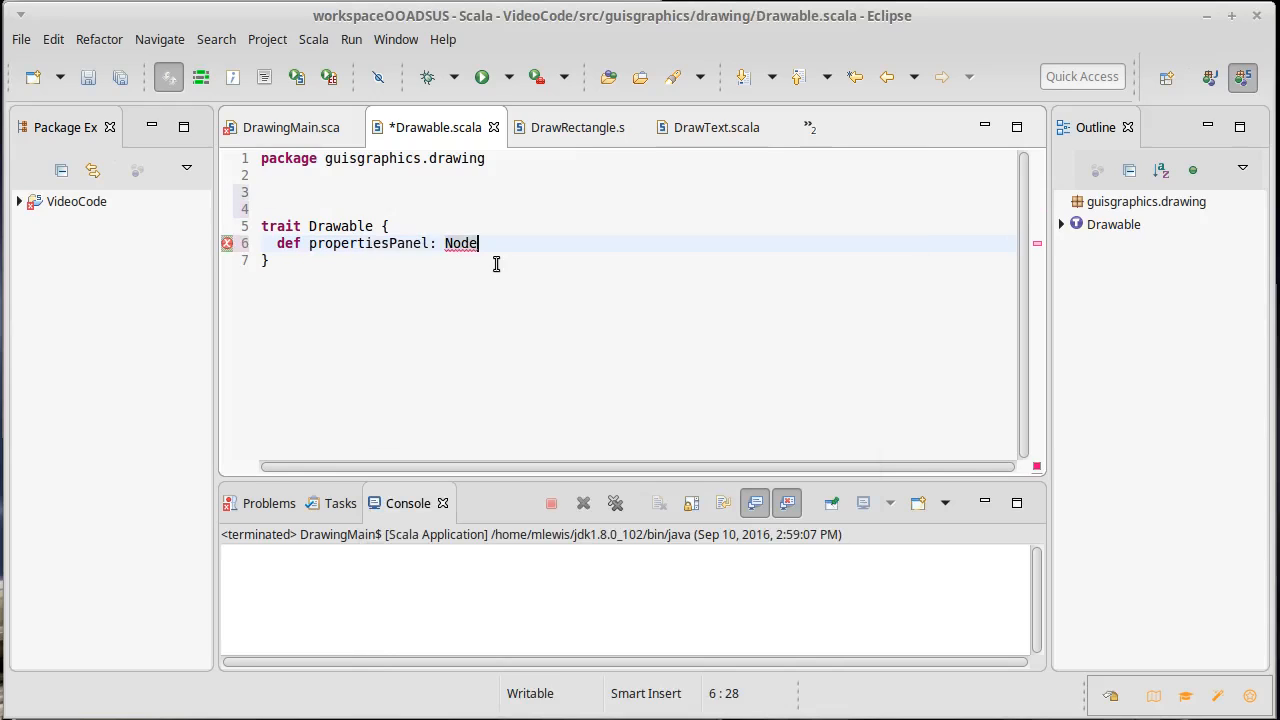
pyautogui.write('scal')
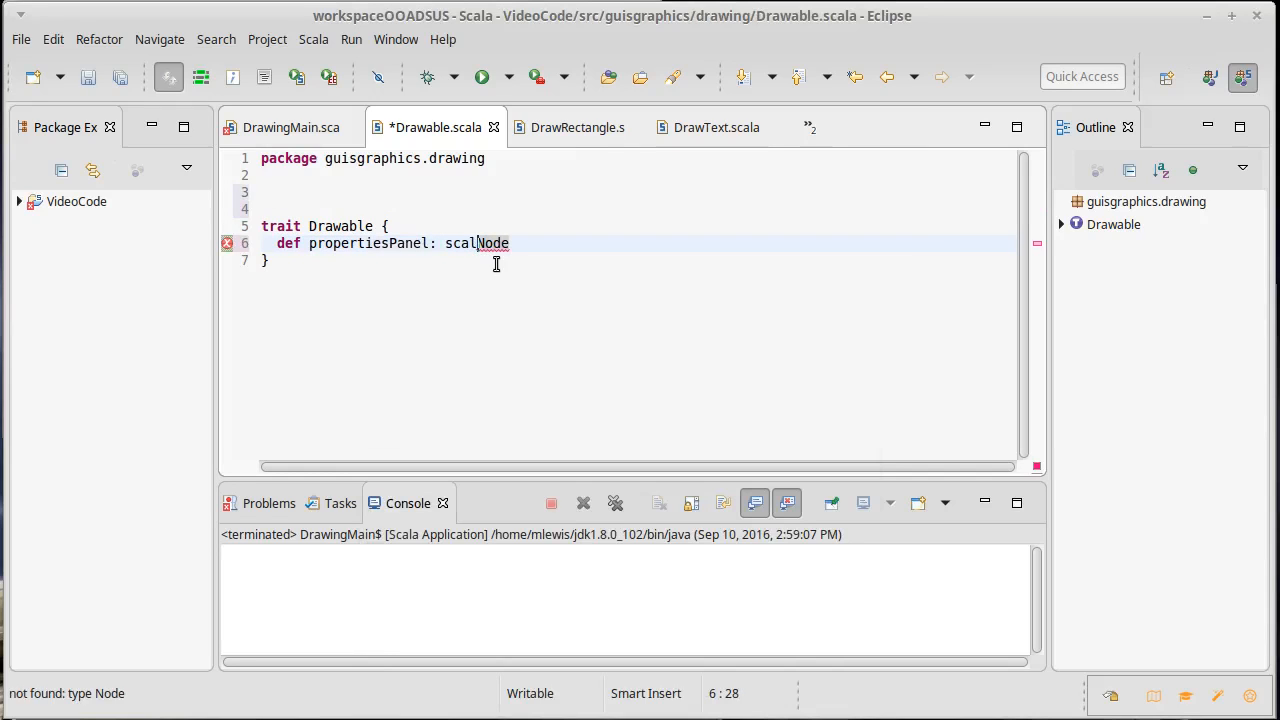
pyautogui.press('BackSpace')
pyautogui.write('afx.scene.')
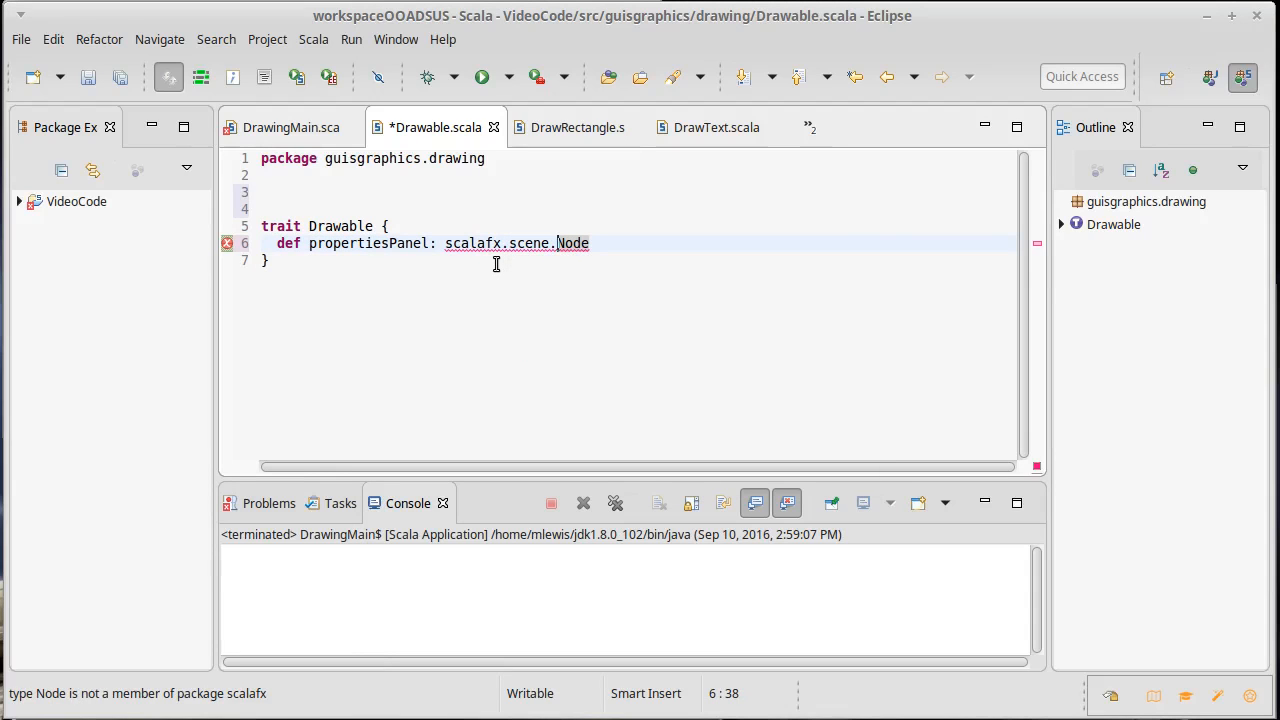
pyautogui.press('ctrl+s')
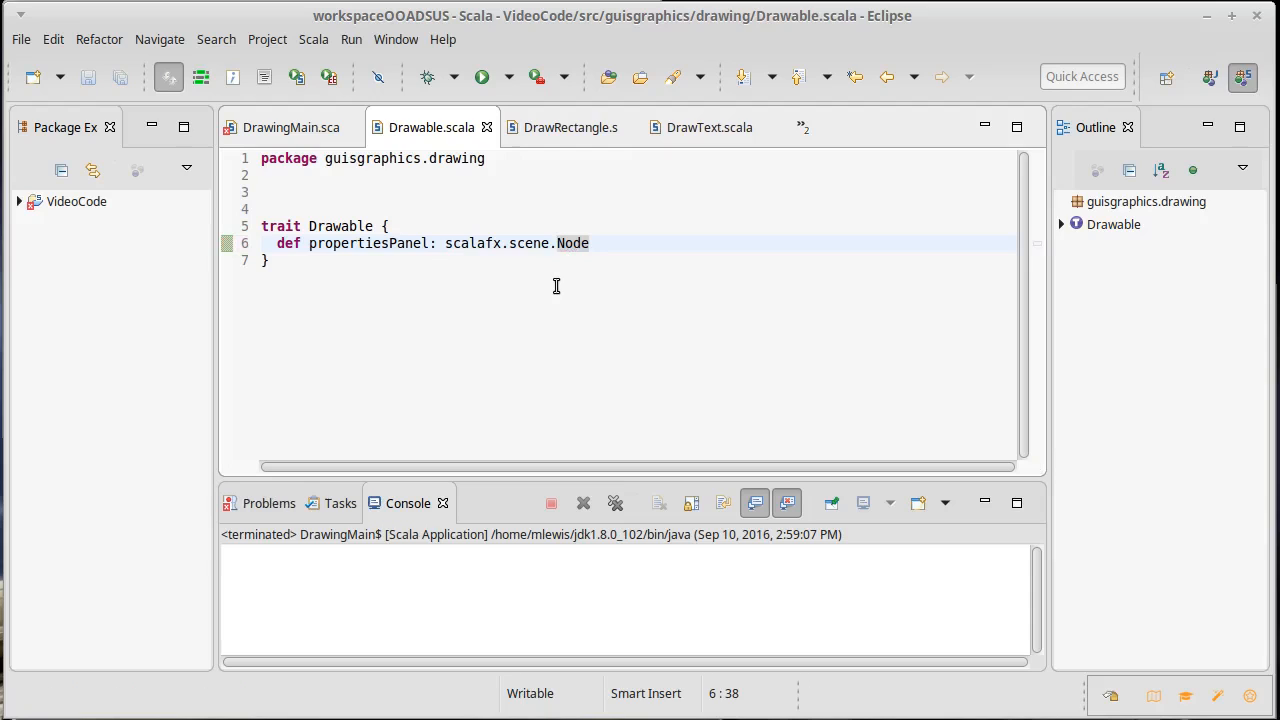
pyautogui.moveTo(310, 226)
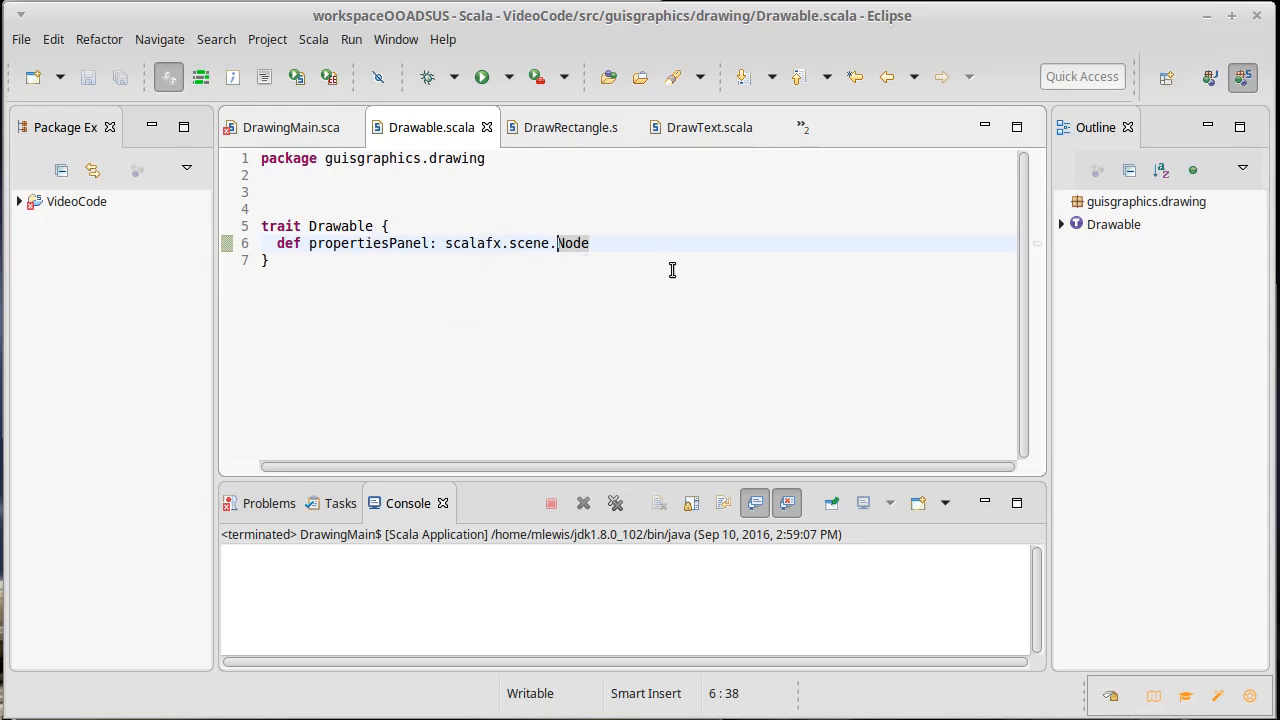
# Change DrawingMain line 108 to propertyPane.content = selected.getValue.propertiesPanel and save
pyautogui.click(290, 127)
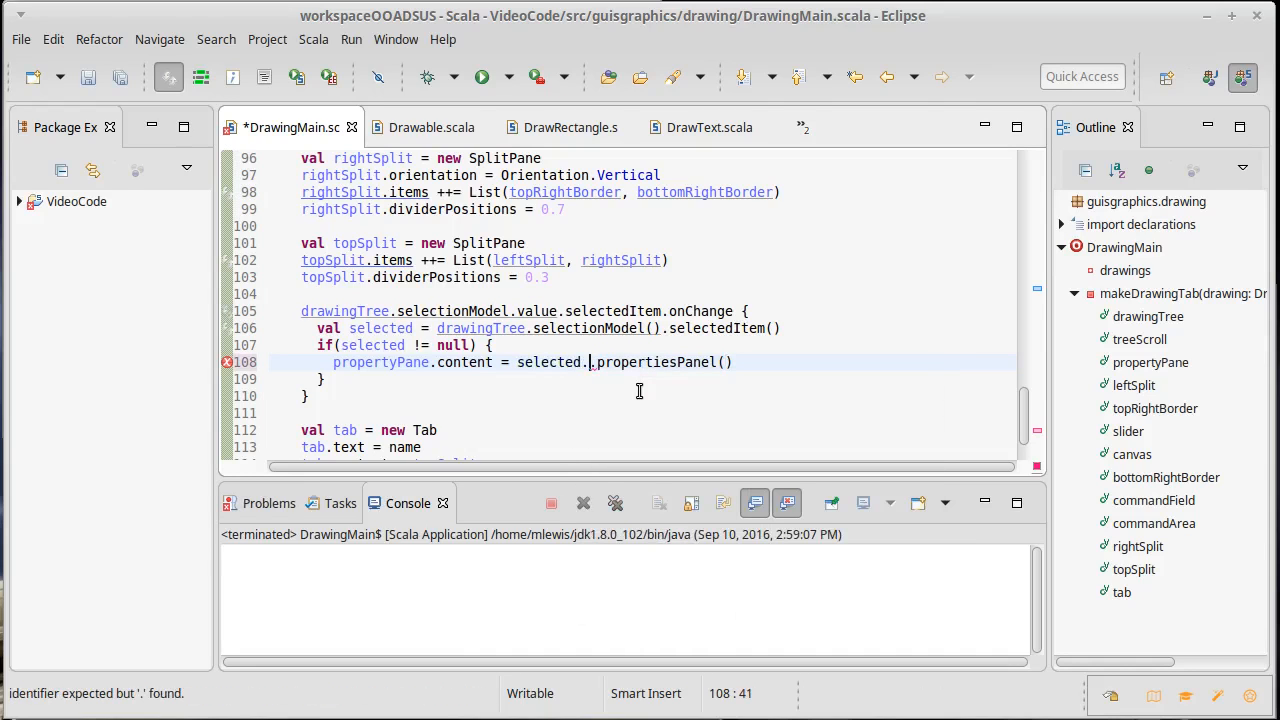
pyautogui.write('value')
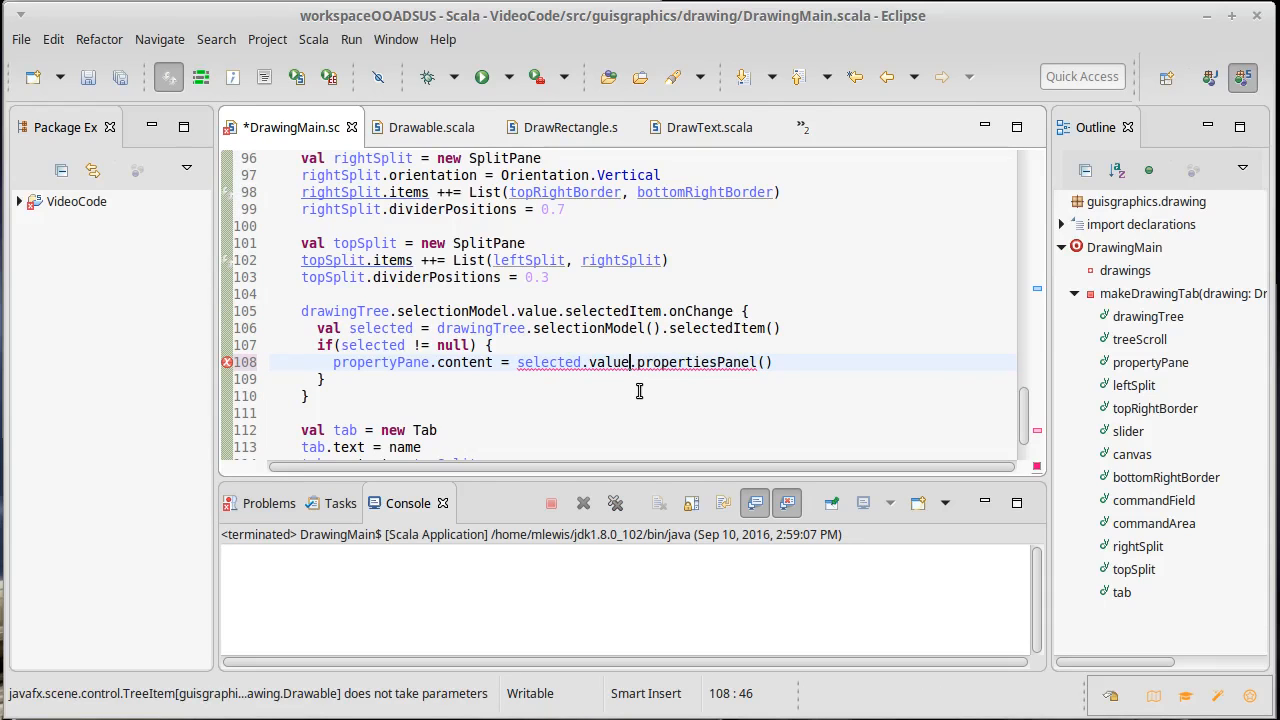
pyautogui.press('ctrl+s')
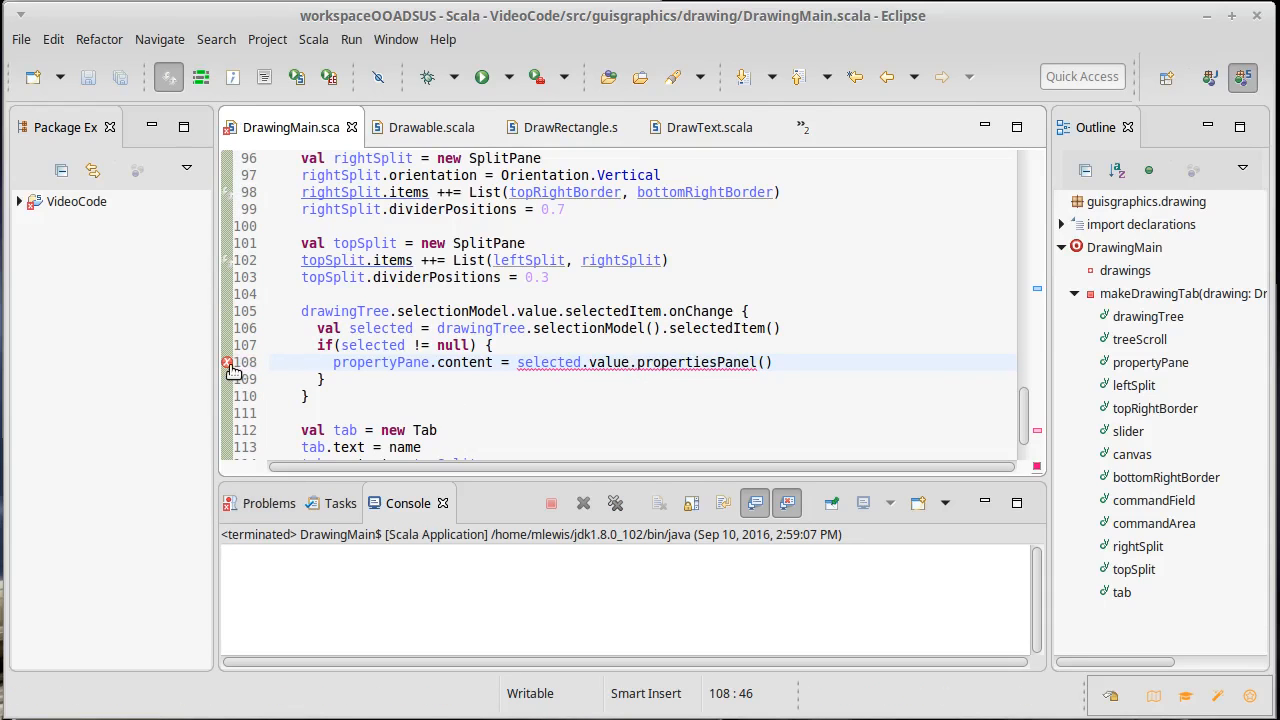
pyautogui.moveTo(228, 362)
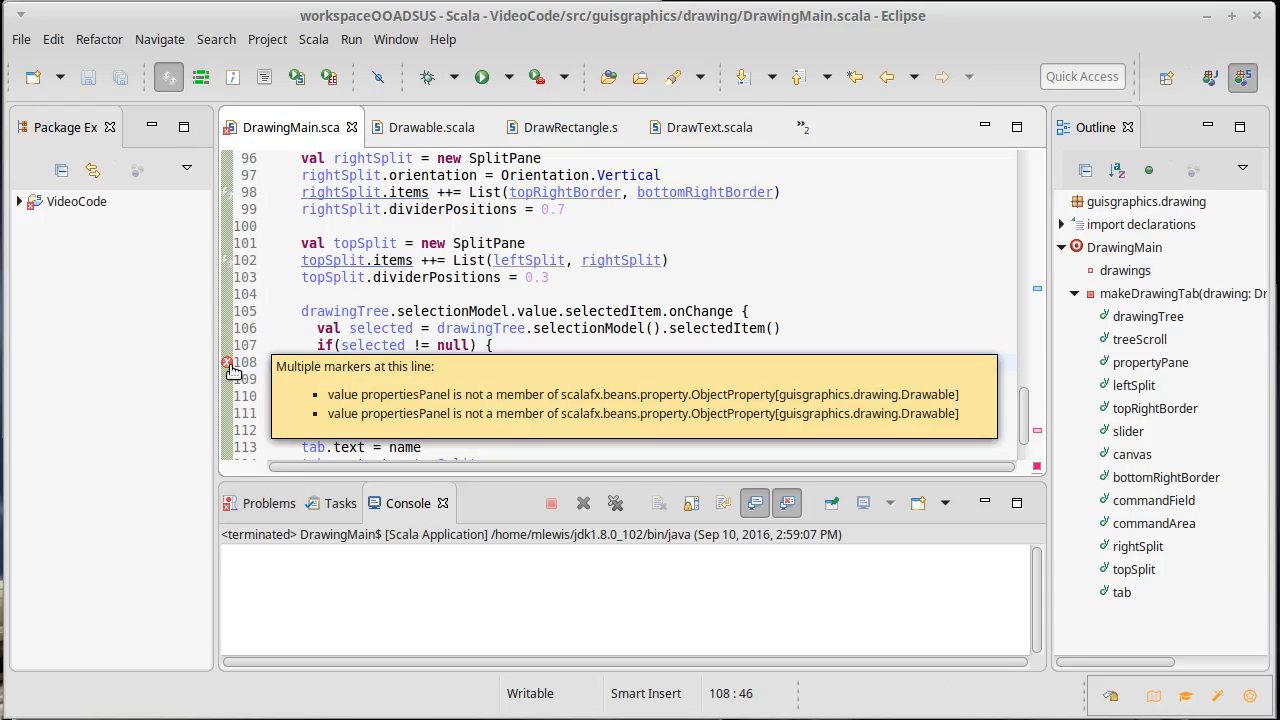
pyautogui.moveTo(560, 282)
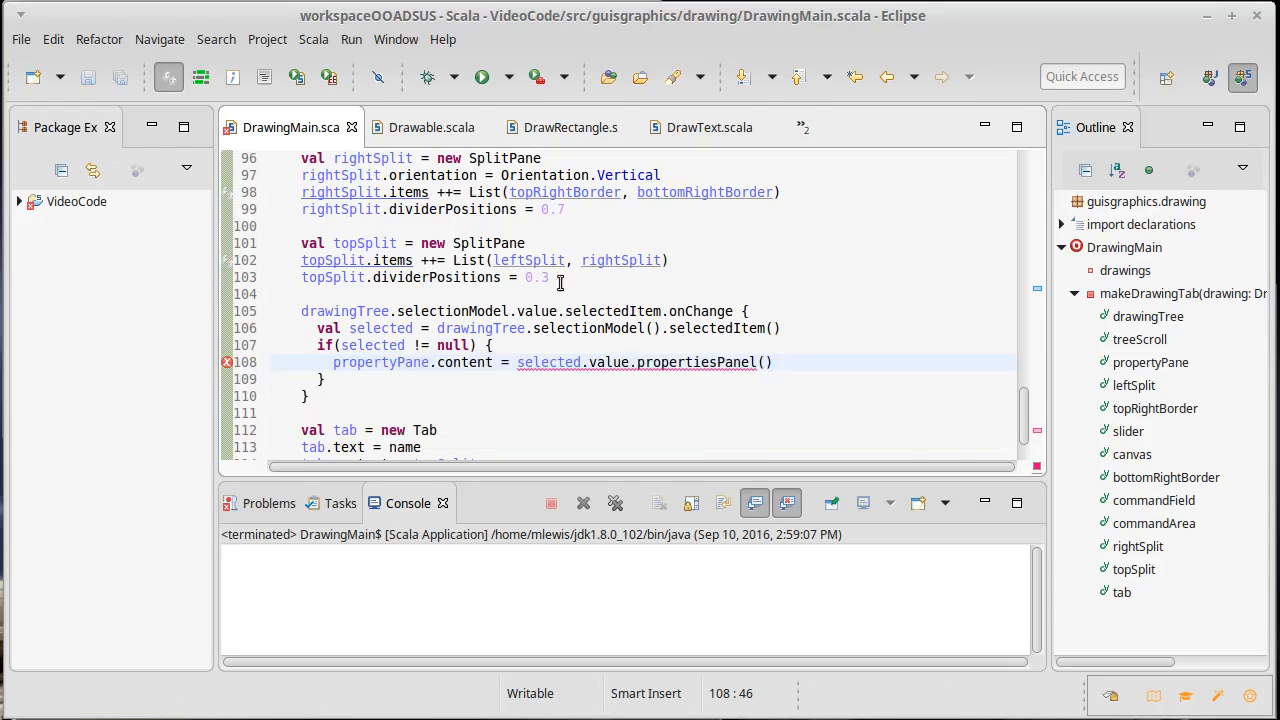
pyautogui.write('value.')
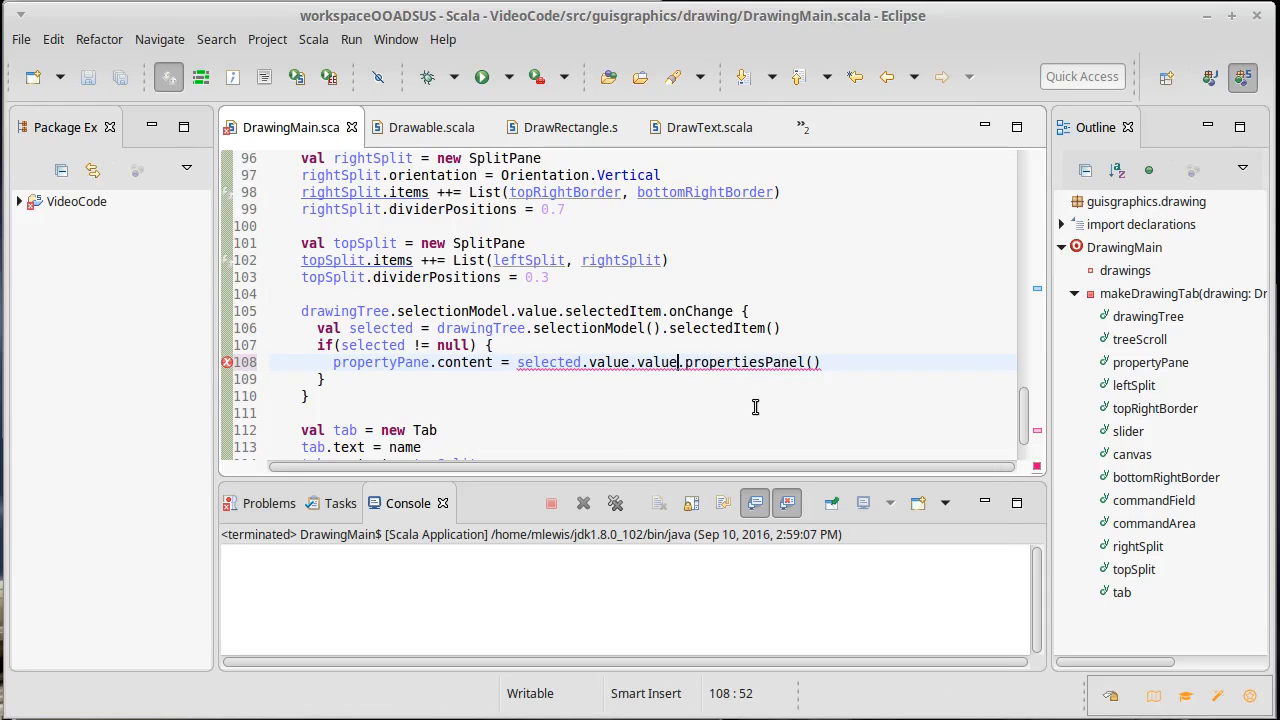
pyautogui.press('BackSpace')
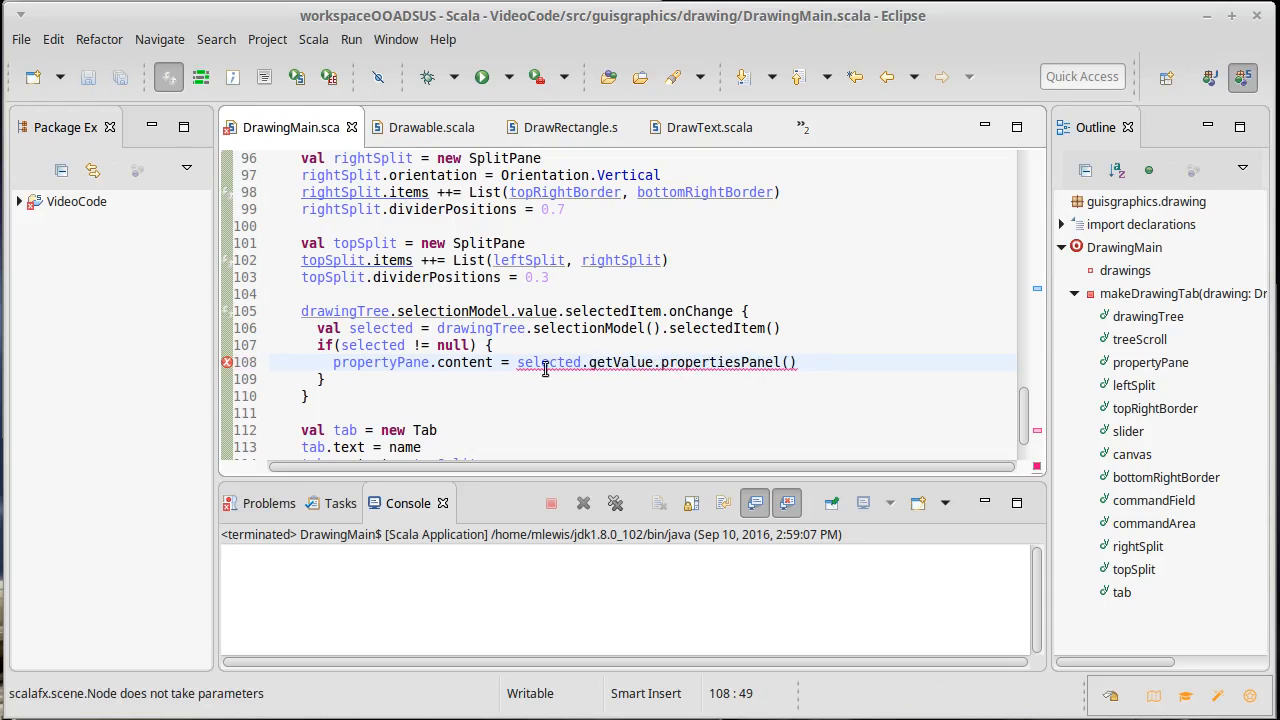
pyautogui.moveTo(227, 362)
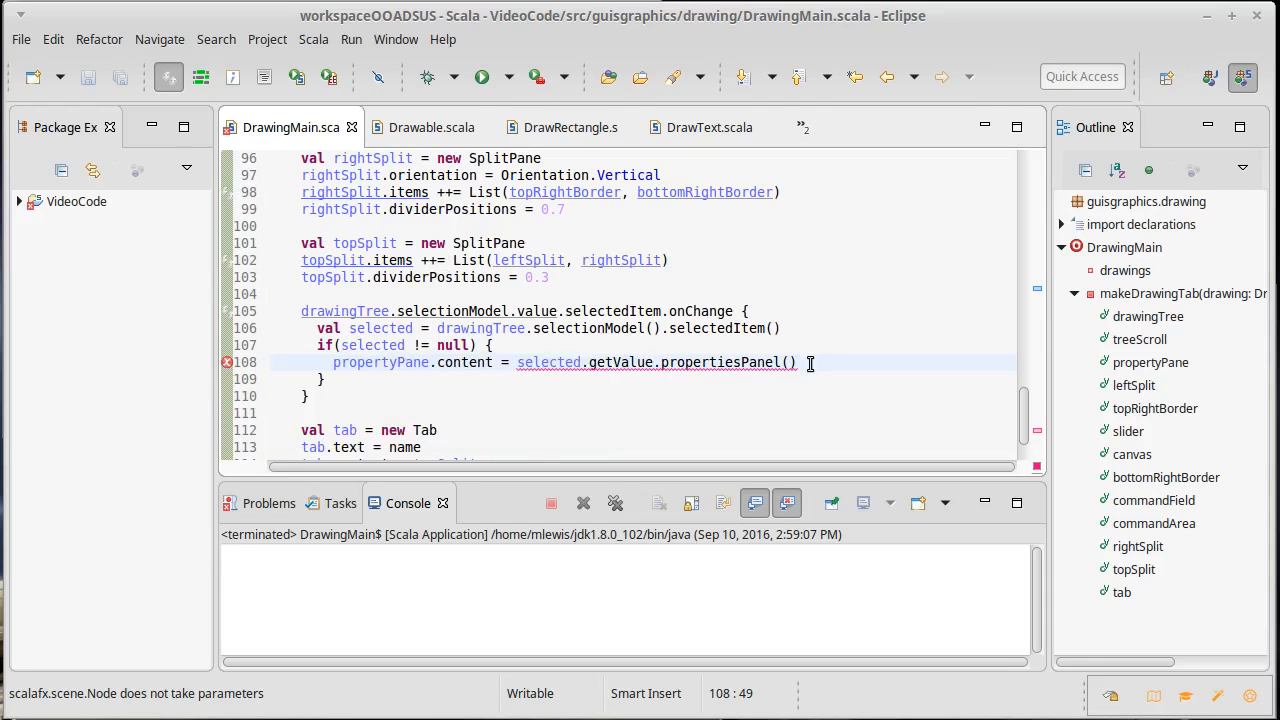
pyautogui.press('BackSpace')
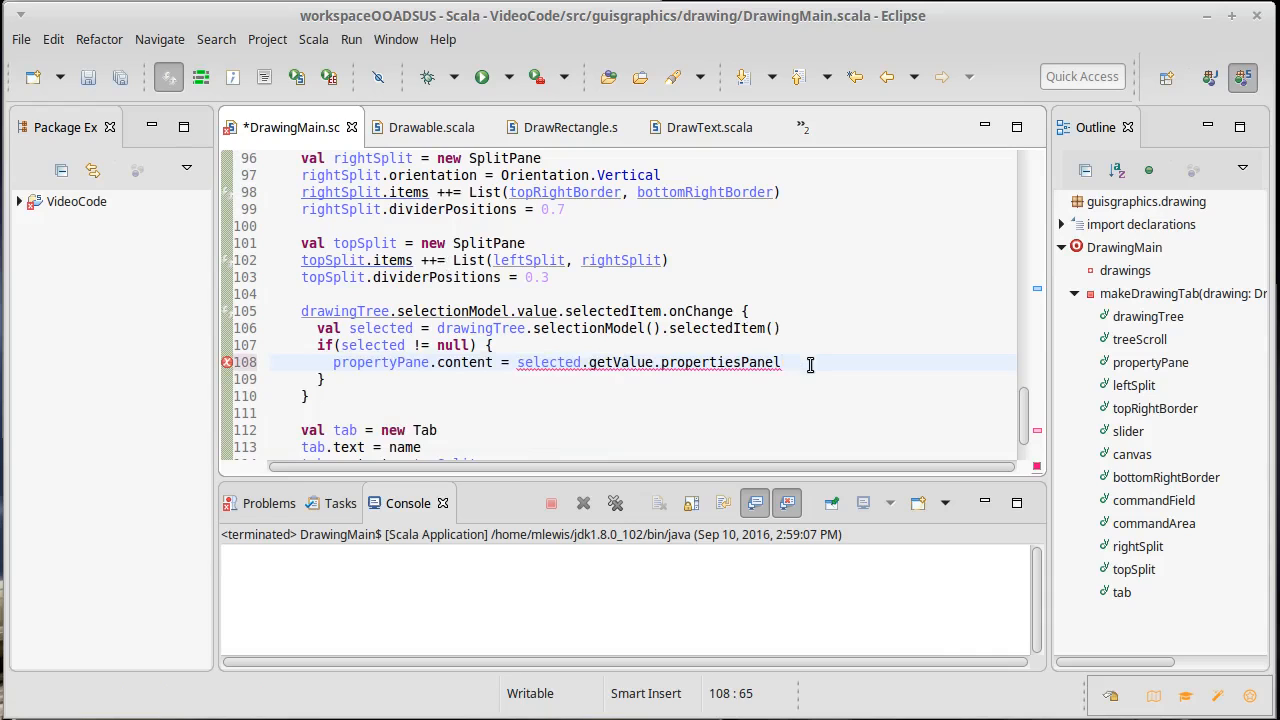
pyautogui.press('ctrl+s')
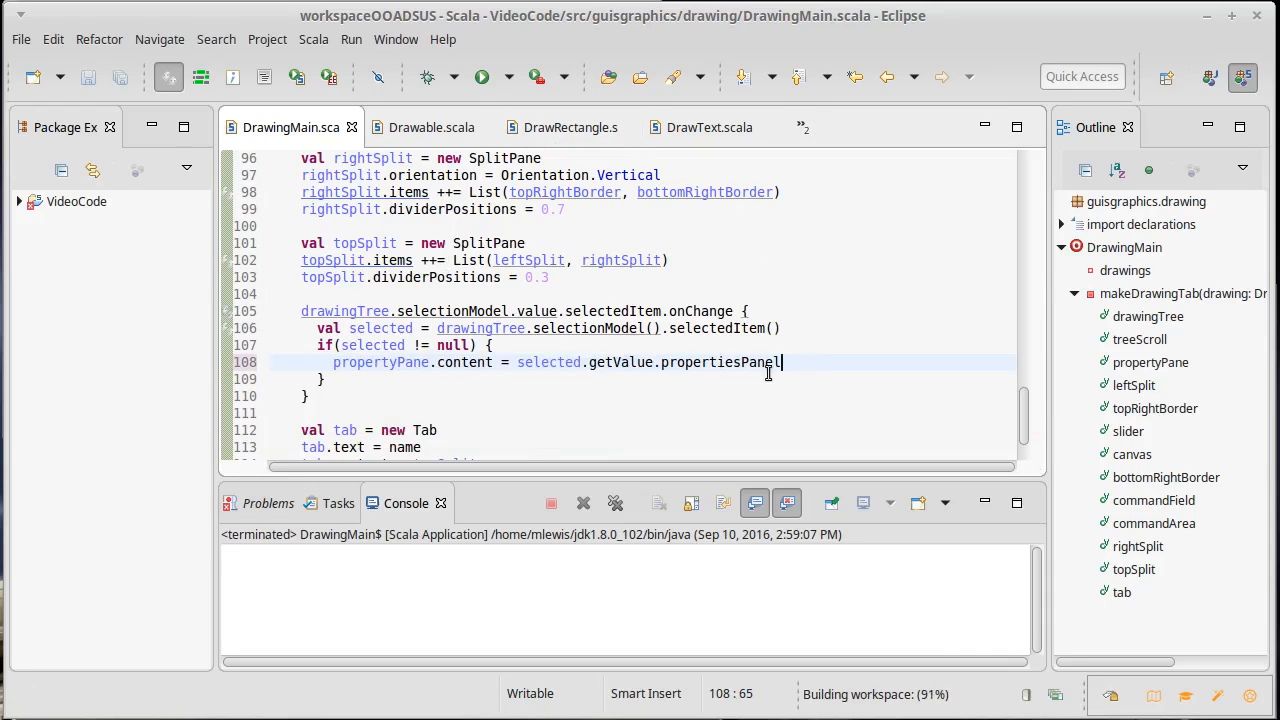
pyautogui.click(431, 127)
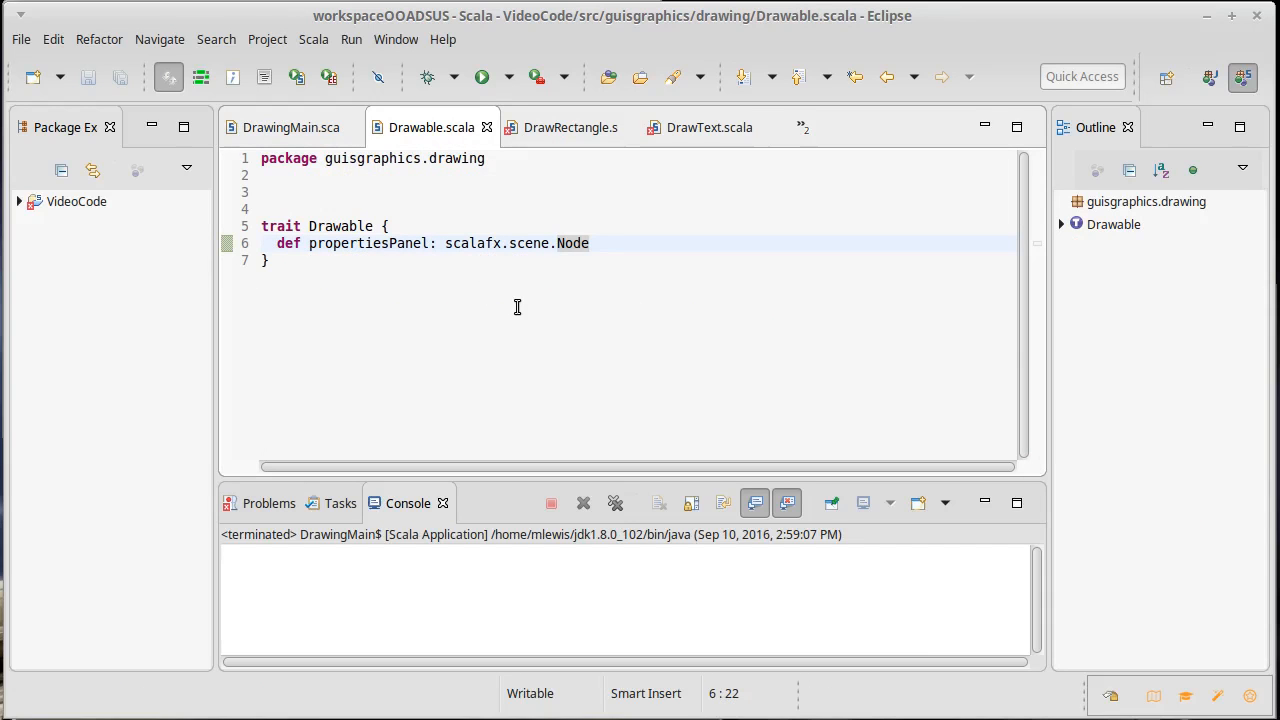
pyautogui.click(291, 127)
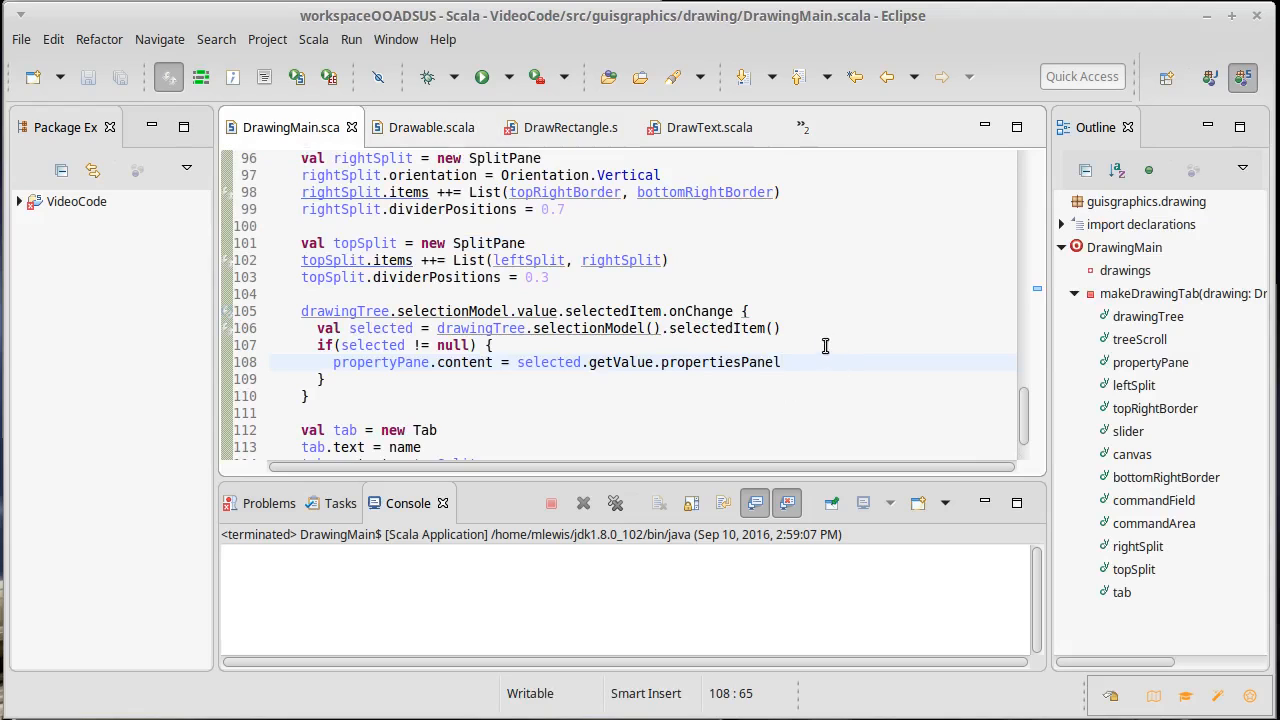
# Expand VideoCode's guisgraphics.drawing package and move between the DrawRectangle and DrawText files
pyautogui.click(709, 127)
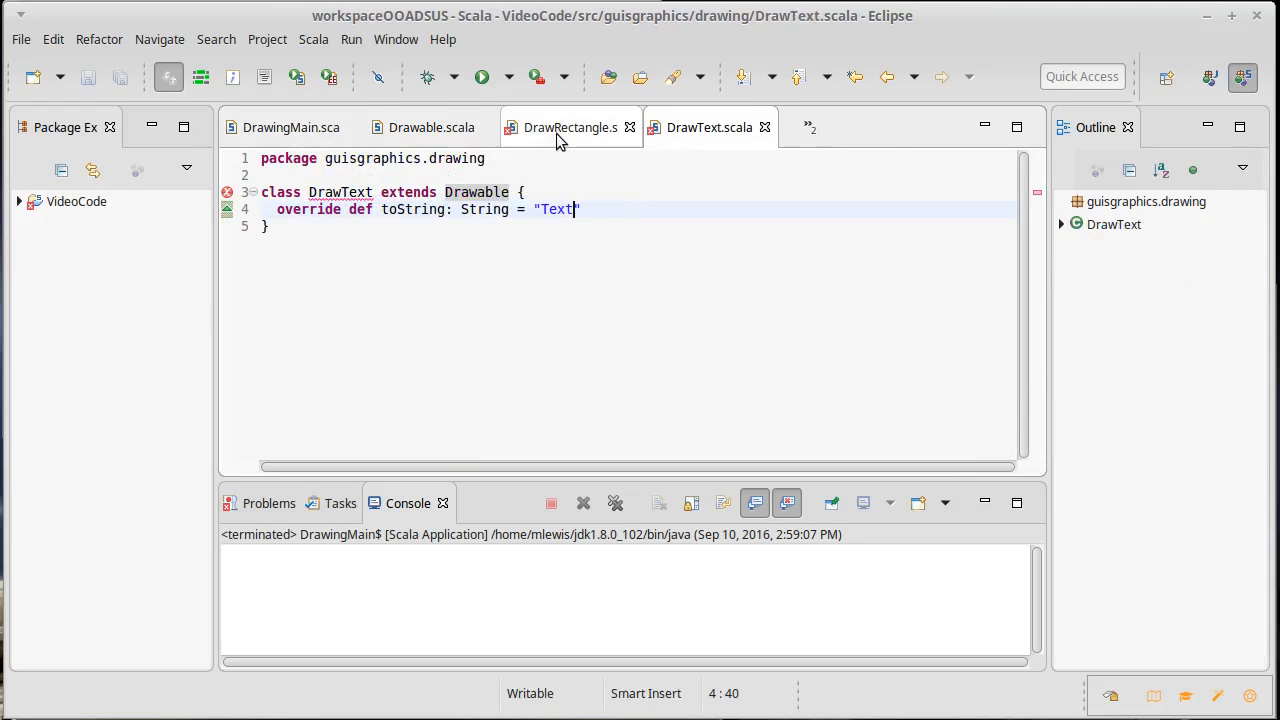
pyautogui.moveTo(640, 155)
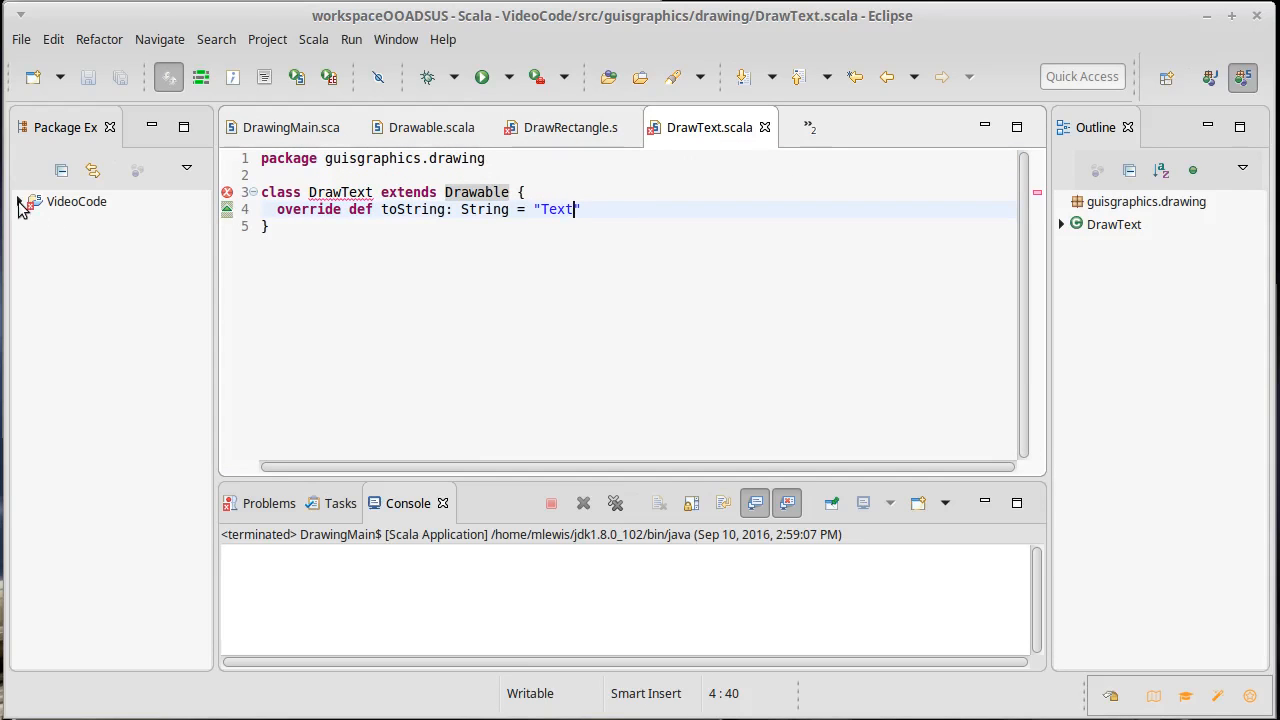
pyautogui.click(19, 201)
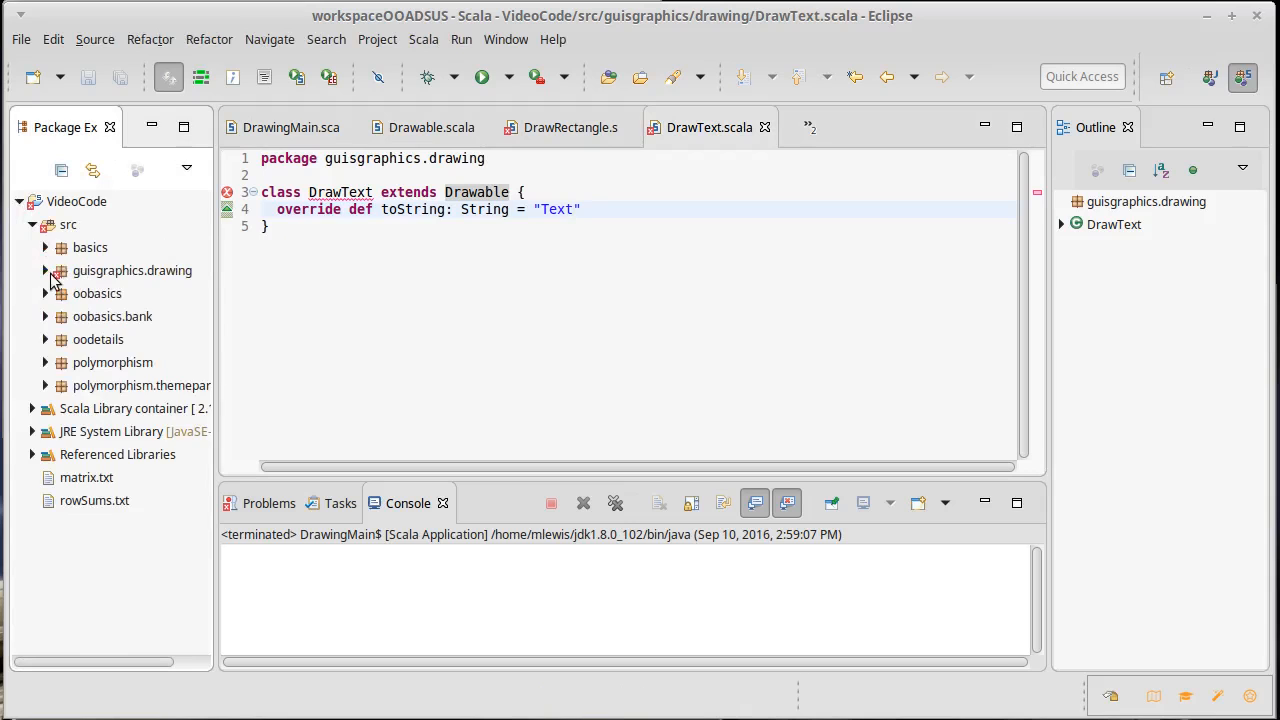
pyautogui.click(45, 270)
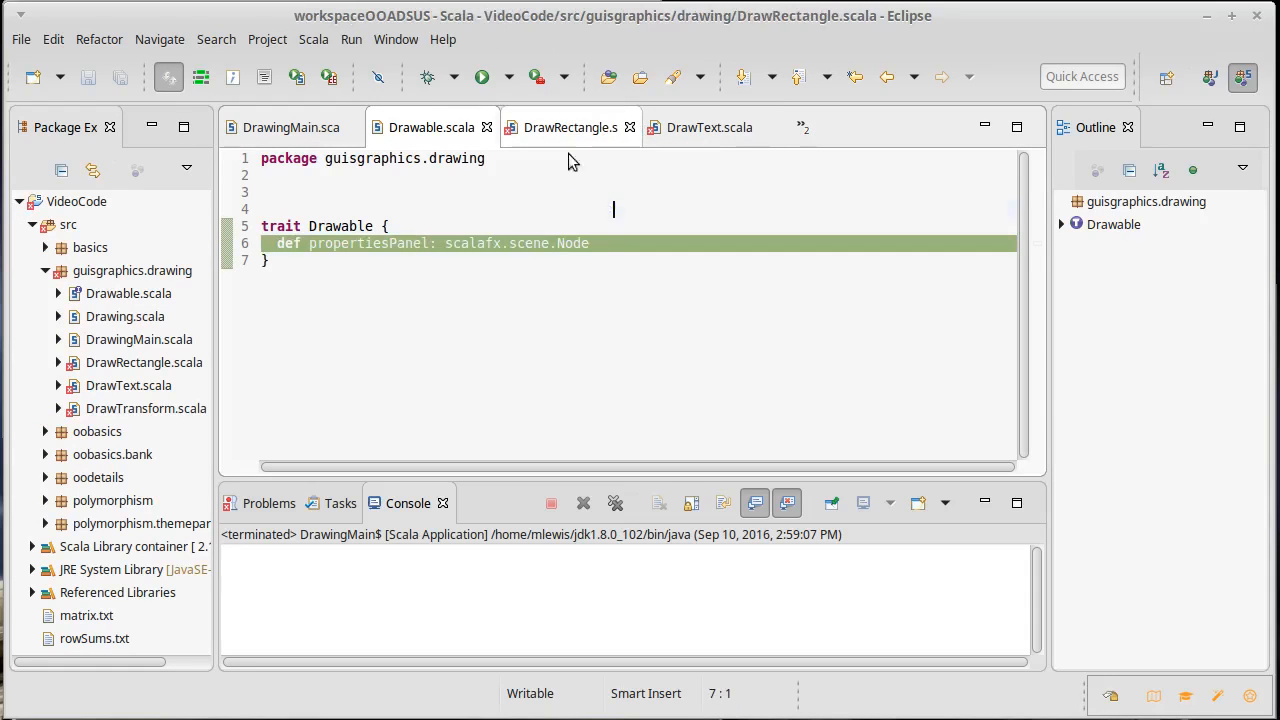
pyautogui.click(570, 127)
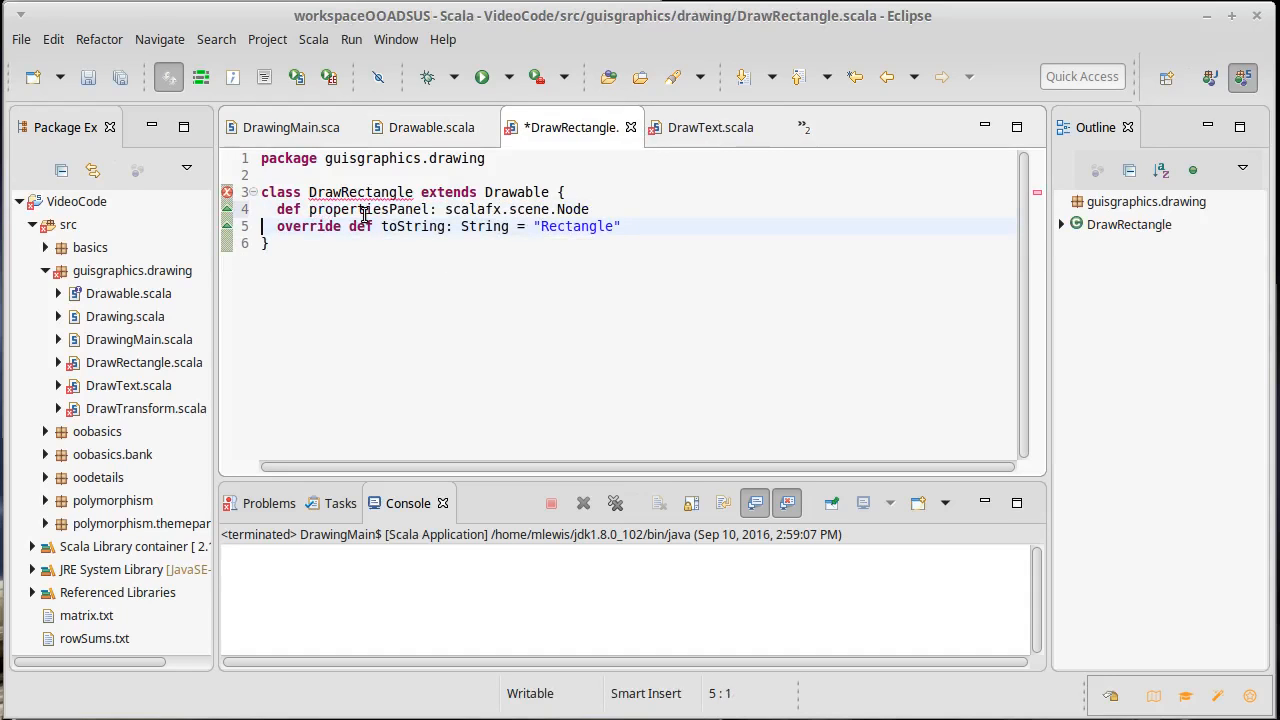
pyautogui.click(710, 127)
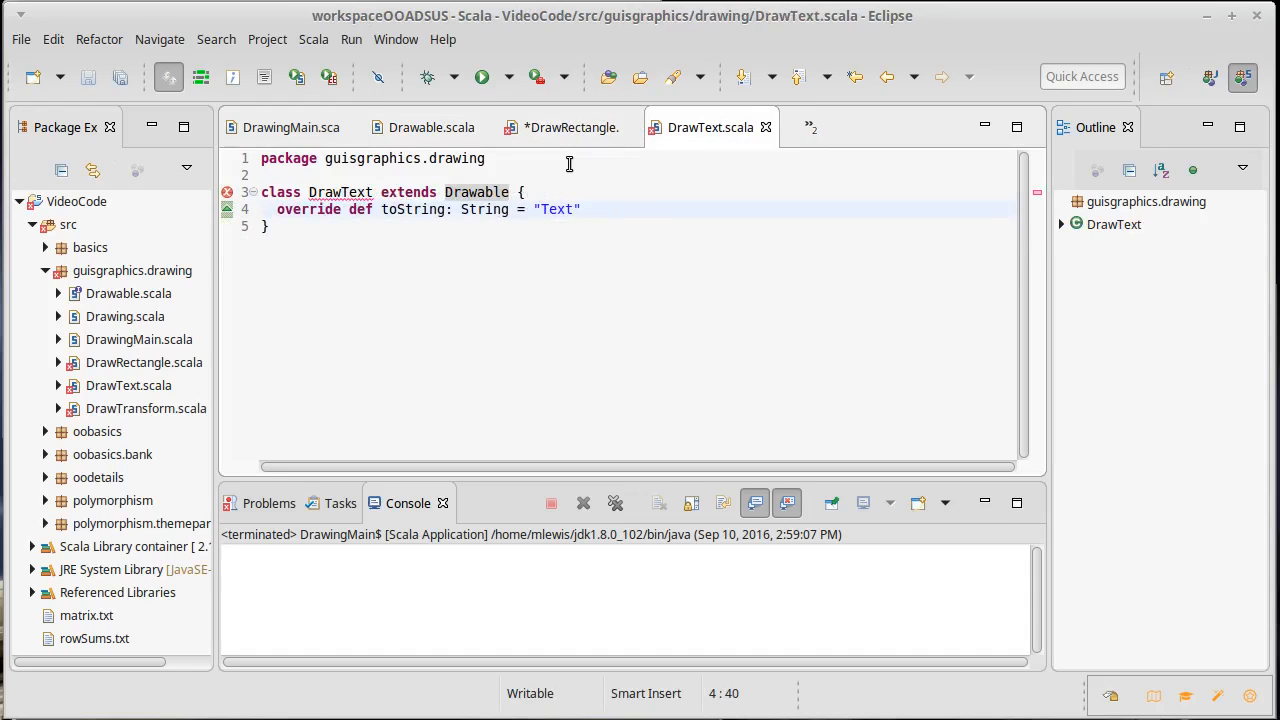
# Make DrawRectangle's propertiesPanel return new Label("Rectangle") with Label imported, and save
pyautogui.click(570, 127)
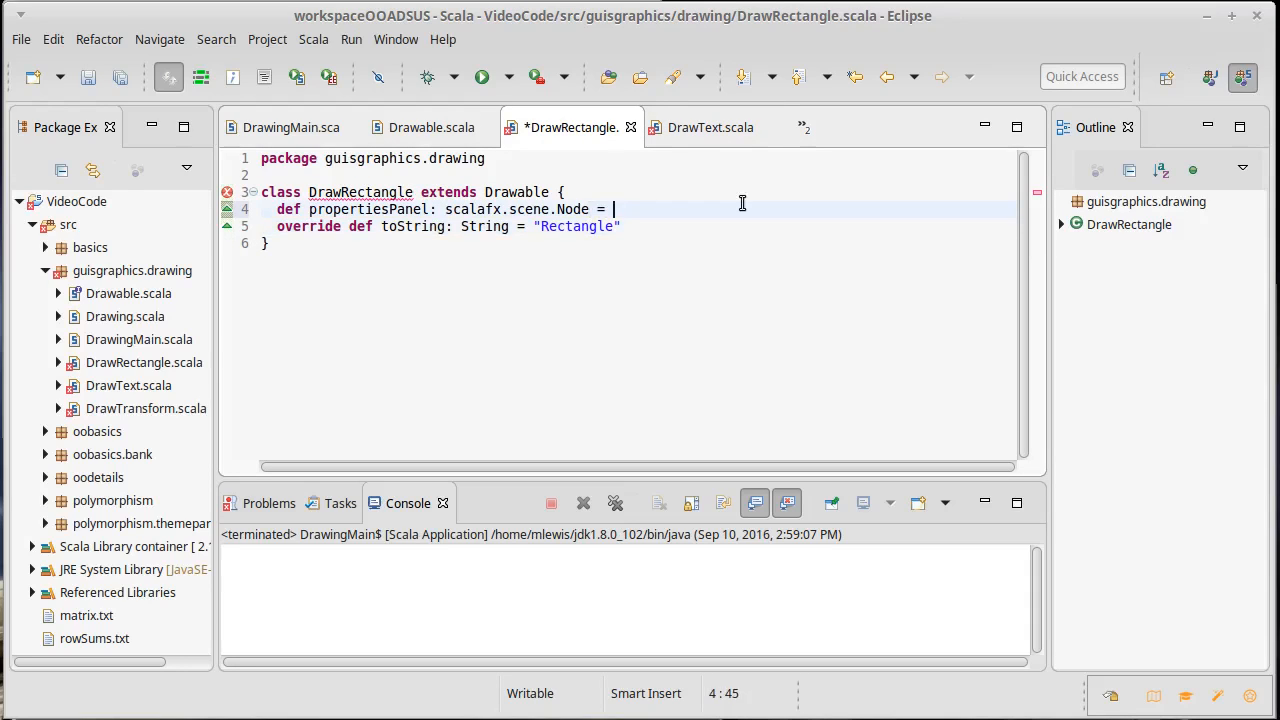
pyautogui.write('{')
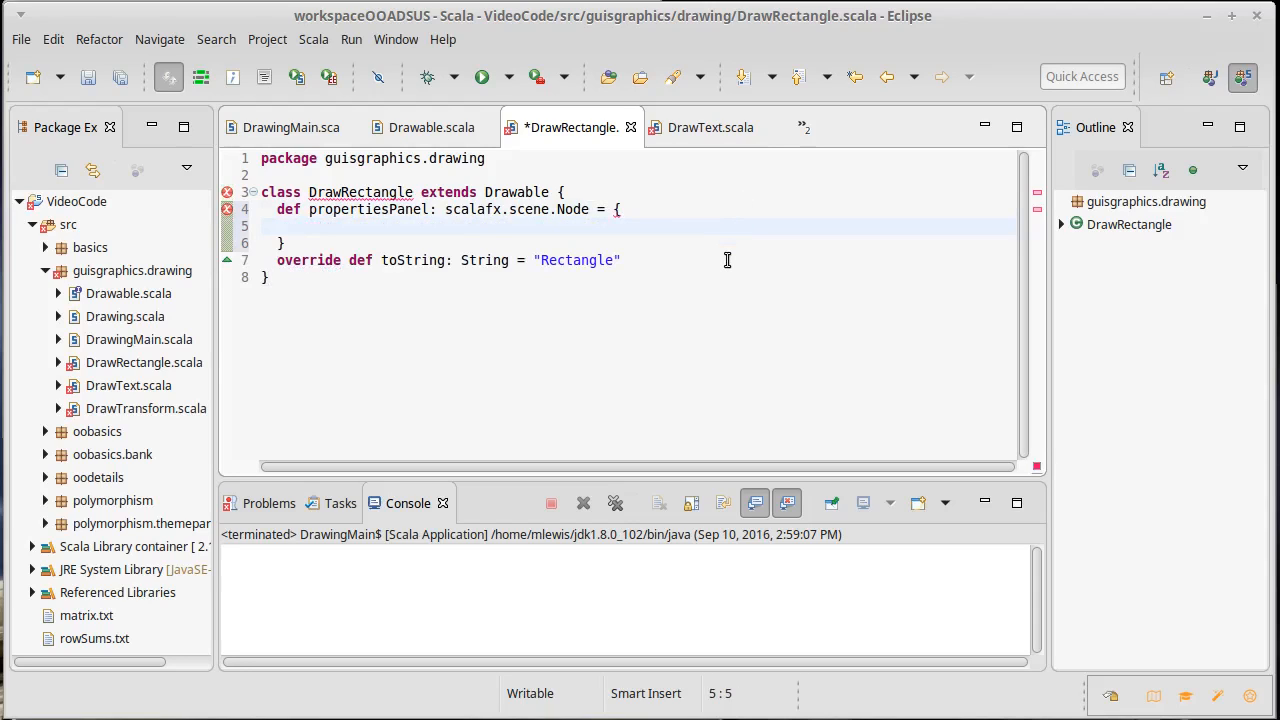
pyautogui.write('new Text')
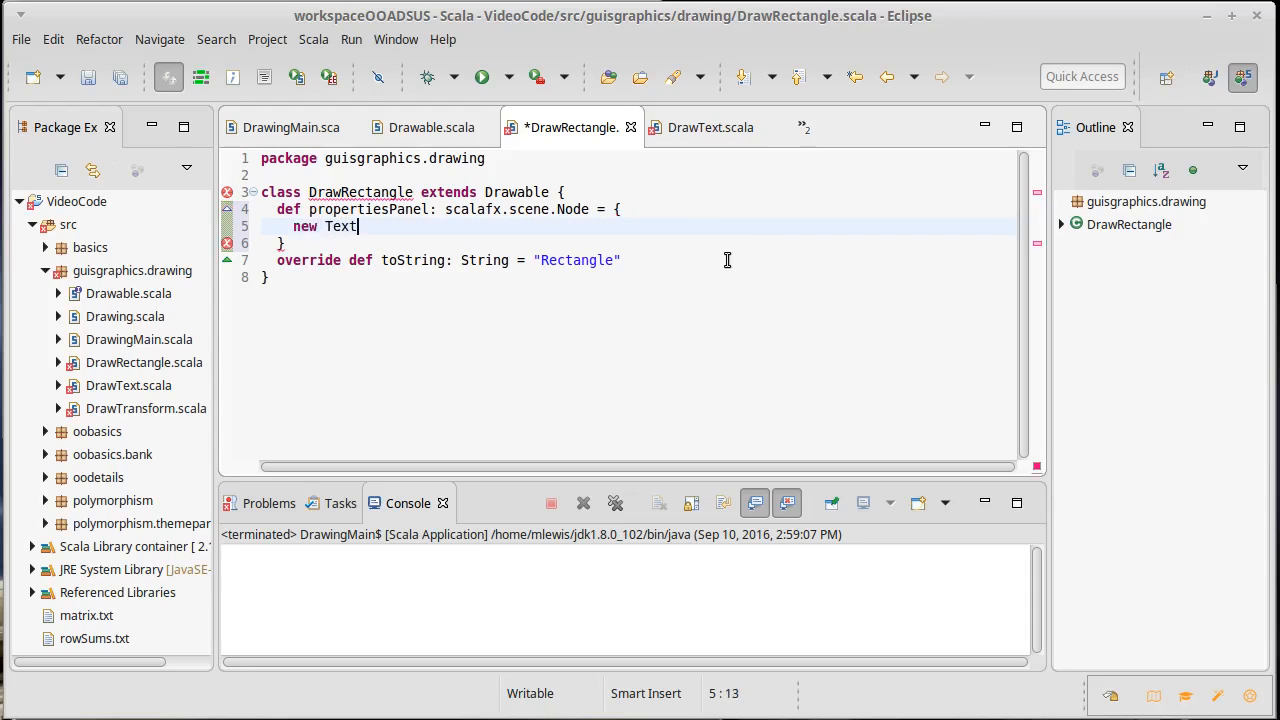
pyautogui.write('Field')
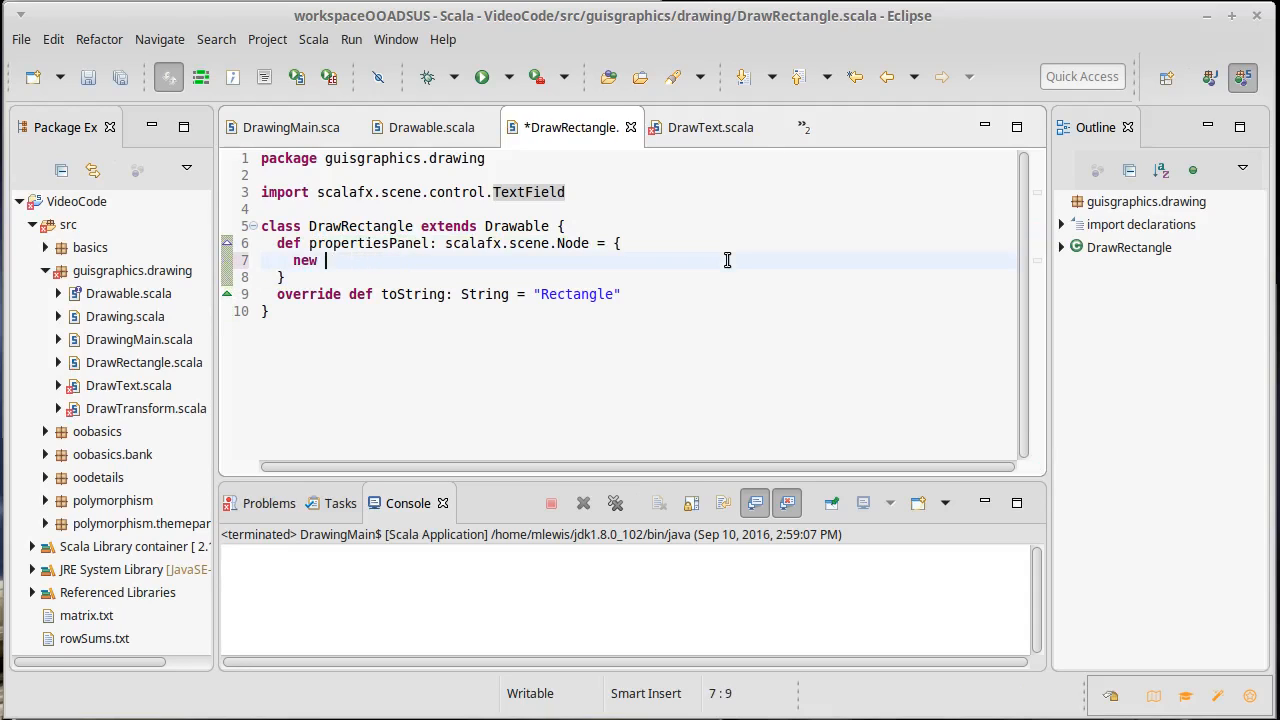
pyautogui.write('Label(')
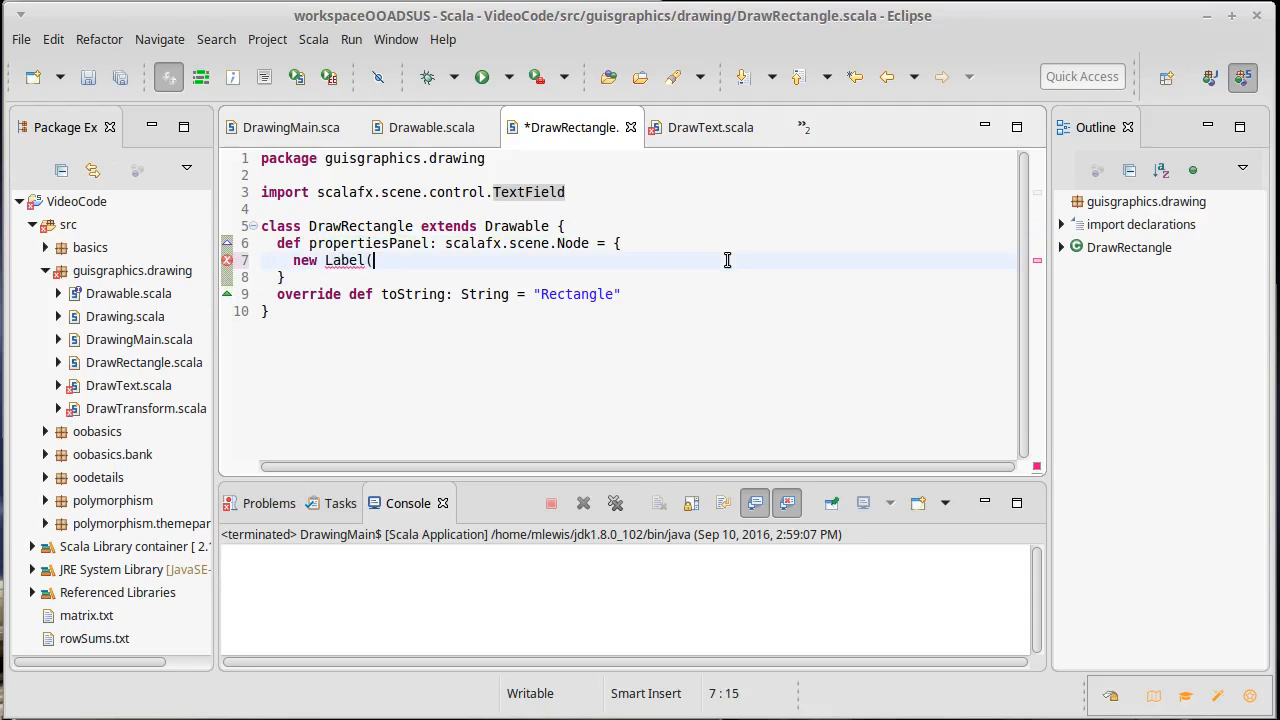
pyautogui.write('"Rectangle"')
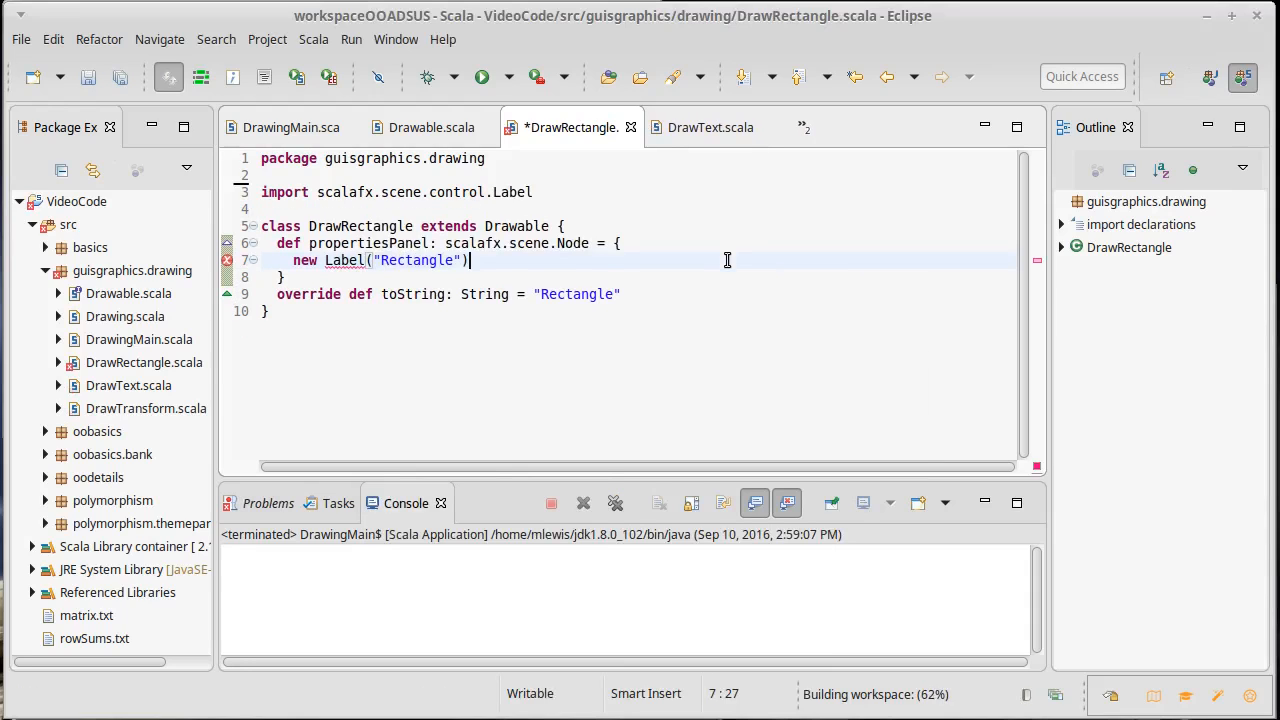
pyautogui.press('ctrl+s')
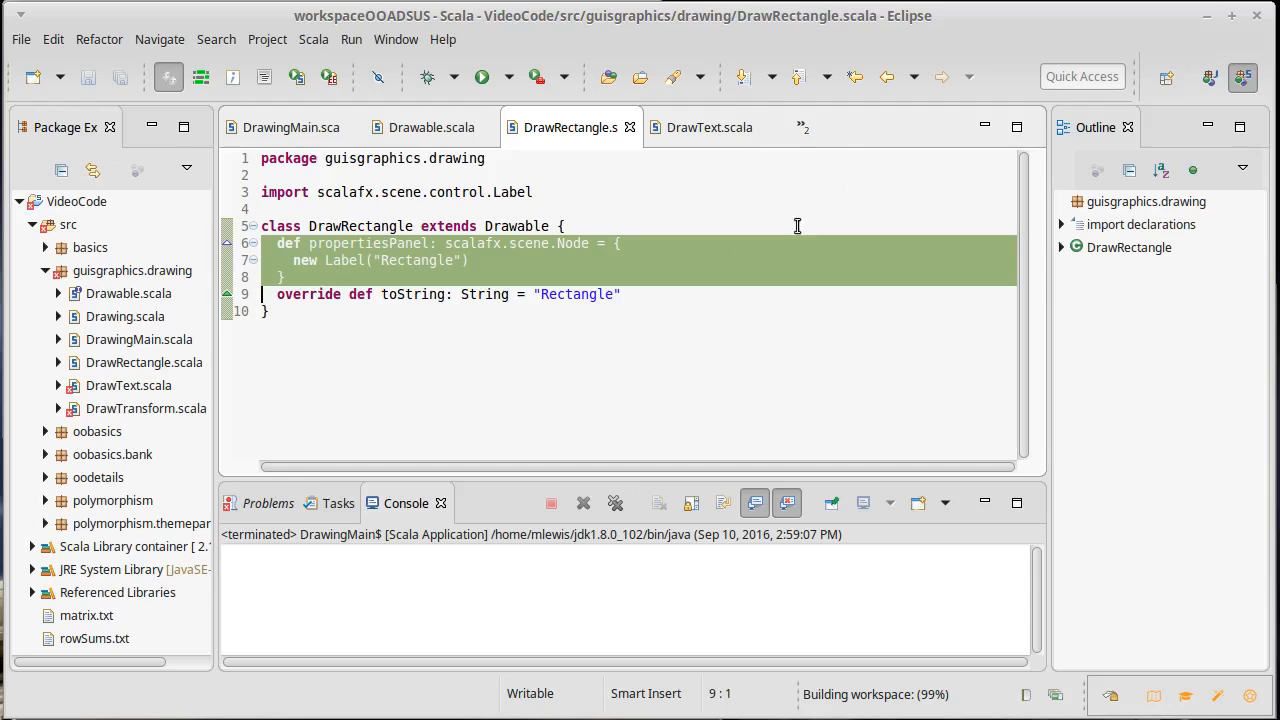
pyautogui.click(708, 127)
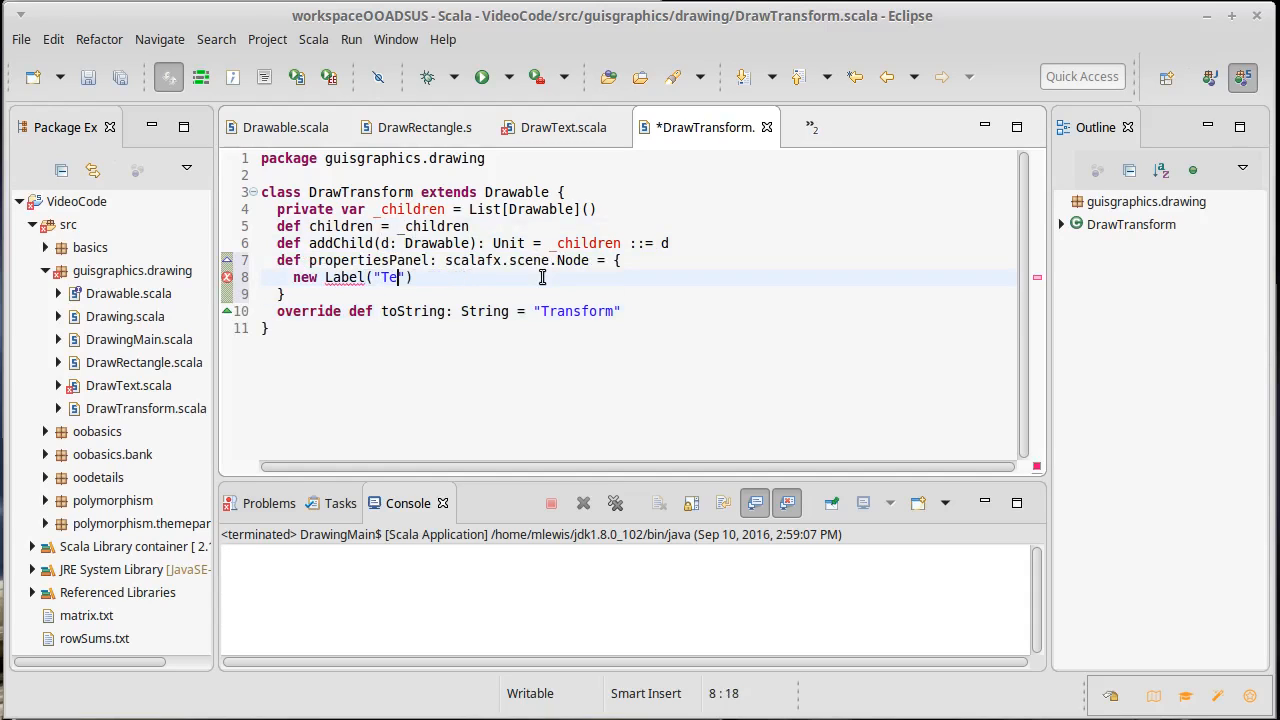
# Return Label("Transform") and Label("Text"), importing scalafx.scene.control.Label, and save both files
pyautogui.write('rans')
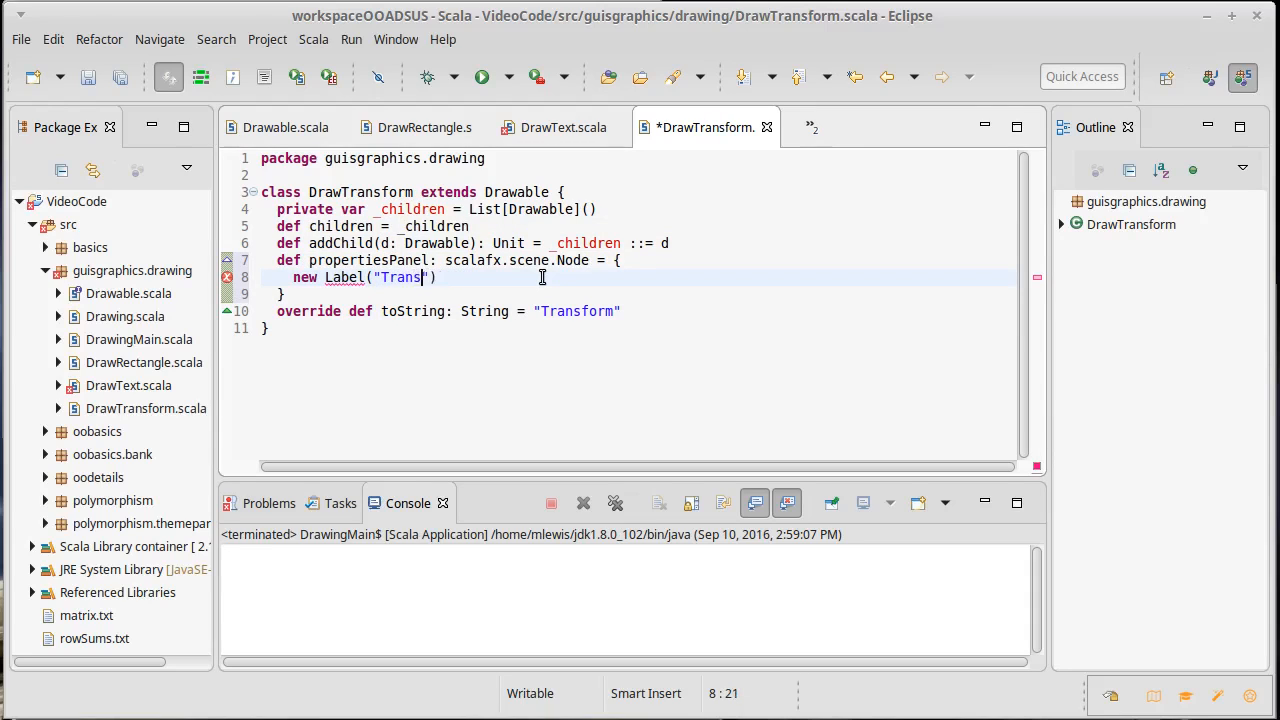
pyautogui.write('form')
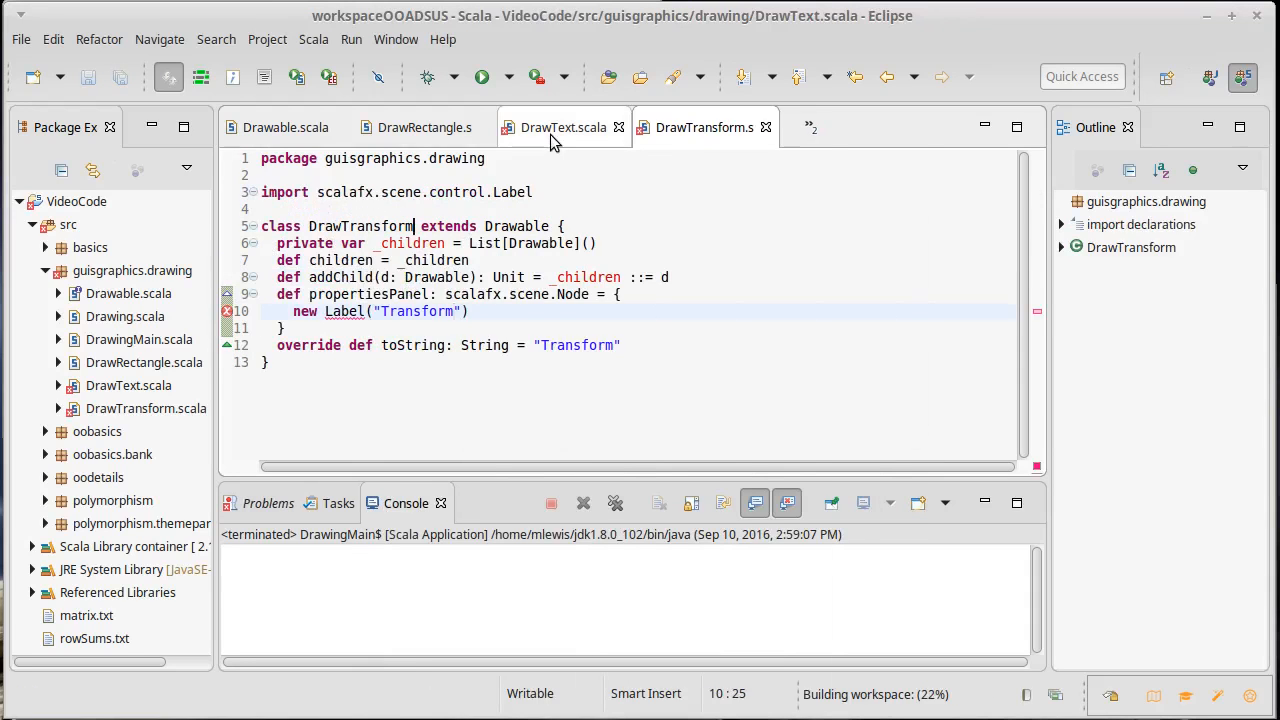
pyautogui.click(563, 127)
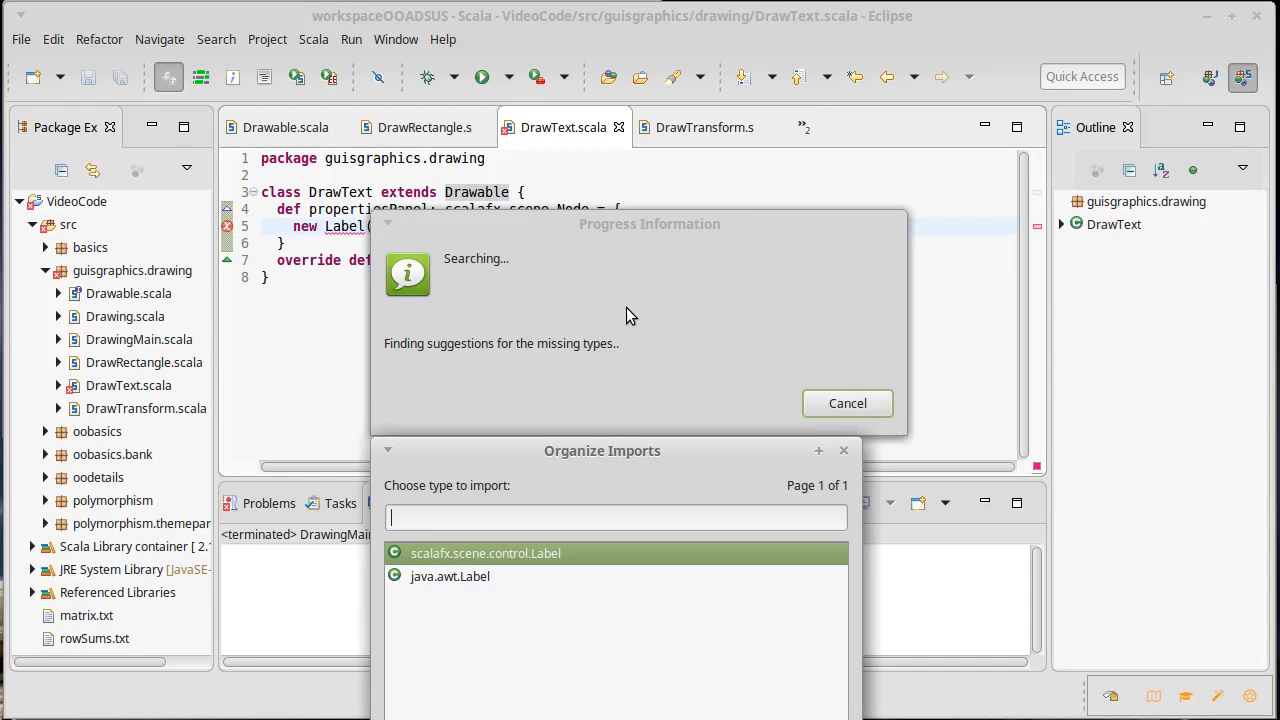
pyautogui.click(485, 553)
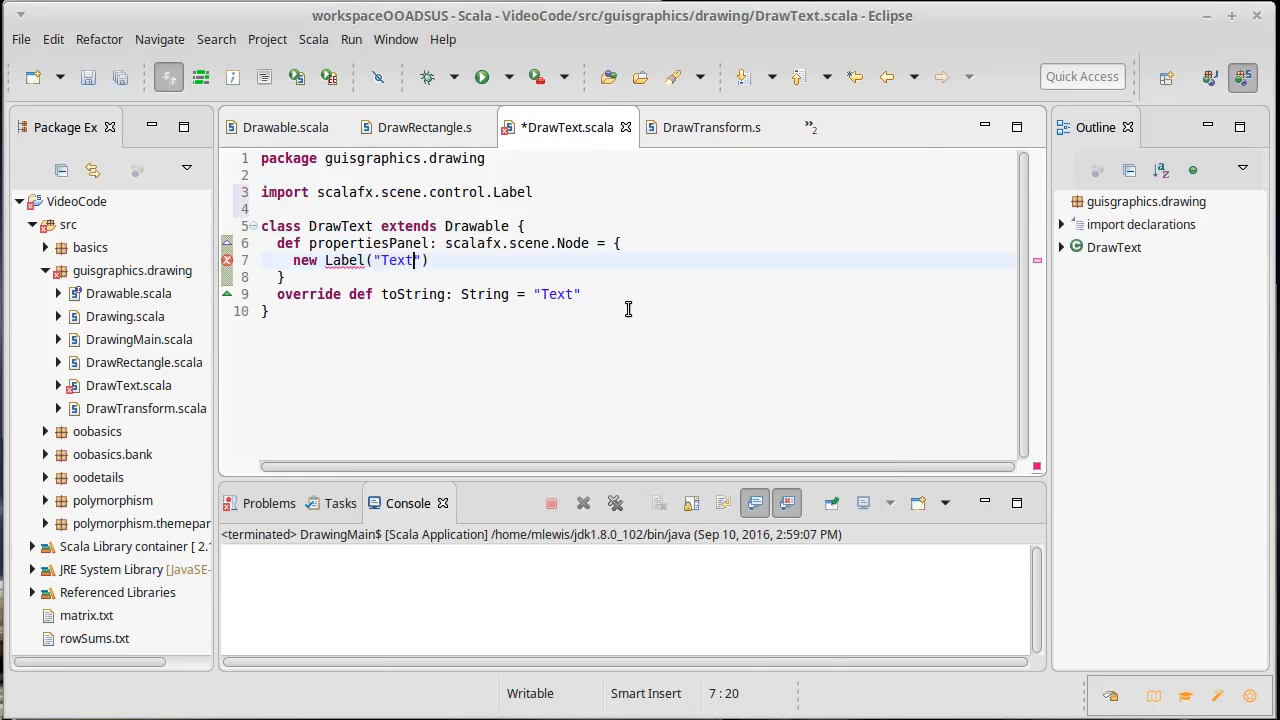
pyautogui.press('ctrl+s')
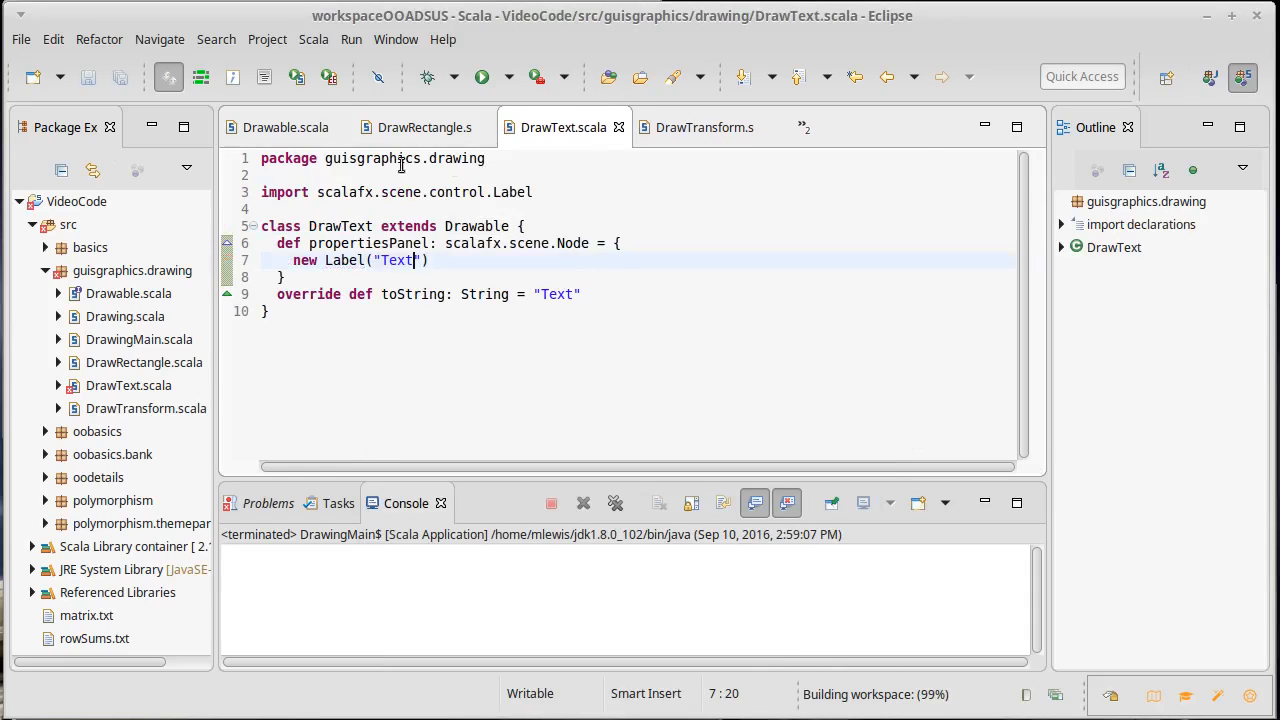
pyautogui.click(806, 127)
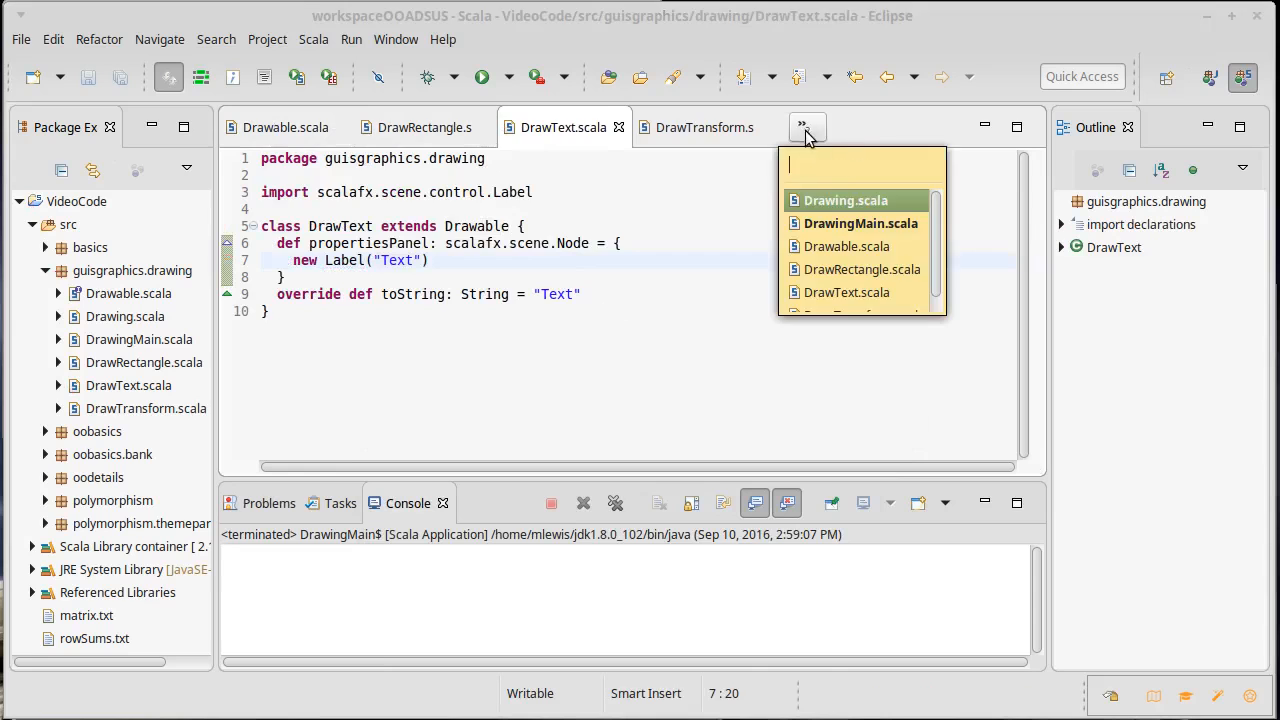
pyautogui.click(860, 223)
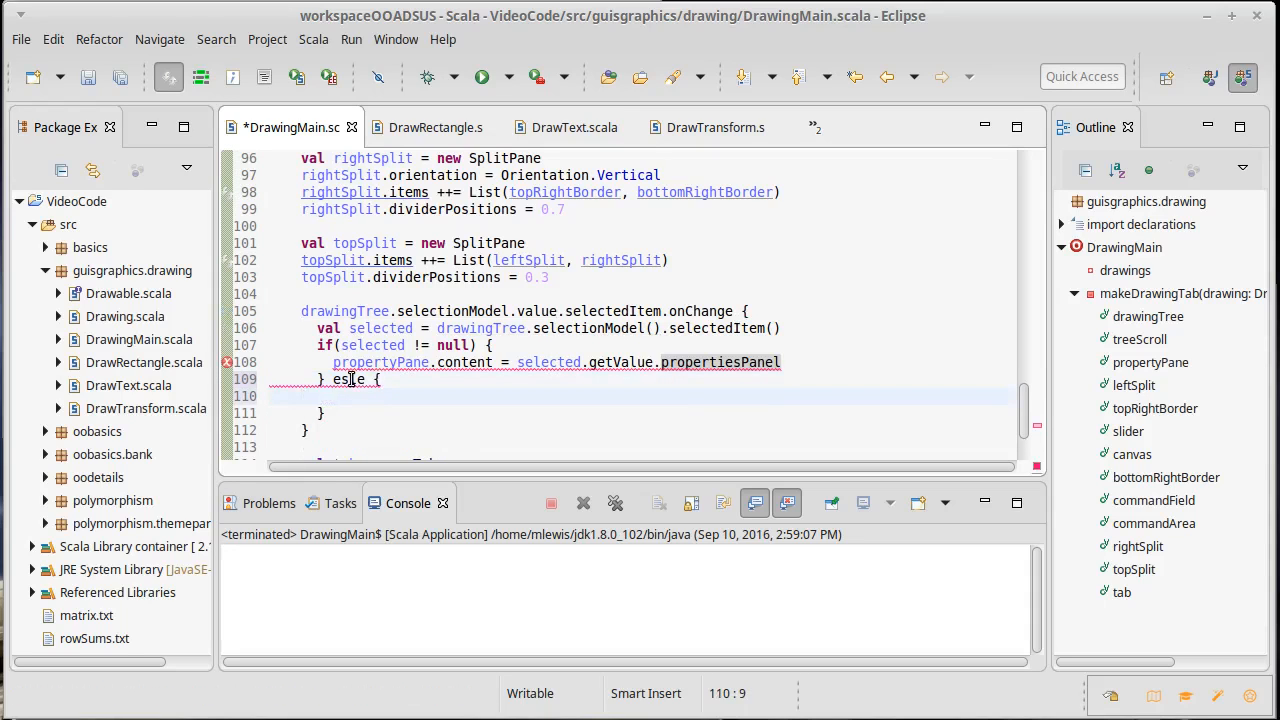
# Set the else branch to propertyPane.content = new Label("Nothing selected.") and run
pyautogui.write('propertyPane.')
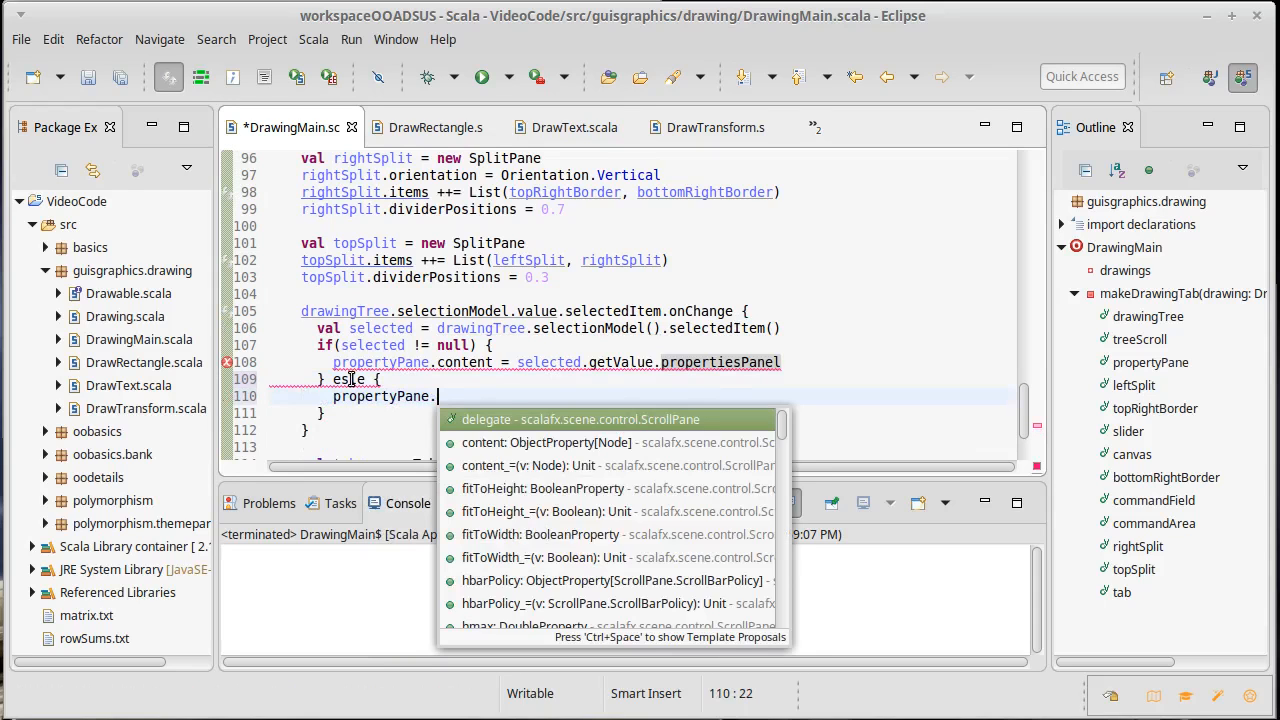
pyautogui.write('content = new')
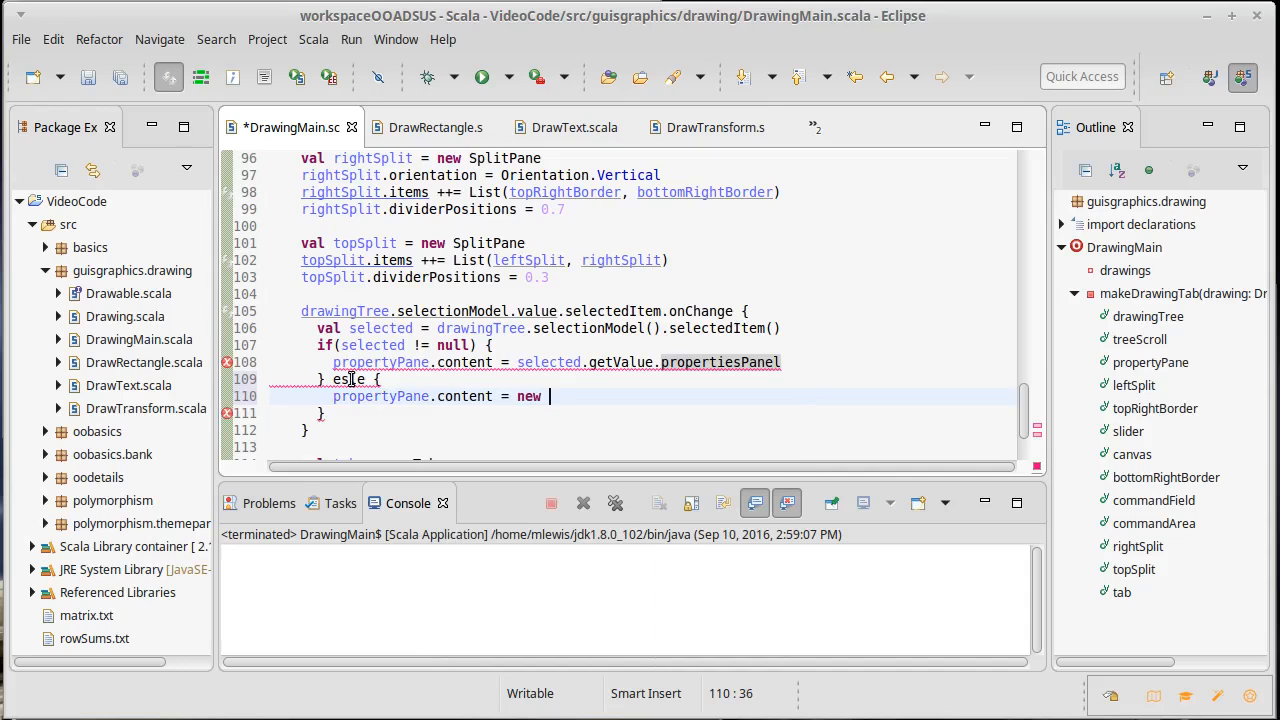
pyautogui.write('Label(')
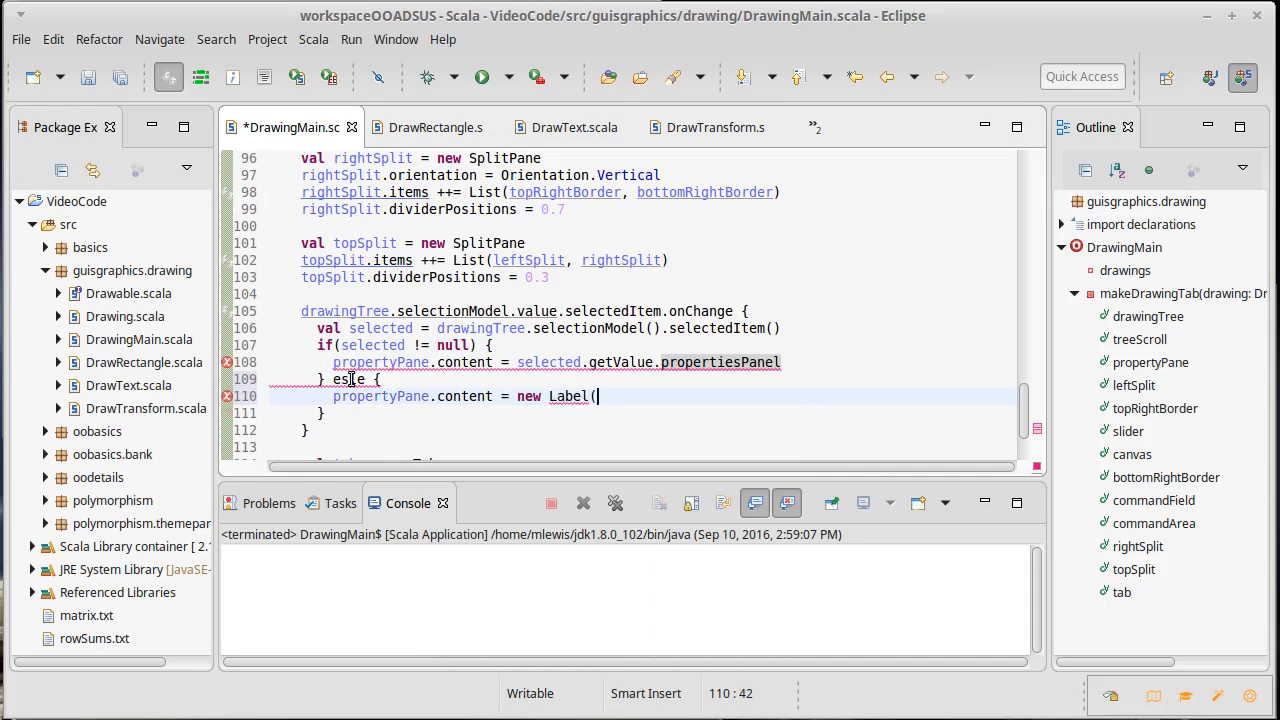
pyautogui.write('"Nothing selected.')
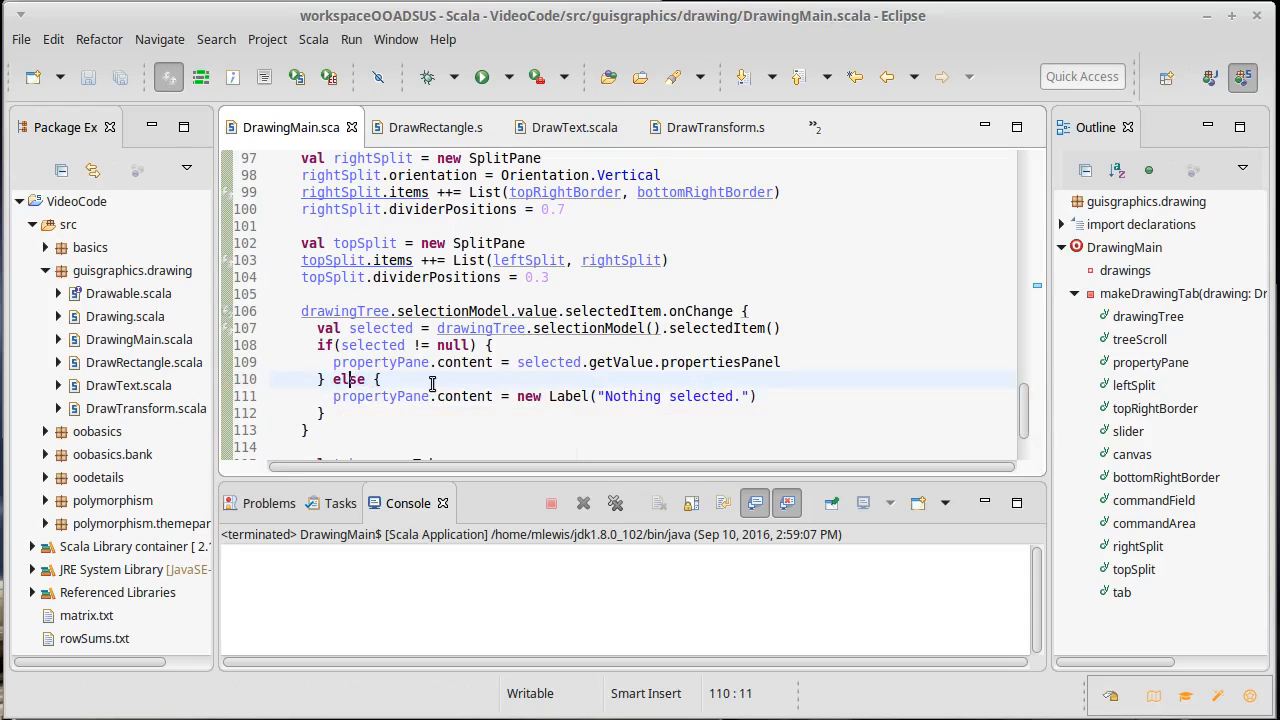
pyautogui.click(481, 77)
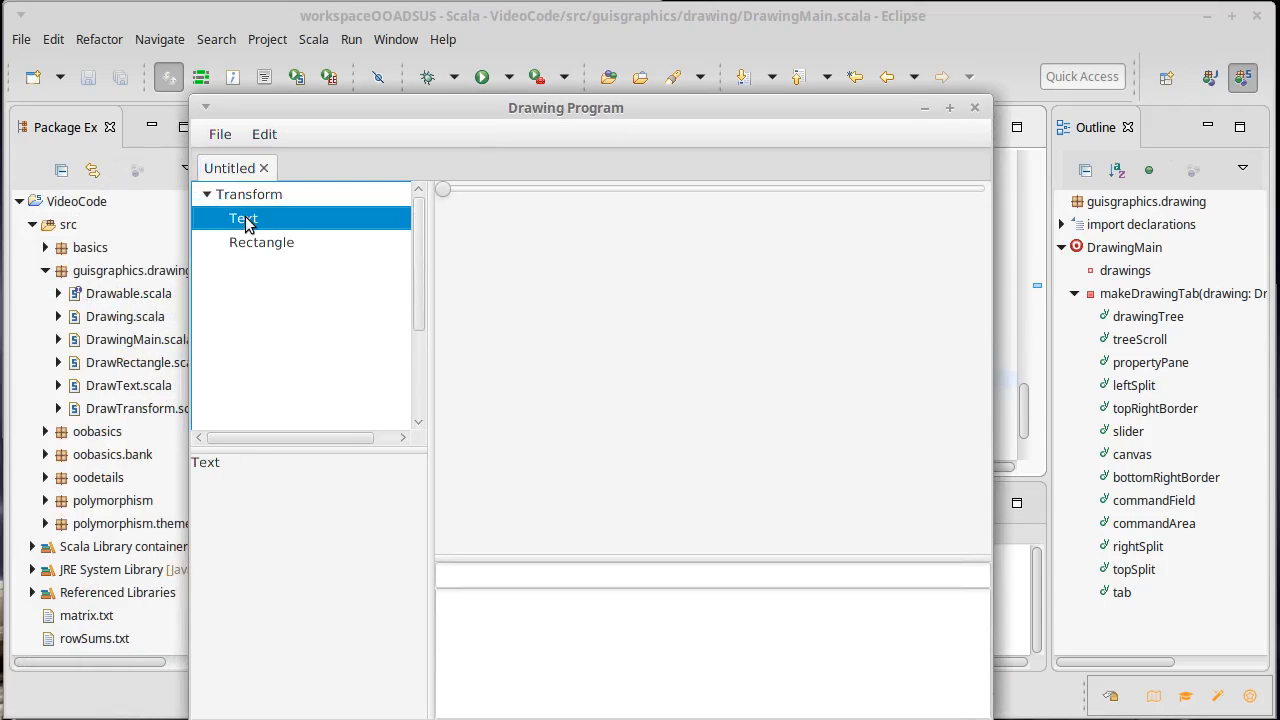
pyautogui.moveTo(245, 200)
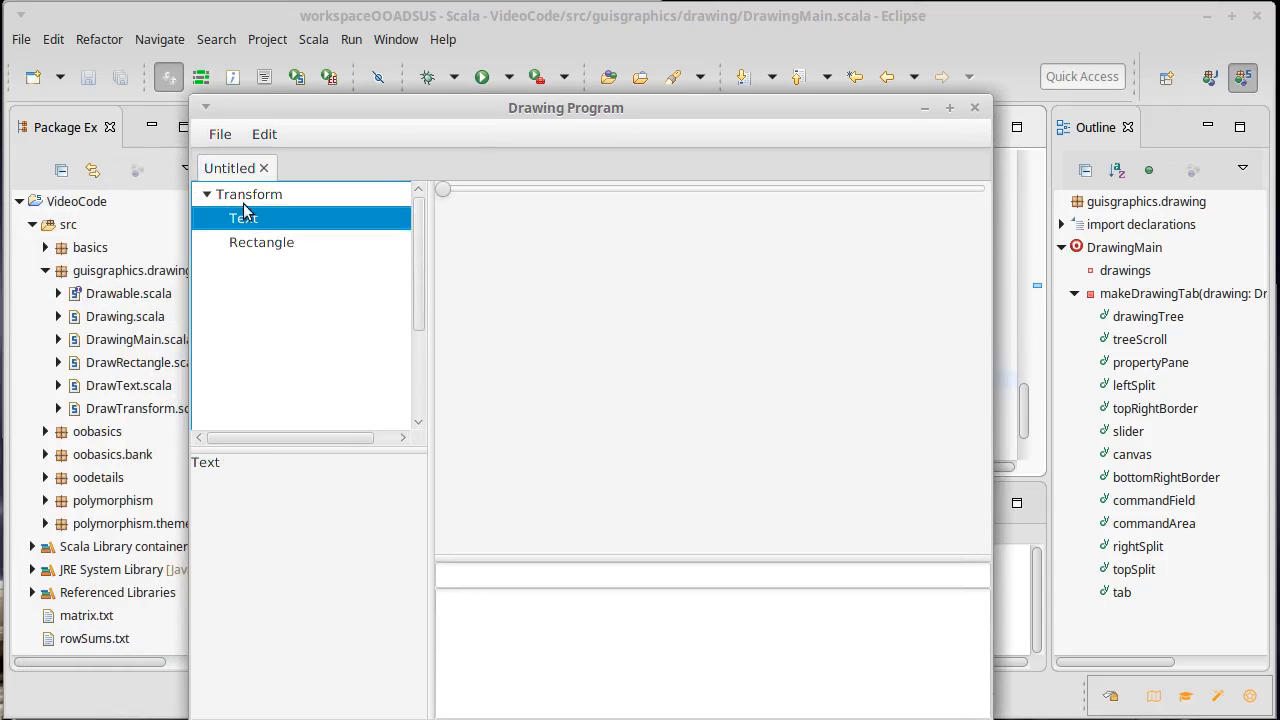
# Select the Transform tree item to check its label in the properties pane
pyautogui.click(249, 194)
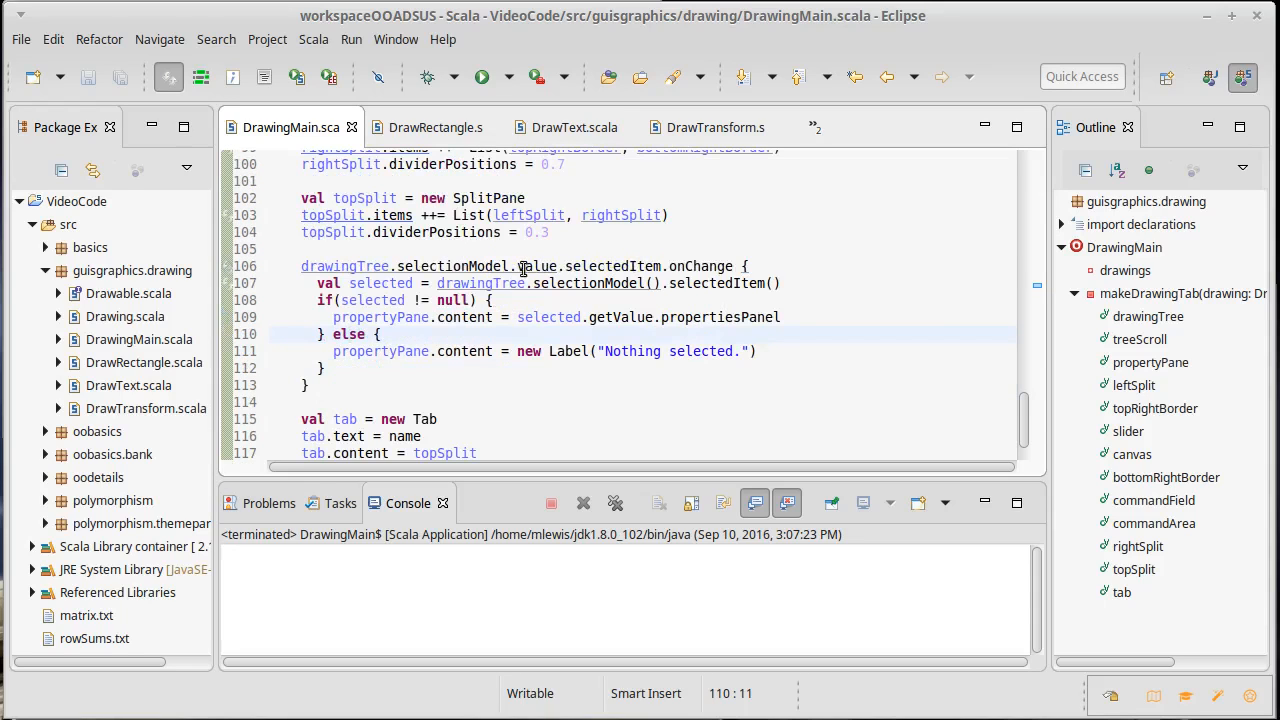
pyautogui.click(655, 266)
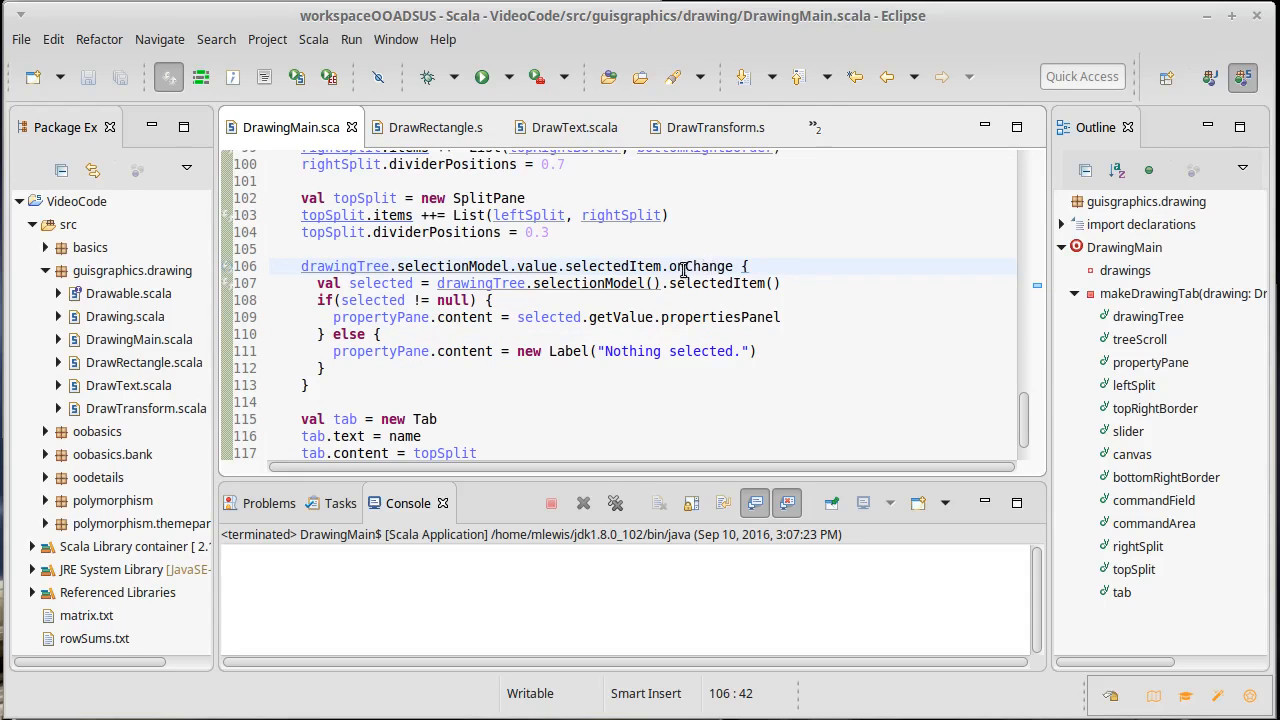
pyautogui.doubleClick(700, 266)
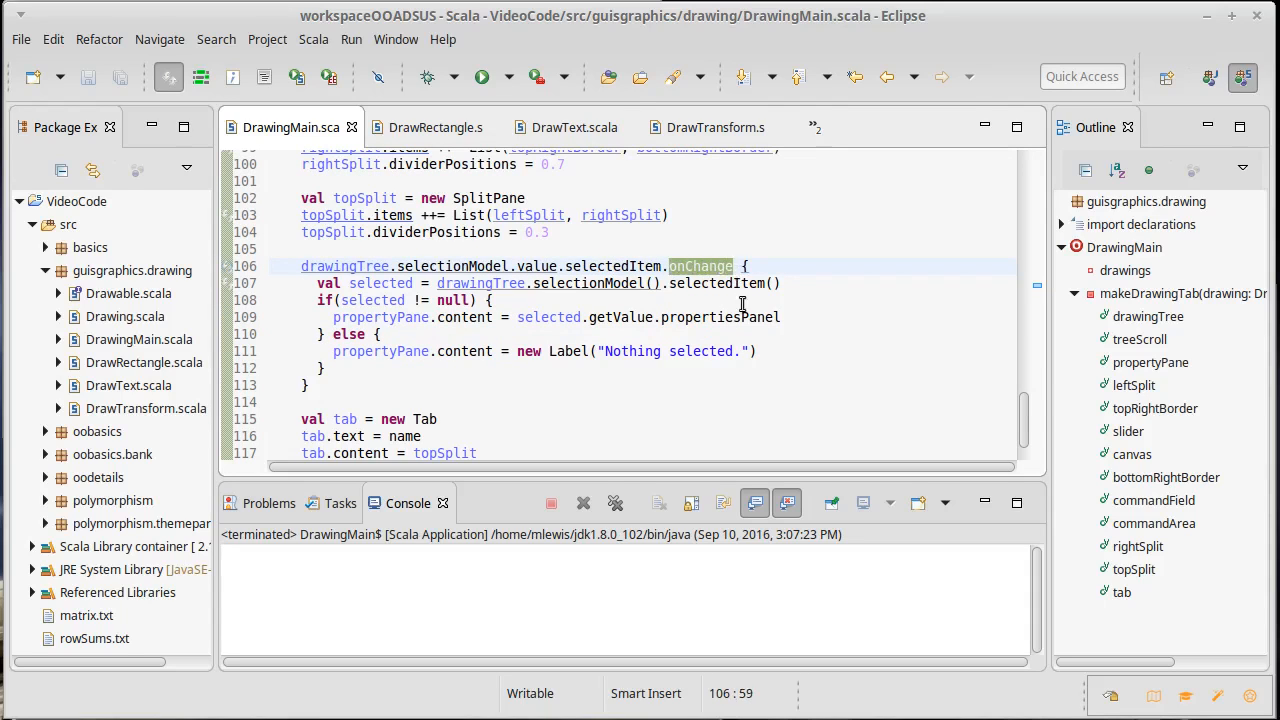
pyautogui.moveTo(734, 266); pyautogui.dragTo(380, 334)
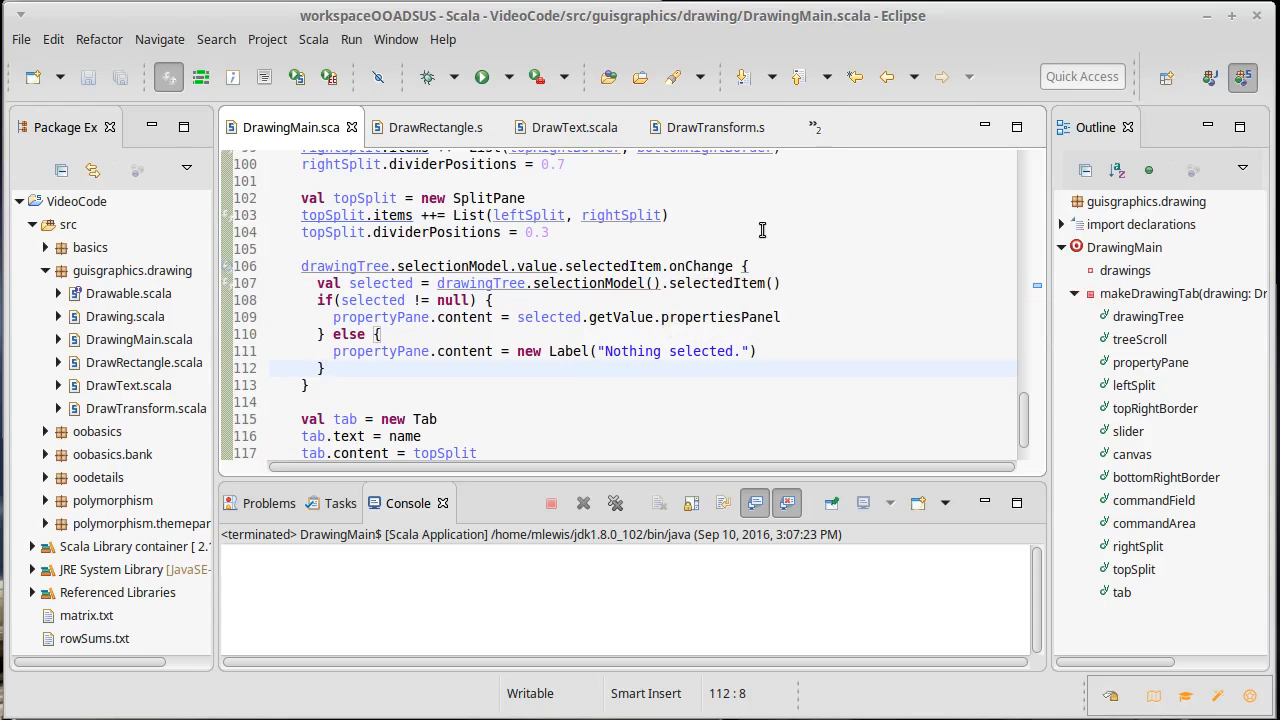
pyautogui.moveTo(844, 238)
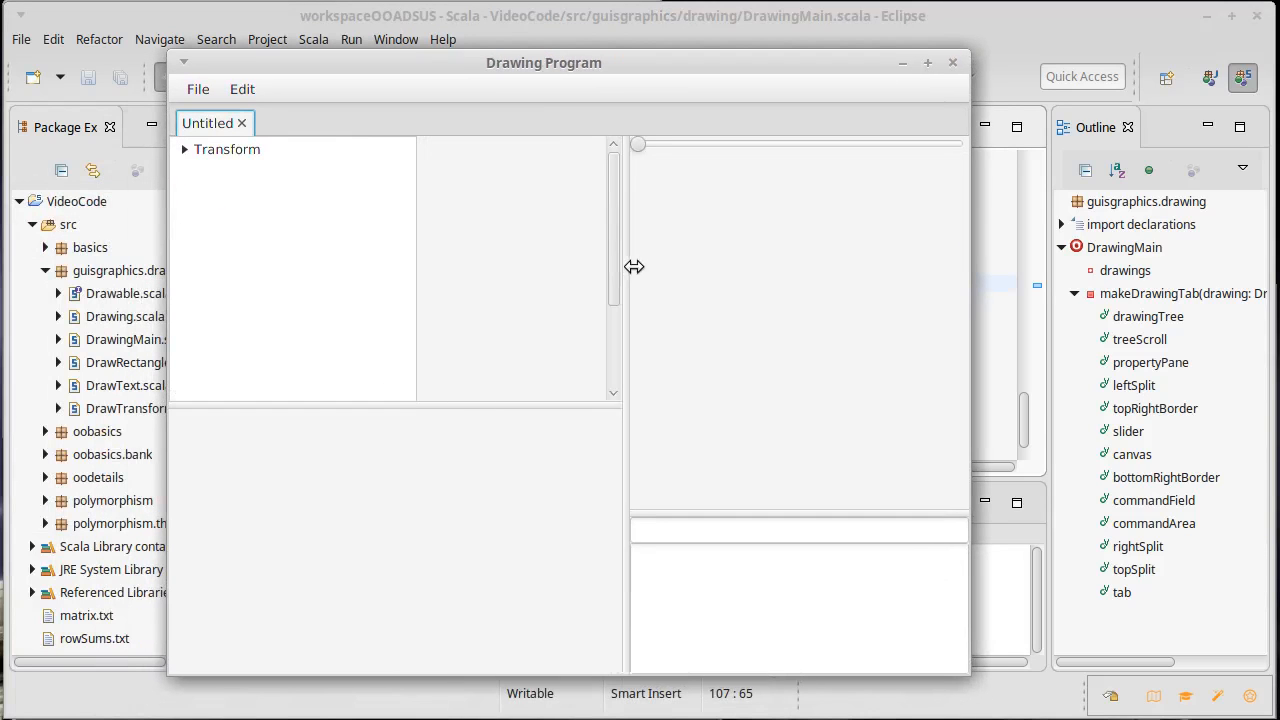
# Expand Transform to show Text and Rectangle, resize the tree panel, and close
pyautogui.moveTo(634, 267); pyautogui.dragTo(670, 279)
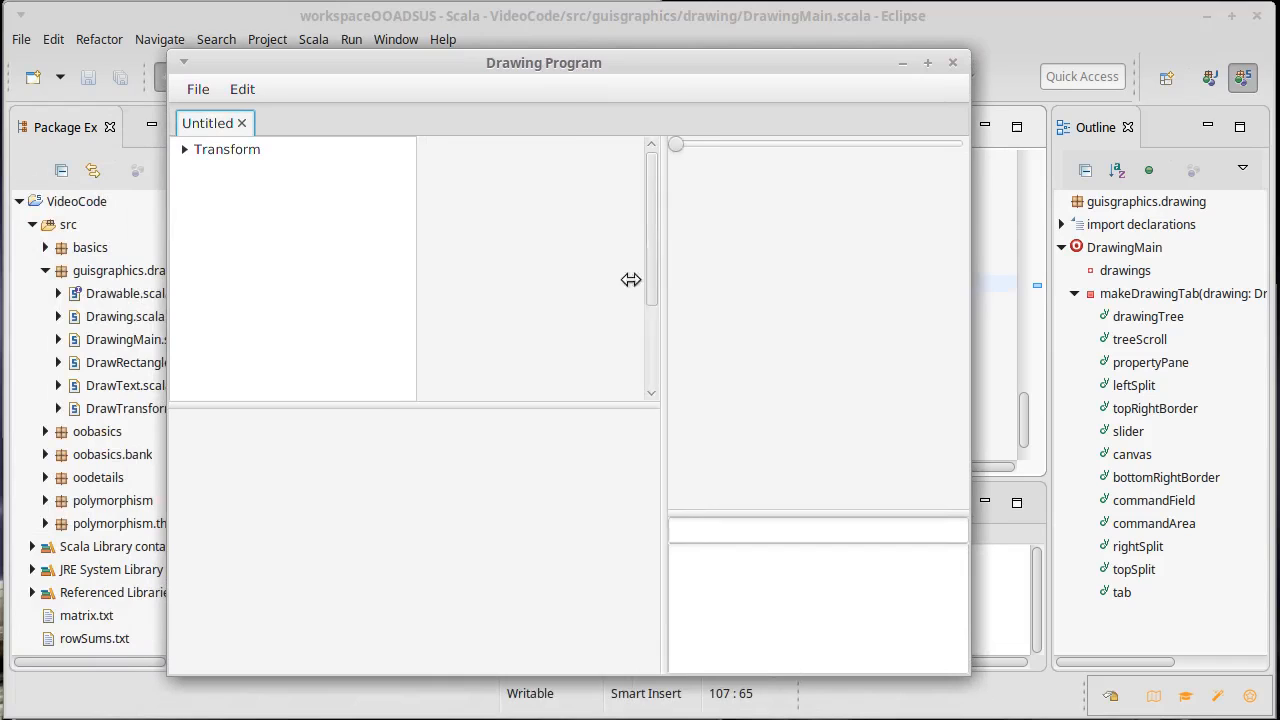
pyautogui.click(186, 149)
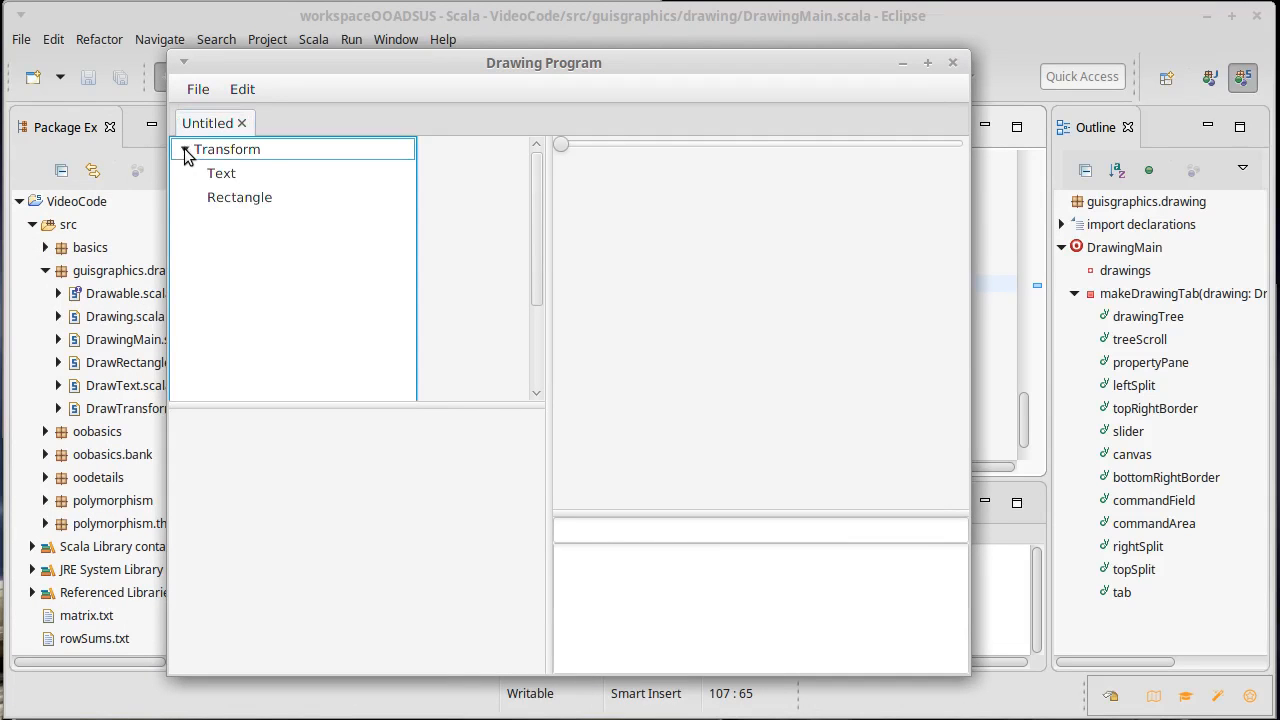
pyautogui.moveTo(417, 263); pyautogui.dragTo(357, 263)
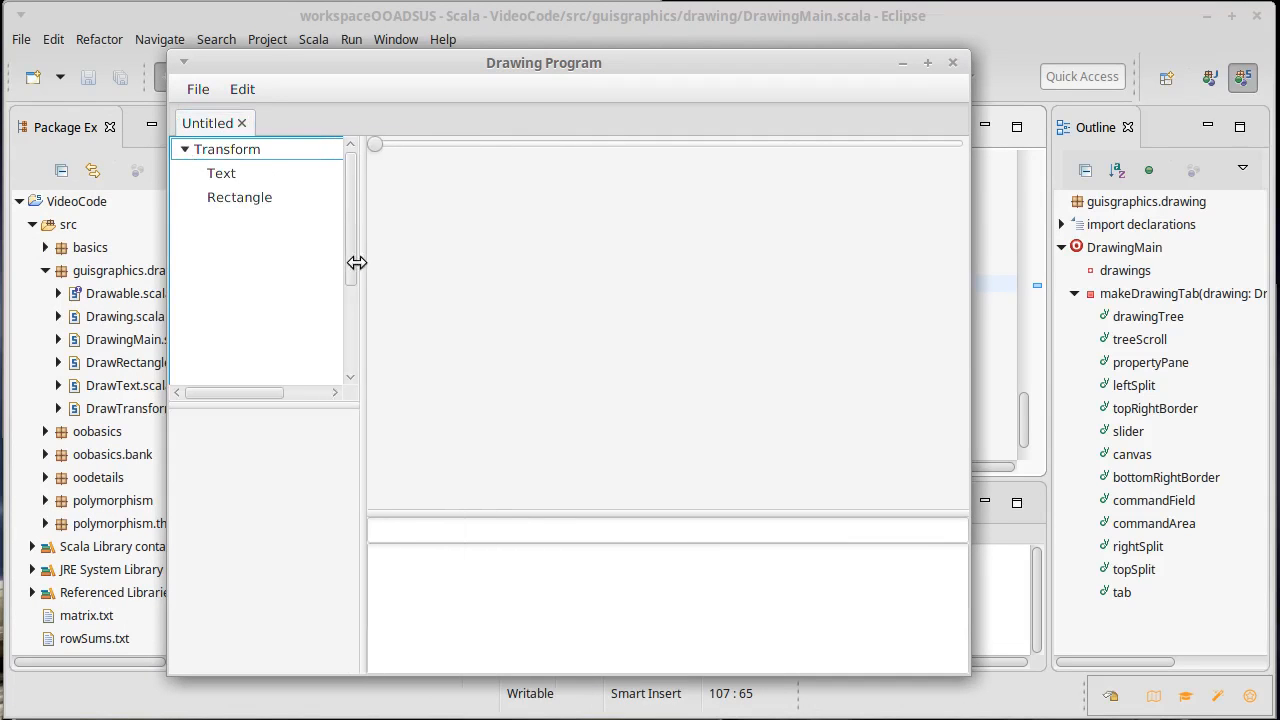
pyautogui.moveTo(357, 262); pyautogui.dragTo(490, 262)
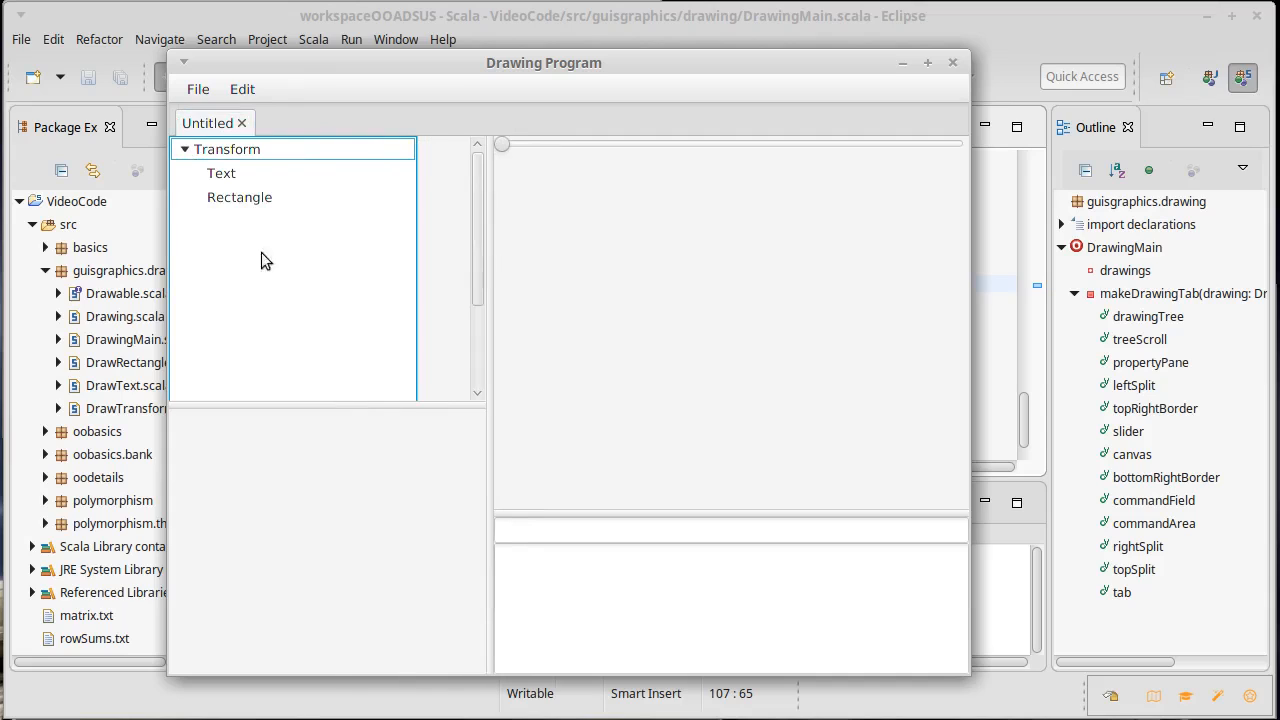
pyautogui.moveTo(360, 266)
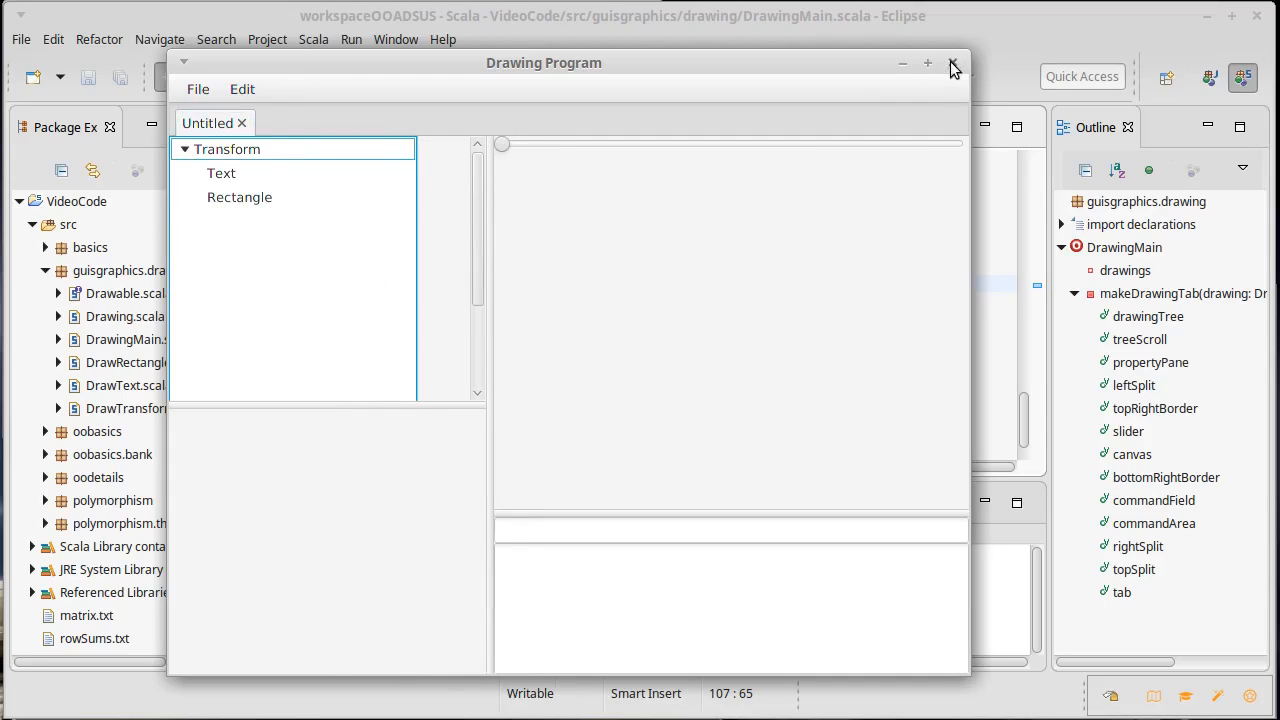
pyautogui.click(952, 63)
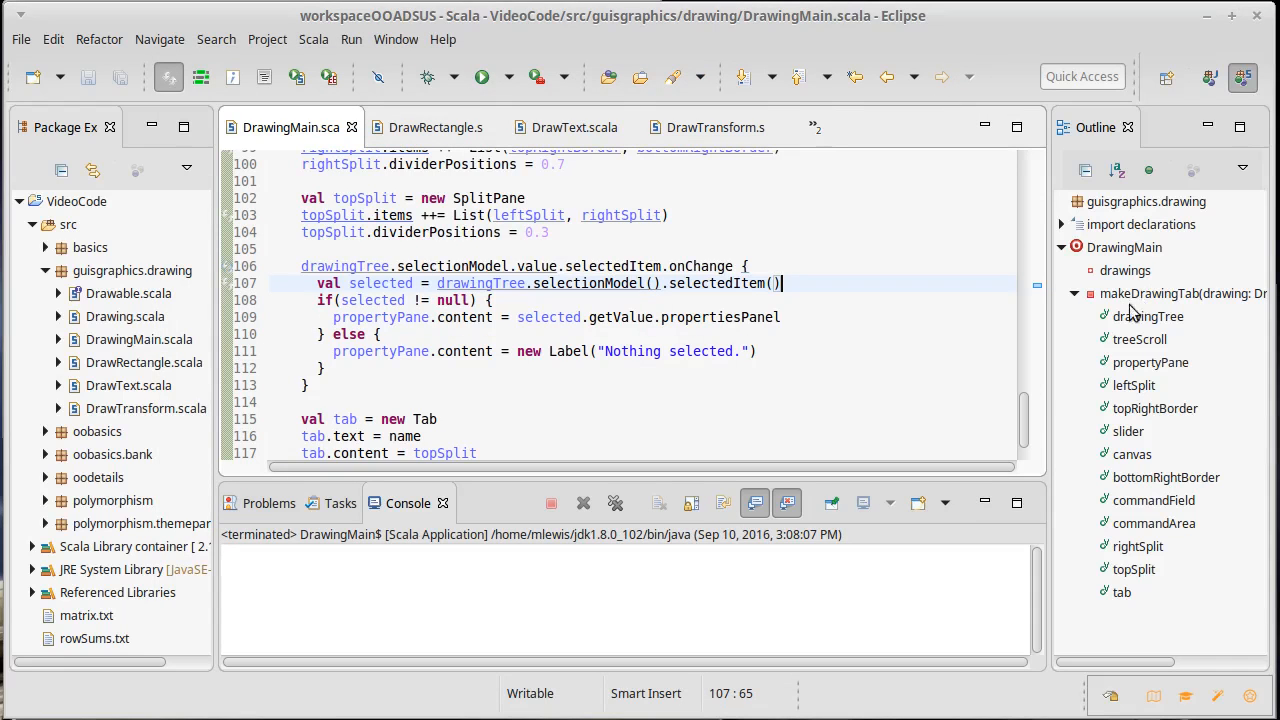